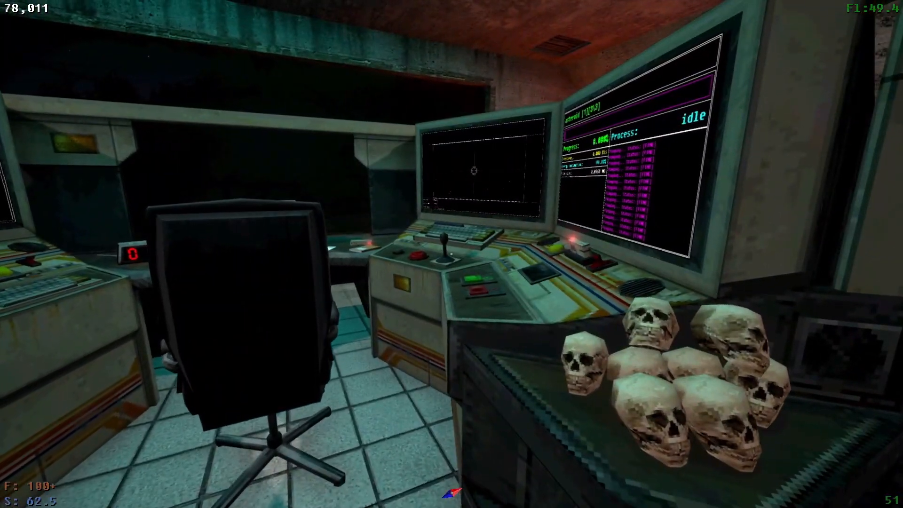
mouse_move(451, 254)
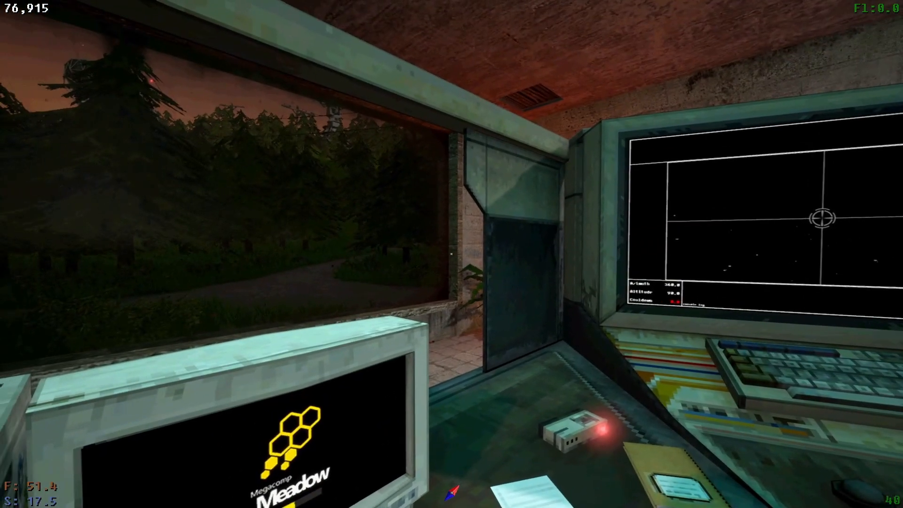
mouse_move(452, 254)
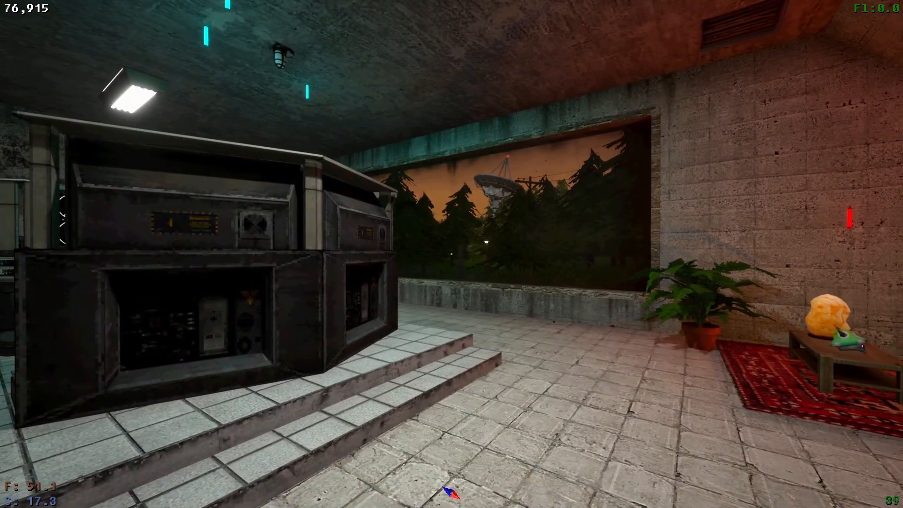
mouse_move(451, 254)
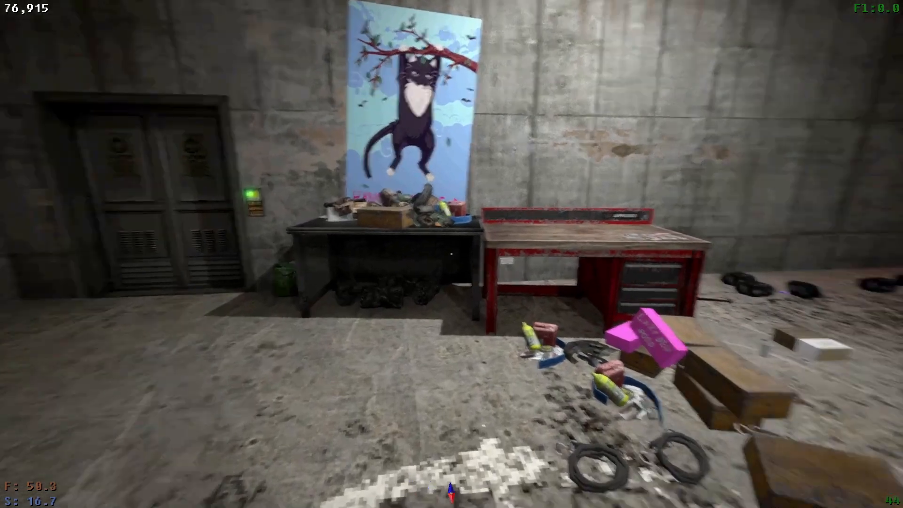
mouse_move(451, 254)
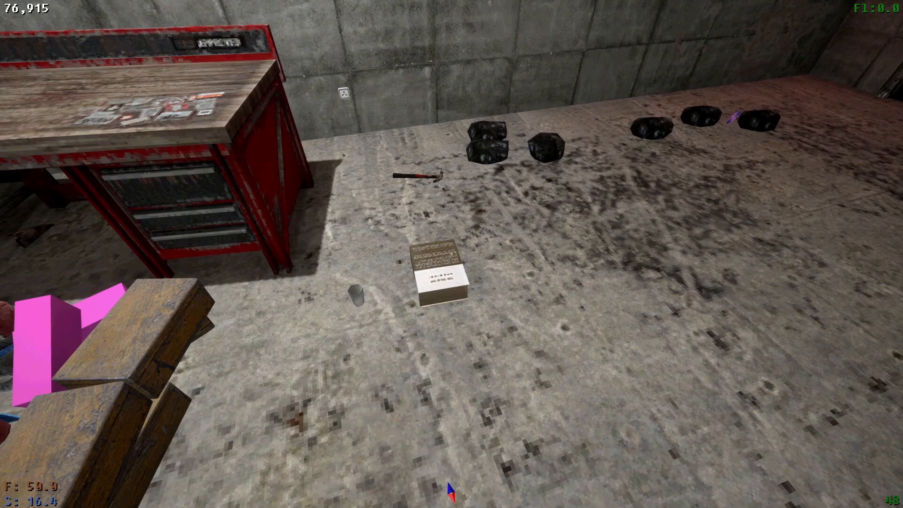
mouse_move(451, 254)
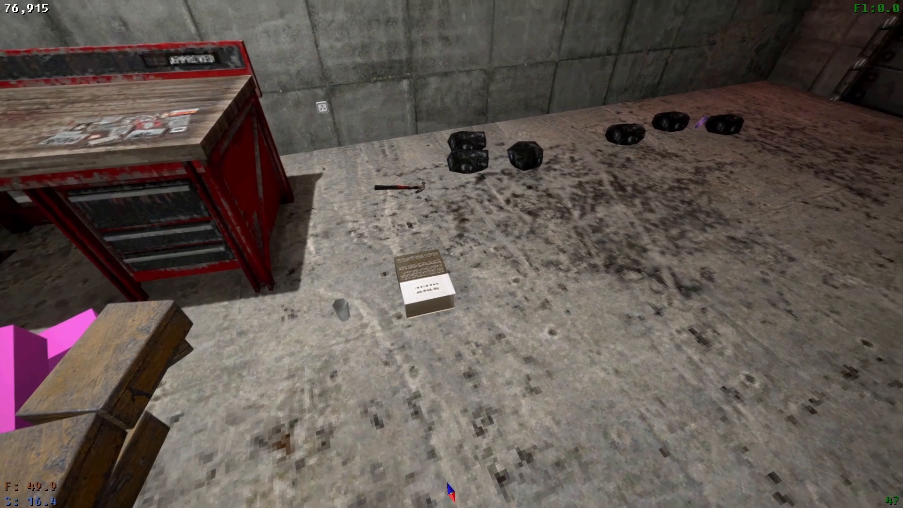
mouse_move(451, 254)
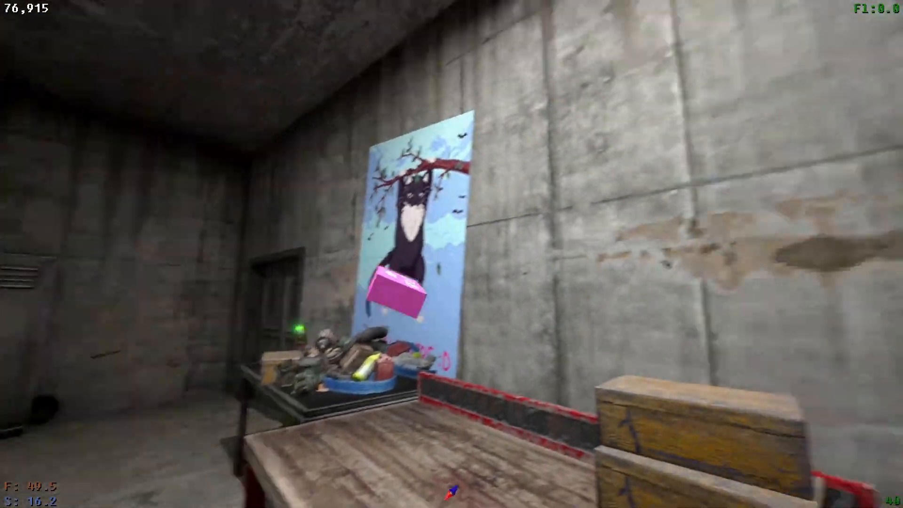
mouse_move(451, 253)
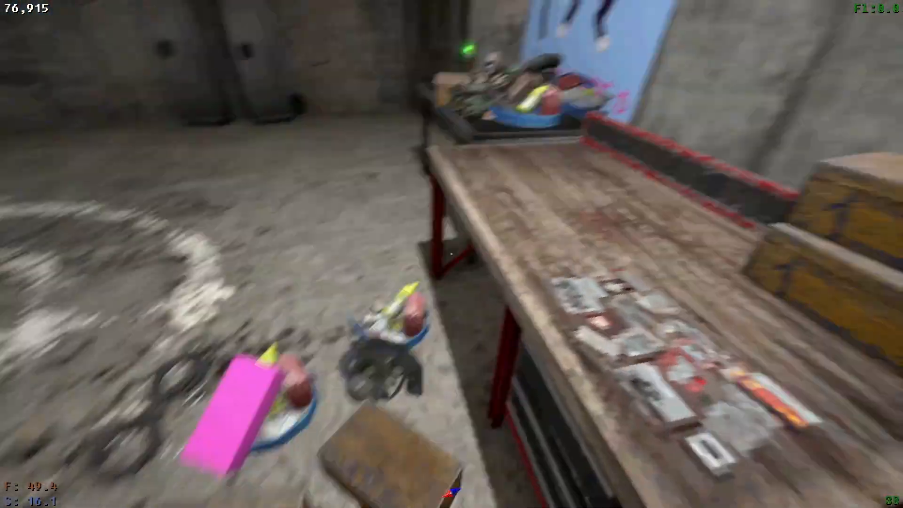
mouse_move(451, 254)
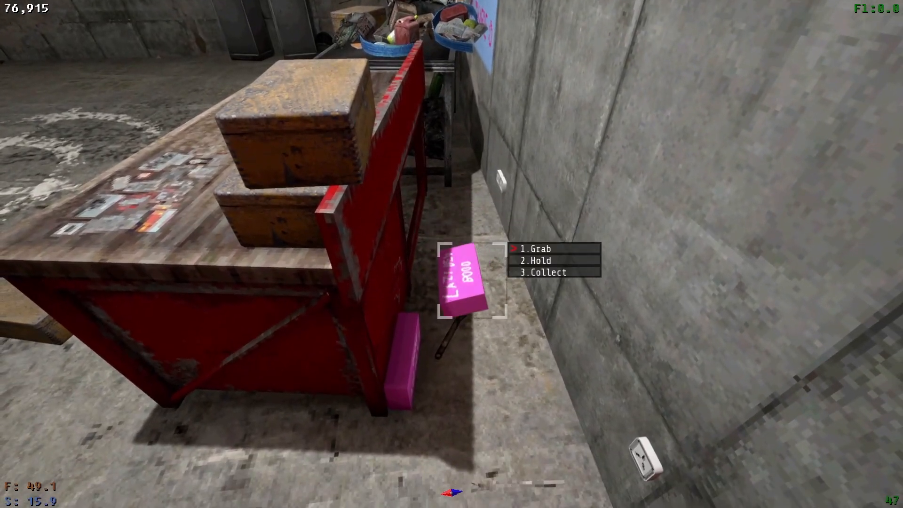
mouse_move(451, 253)
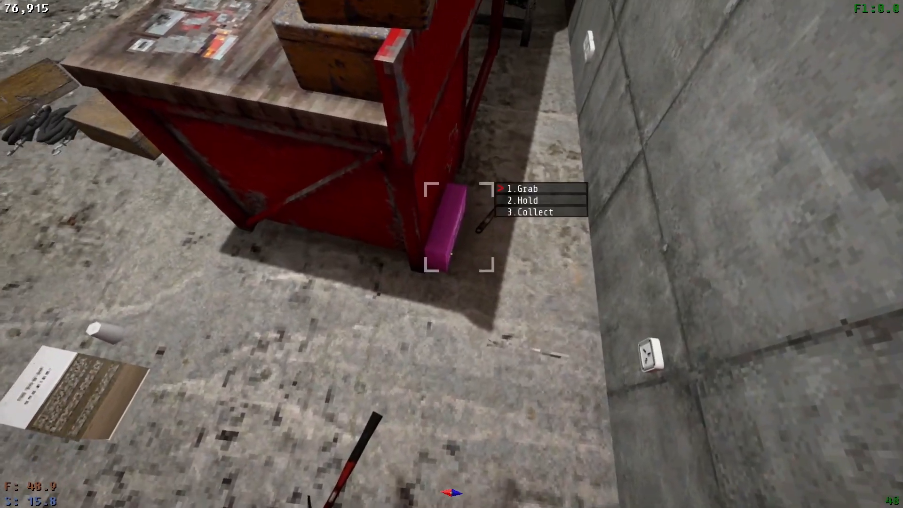
mouse_move(451, 254)
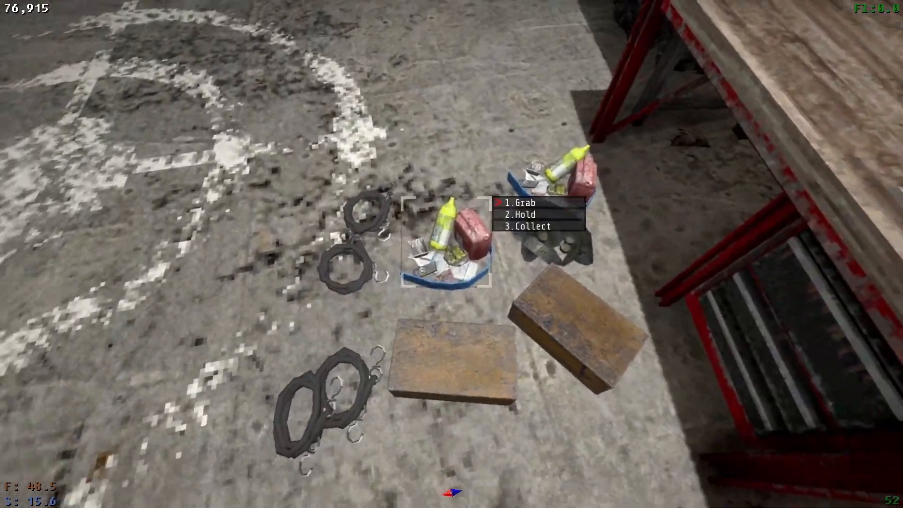
mouse_move(452, 254)
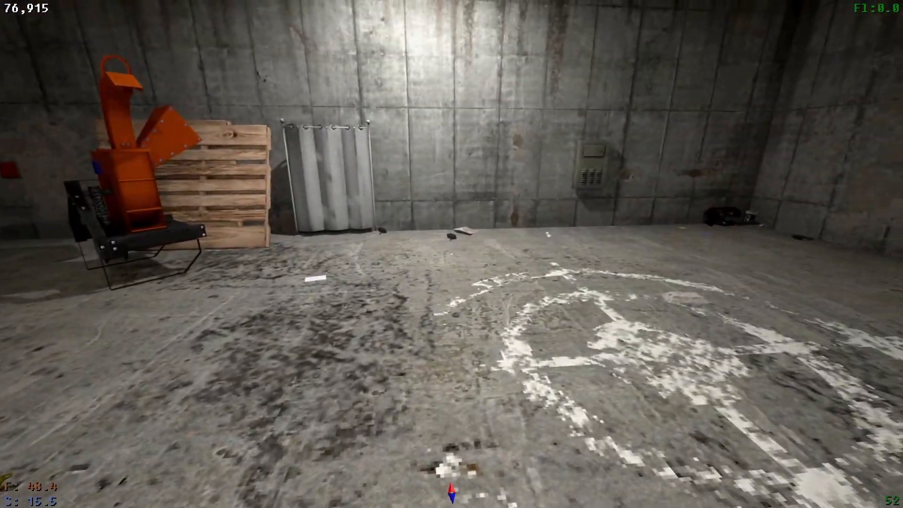
mouse_move(451, 254)
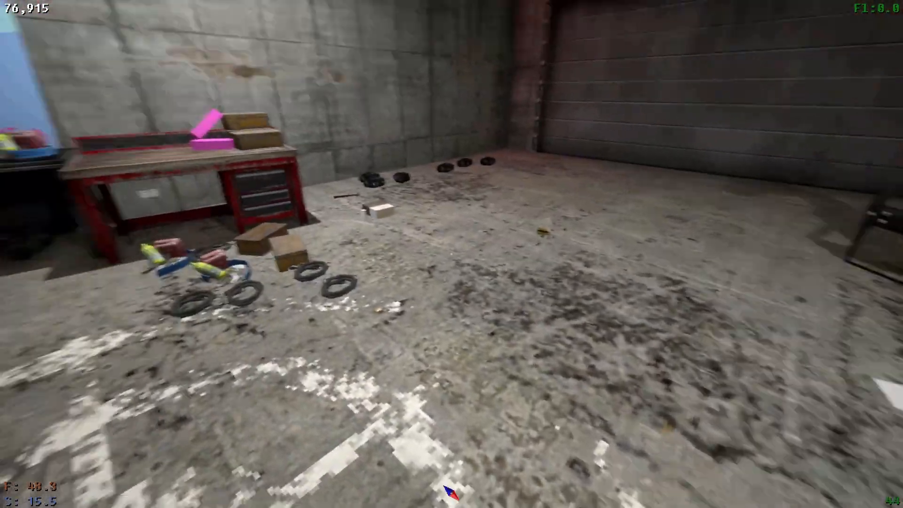
mouse_move(451, 254)
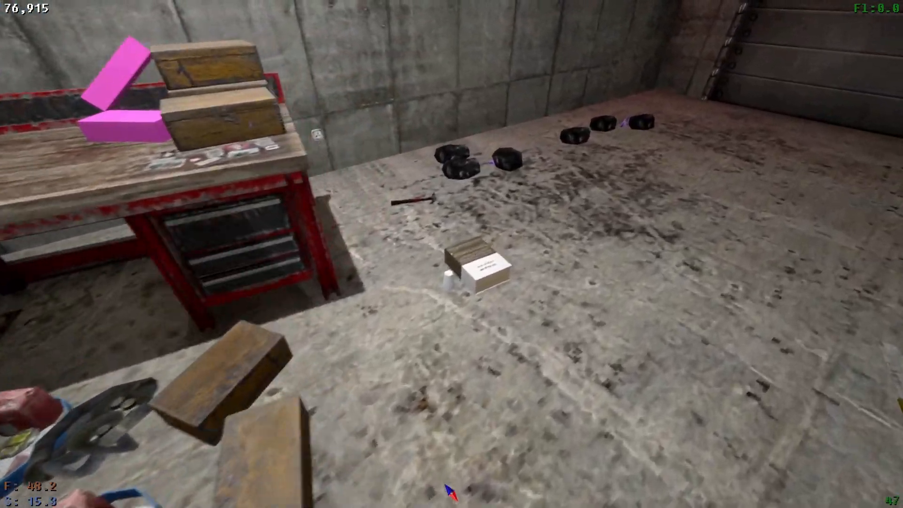
mouse_move(451, 253)
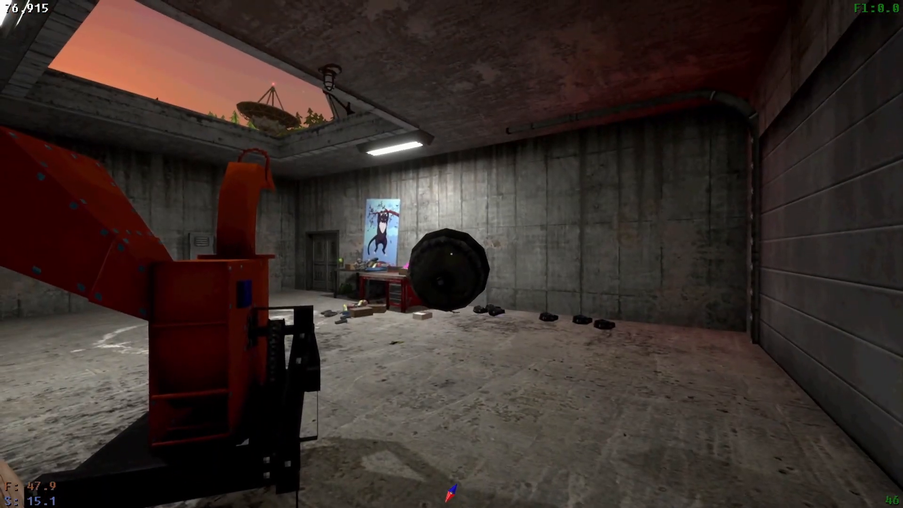
mouse_move(451, 253)
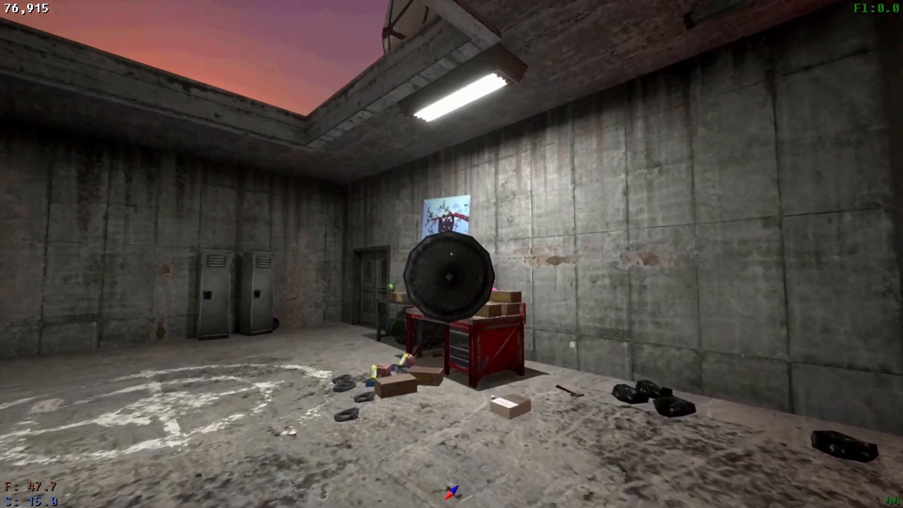
mouse_move(451, 254)
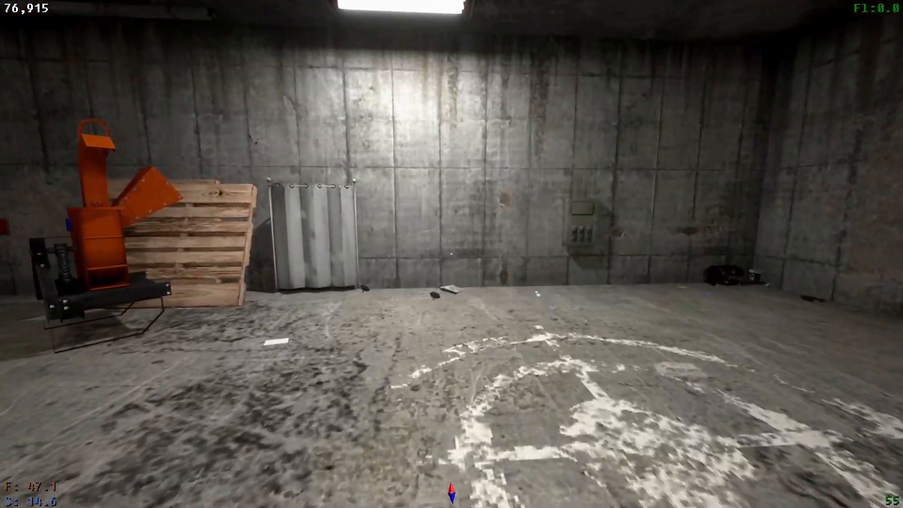
mouse_move(451, 254)
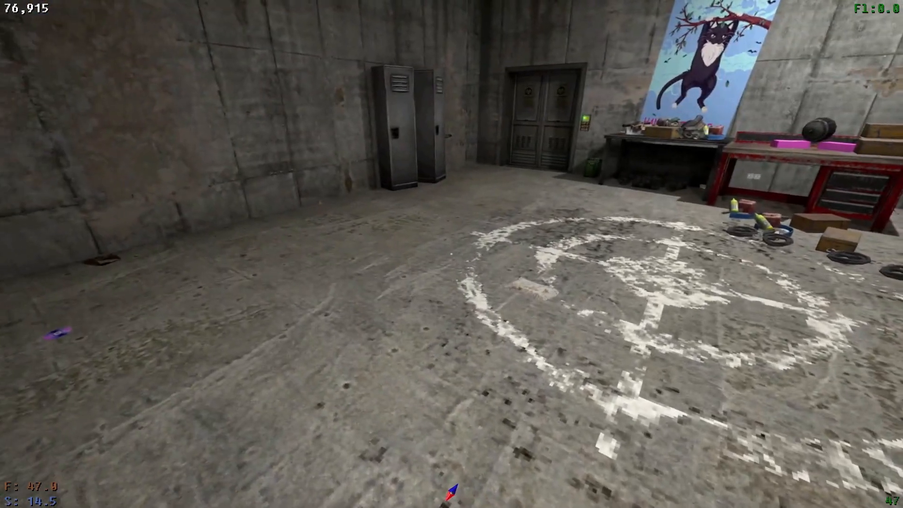
mouse_move(451, 254)
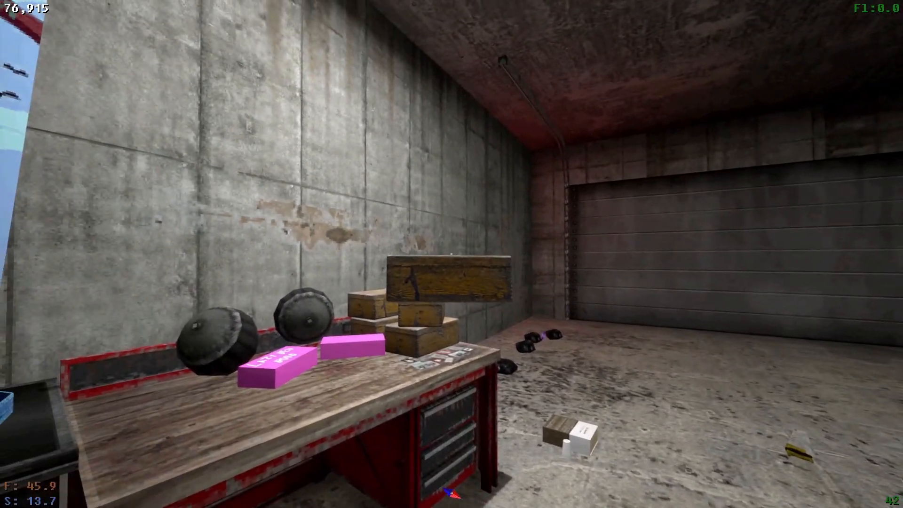
mouse_move(451, 254)
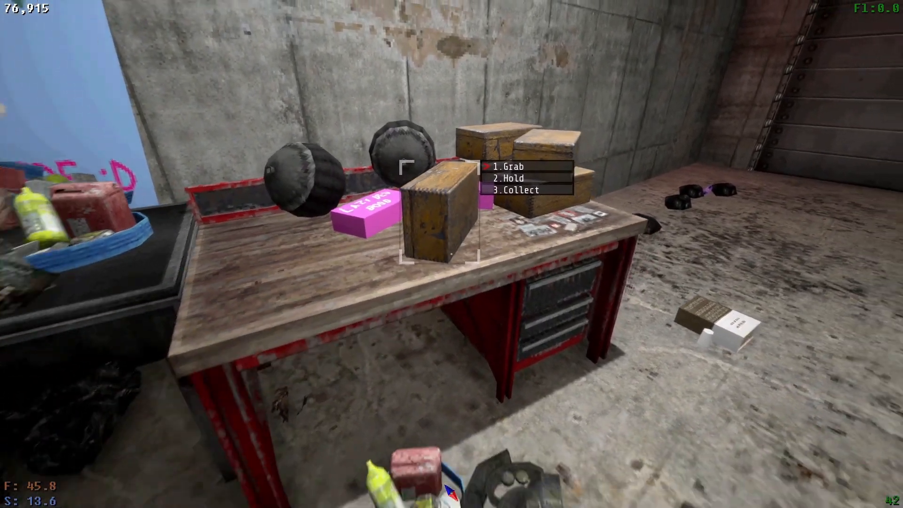
mouse_move(451, 253)
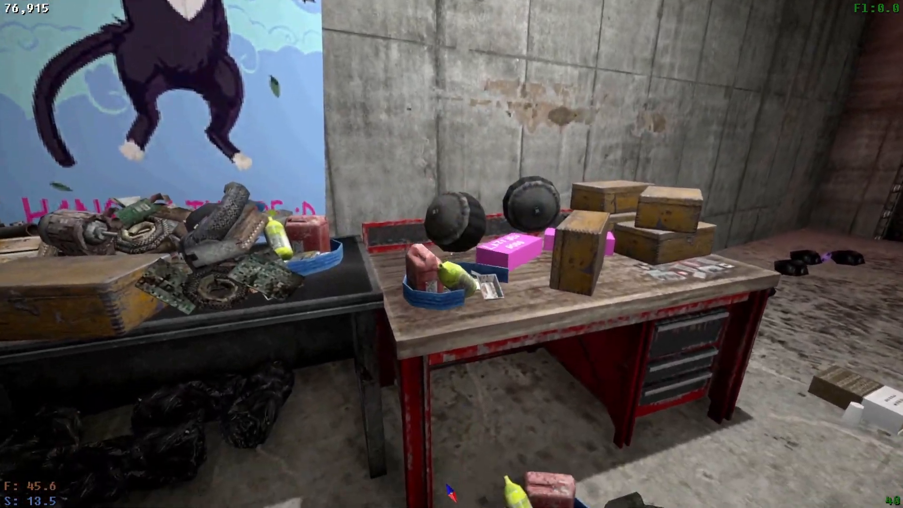
mouse_move(451, 254)
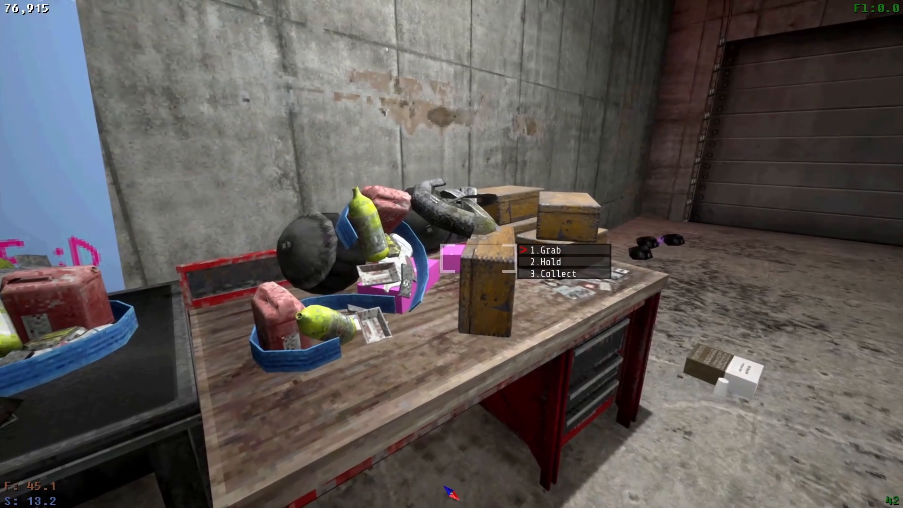
mouse_move(449, 248)
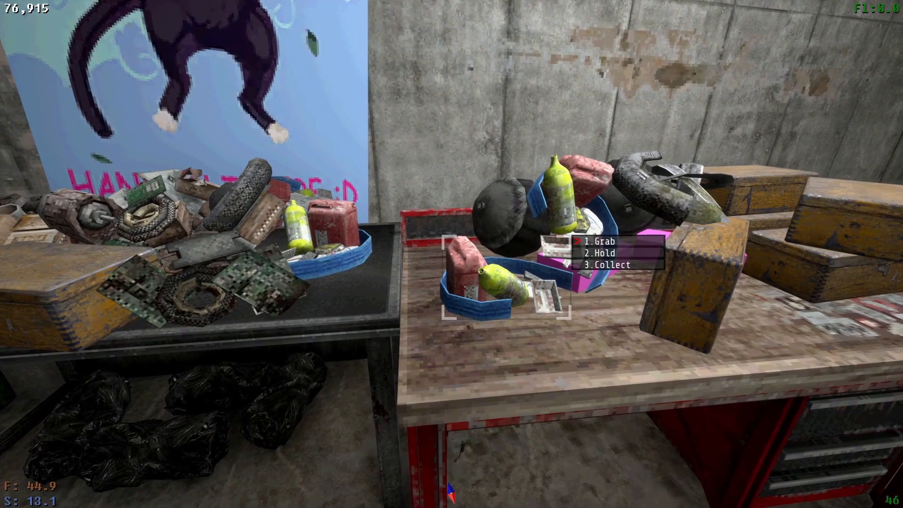
mouse_move(451, 254)
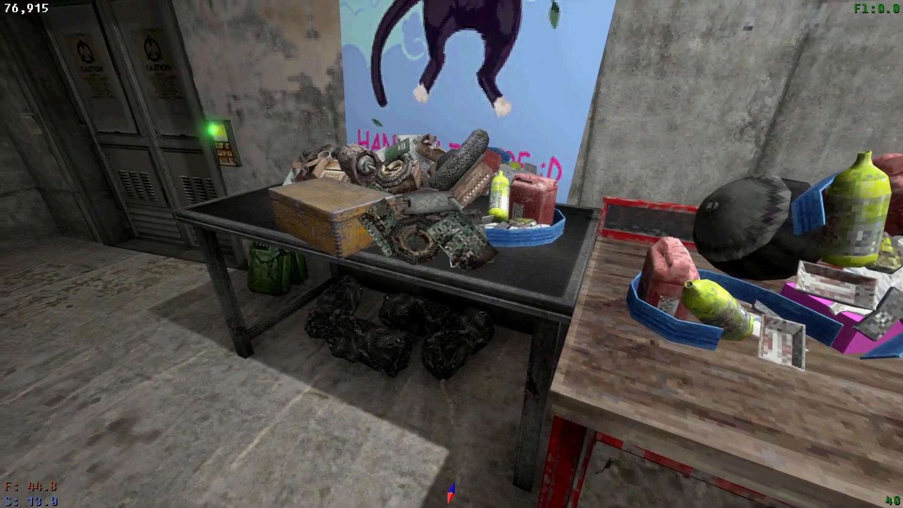
mouse_move(451, 253)
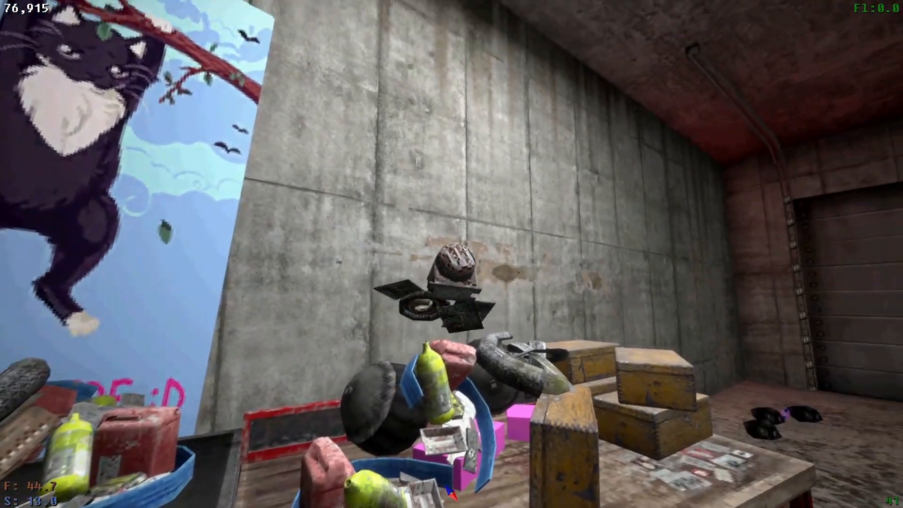
mouse_move(451, 254)
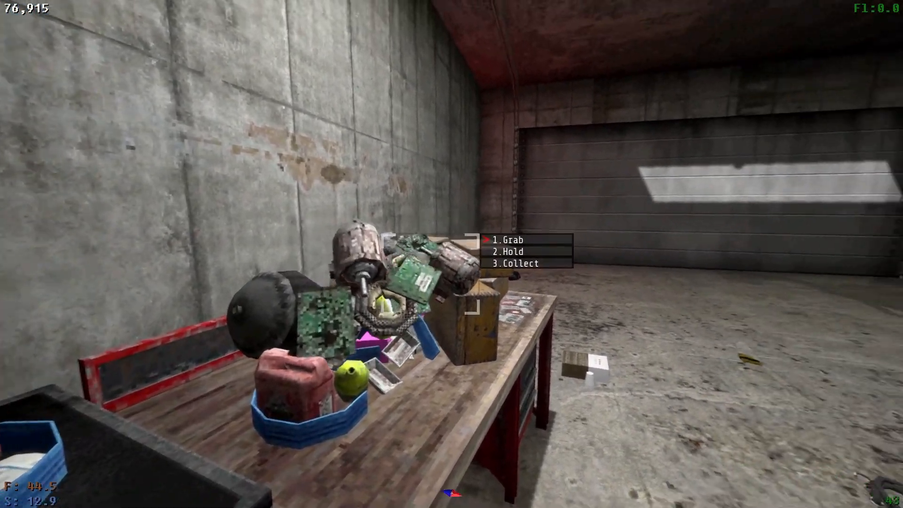
mouse_move(452, 254)
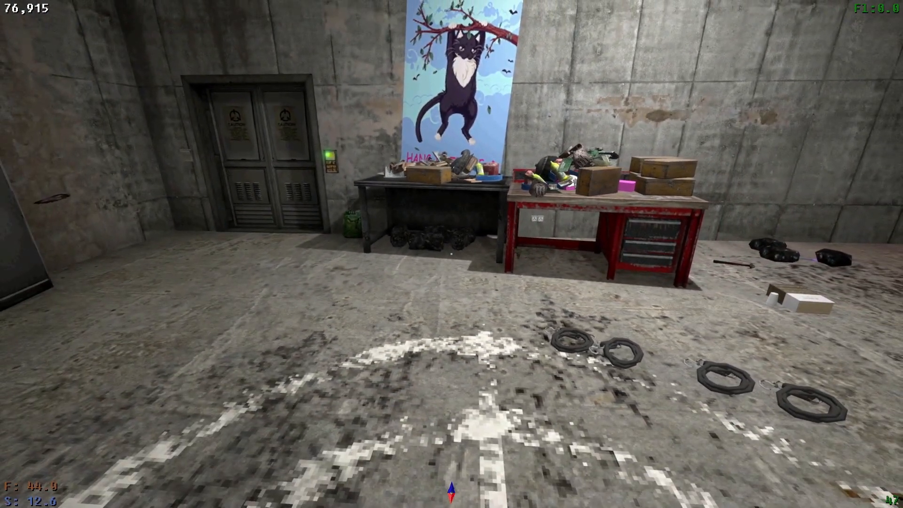
mouse_move(451, 253)
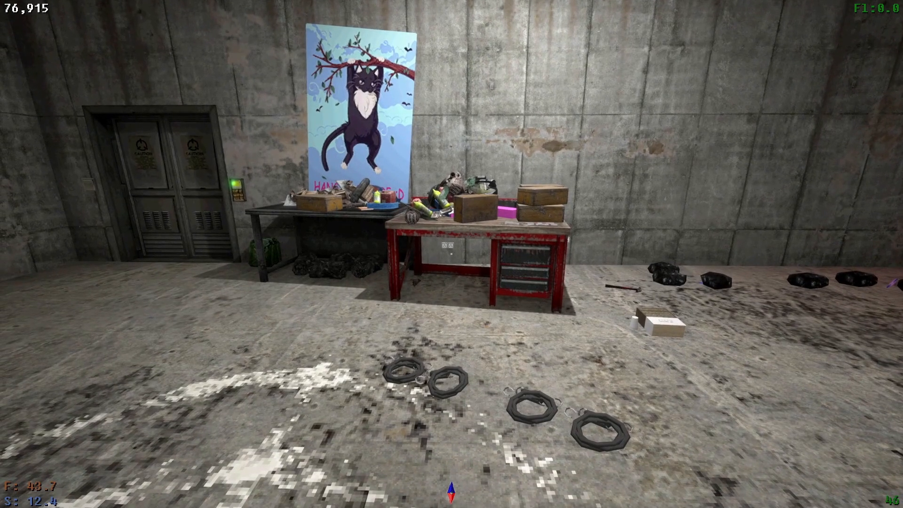
mouse_move(452, 254)
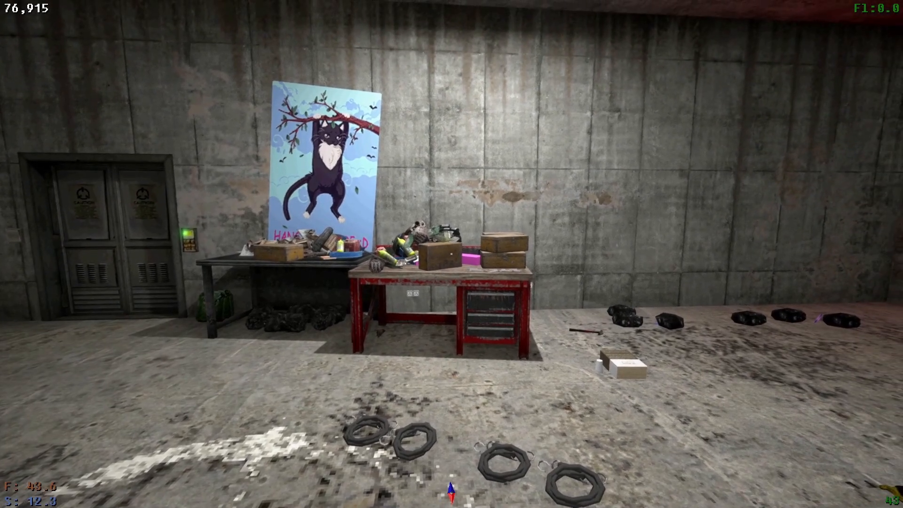
mouse_move(451, 254)
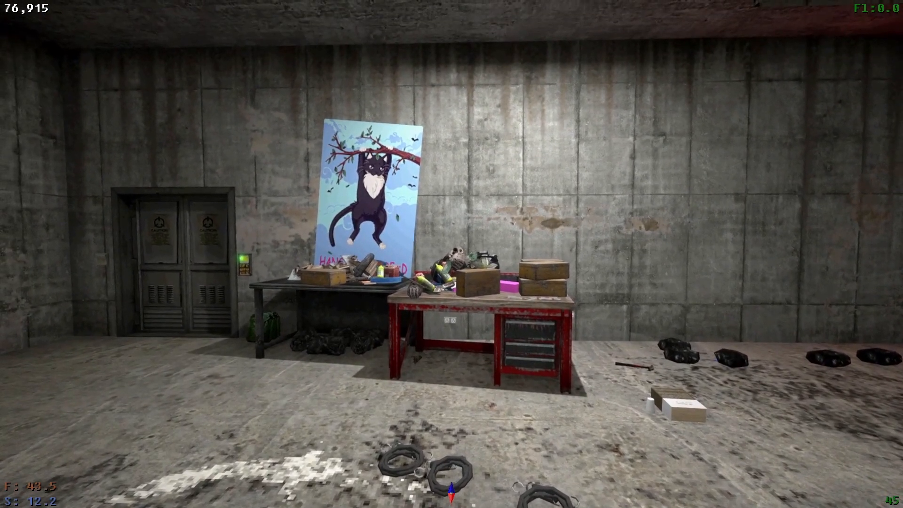
- Save the game from the pause menu while in the storage room
key(Escape)
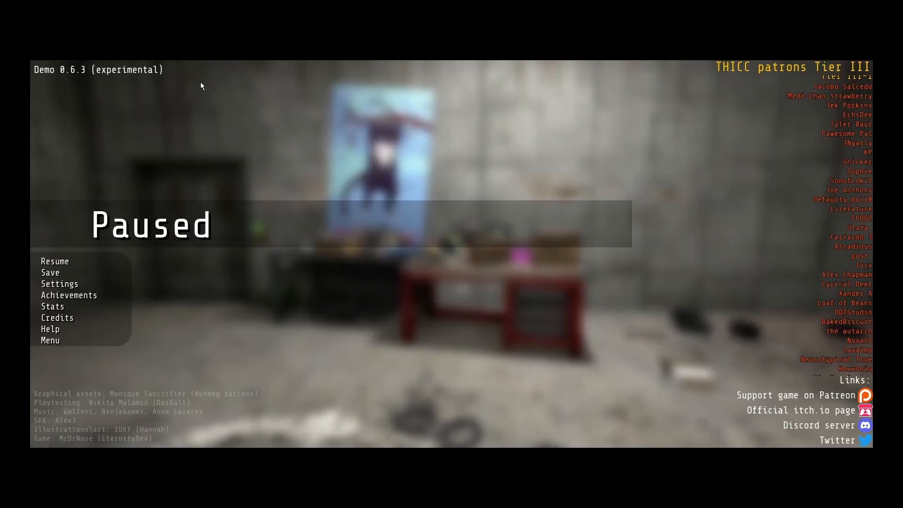
click(51, 272)
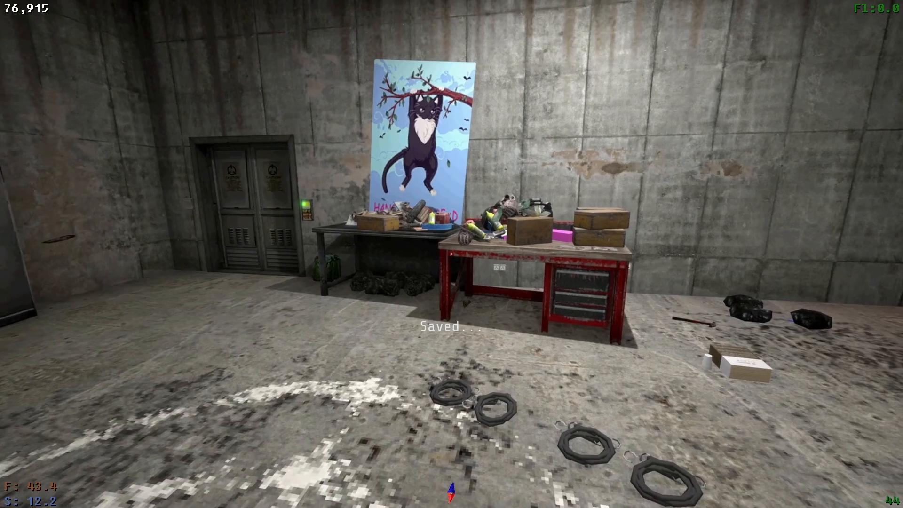
mouse_move(452, 254)
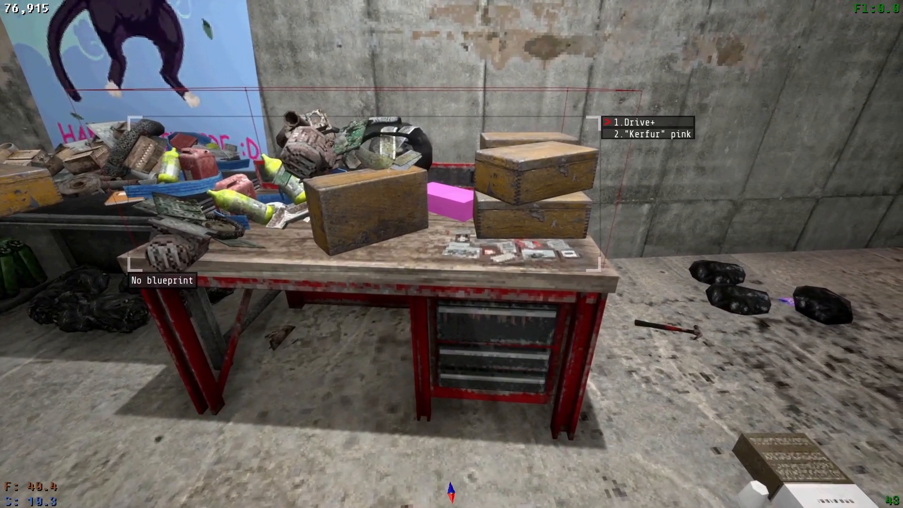
mouse_move(452, 253)
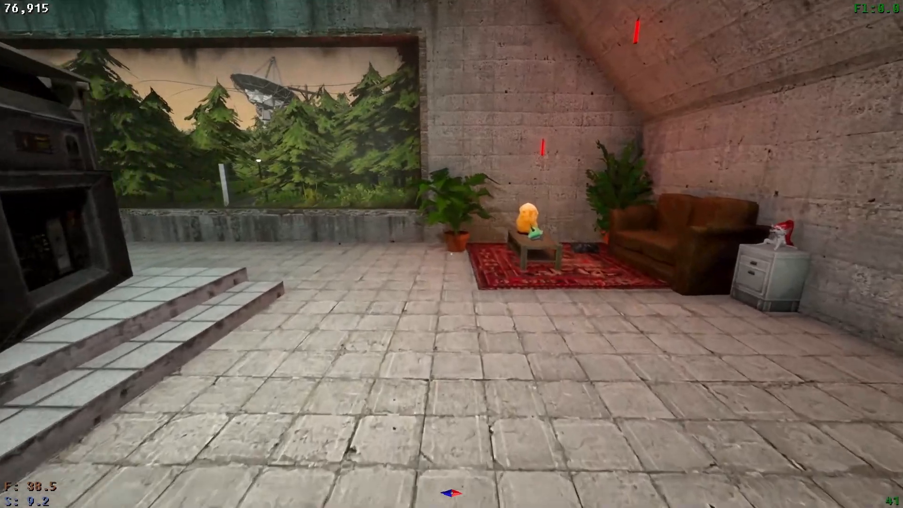
mouse_move(451, 254)
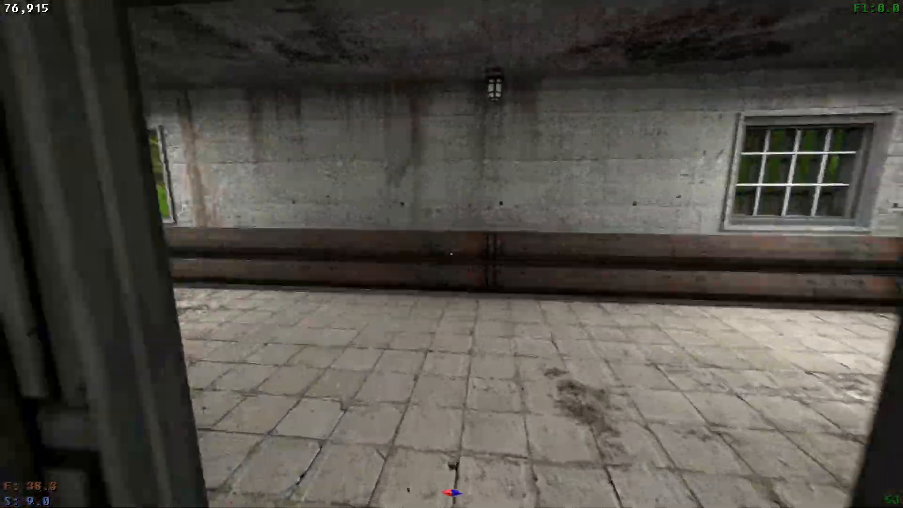
mouse_move(451, 254)
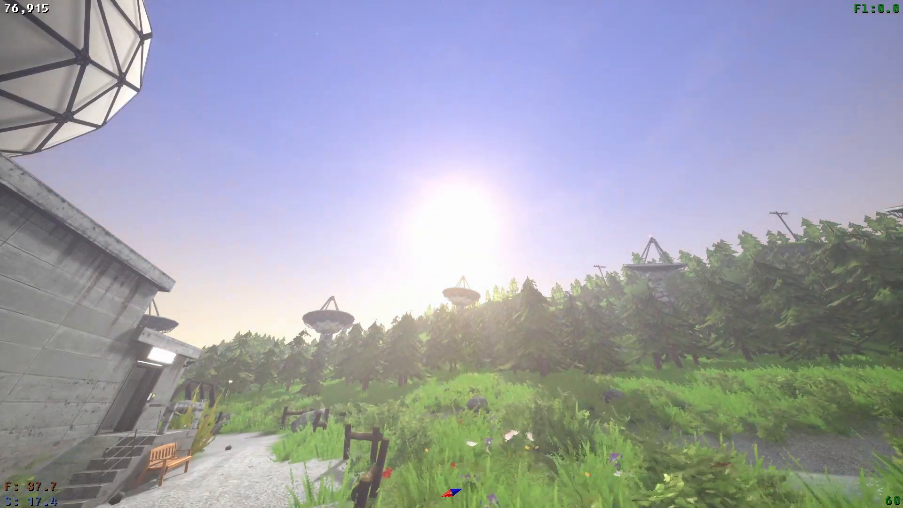
mouse_move(451, 254)
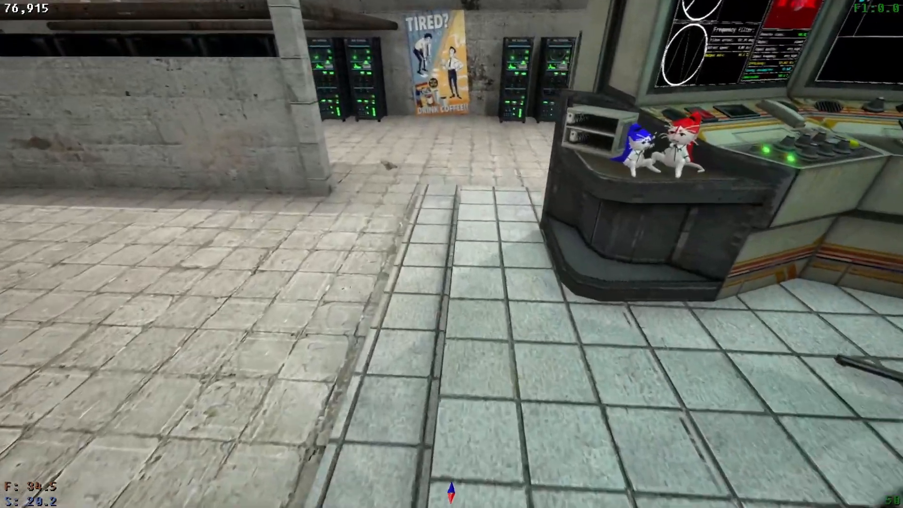
mouse_move(230, 253)
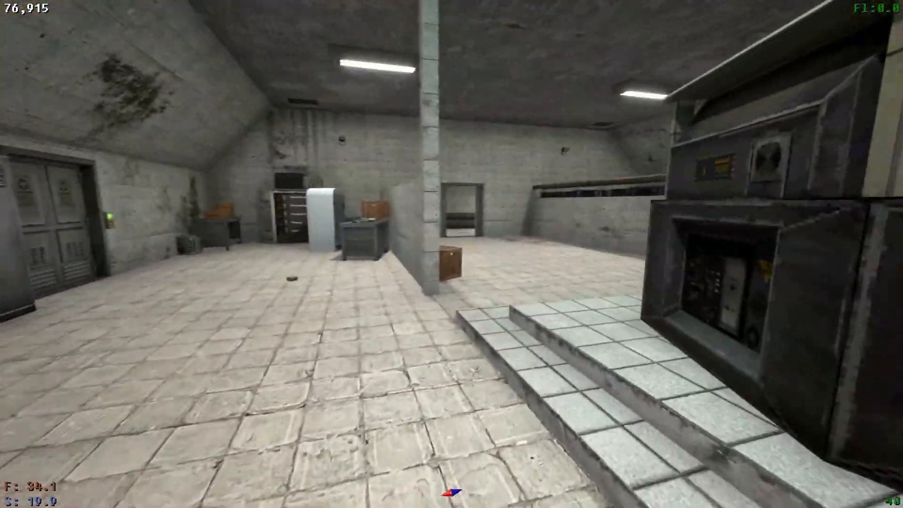
mouse_move(451, 254)
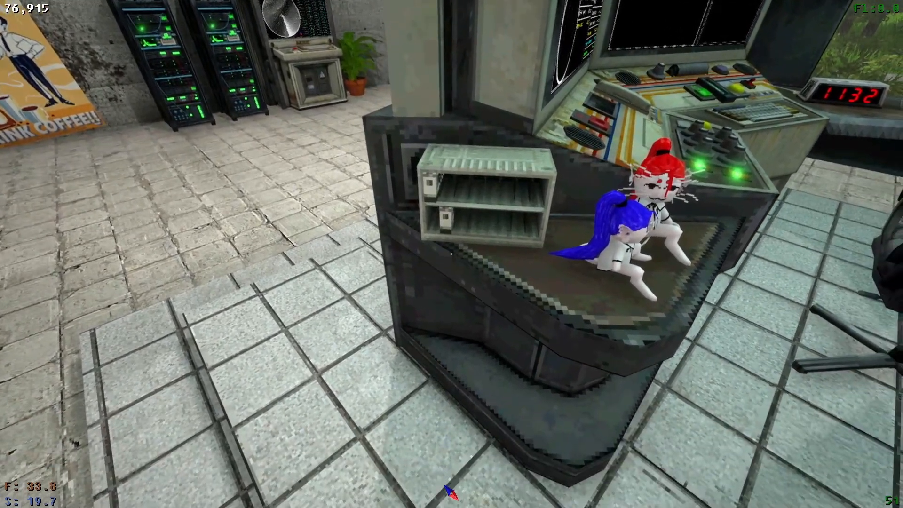
mouse_move(451, 254)
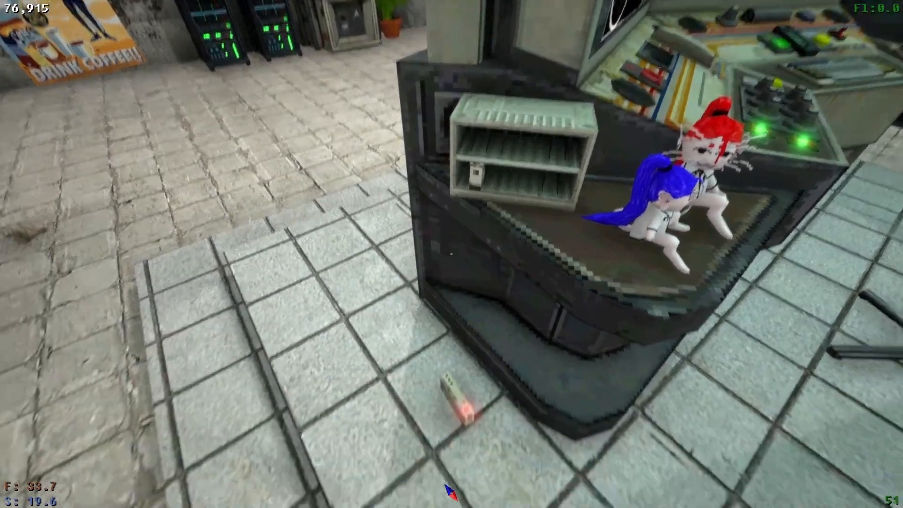
mouse_move(451, 254)
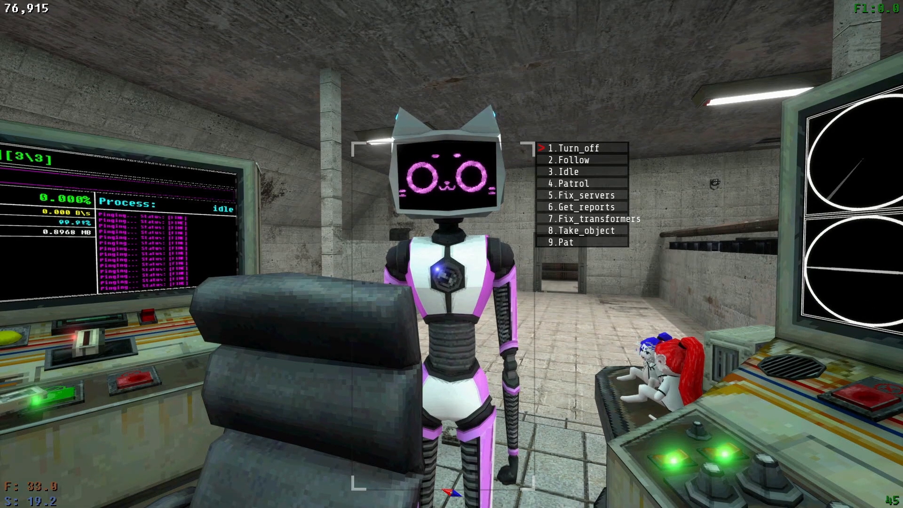
- Bring up Kerfur's command list (Turn_off, Follow, Fix_servers) beside the signal console
key(7)
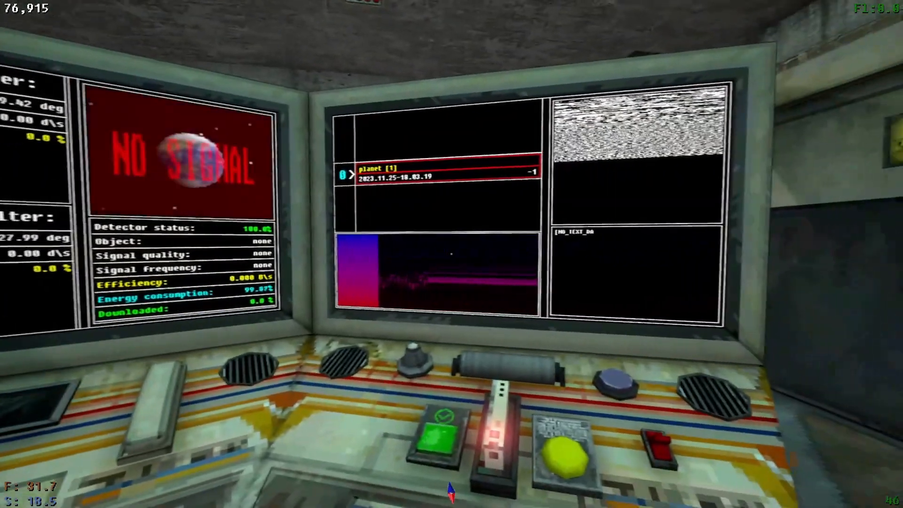
mouse_move(451, 254)
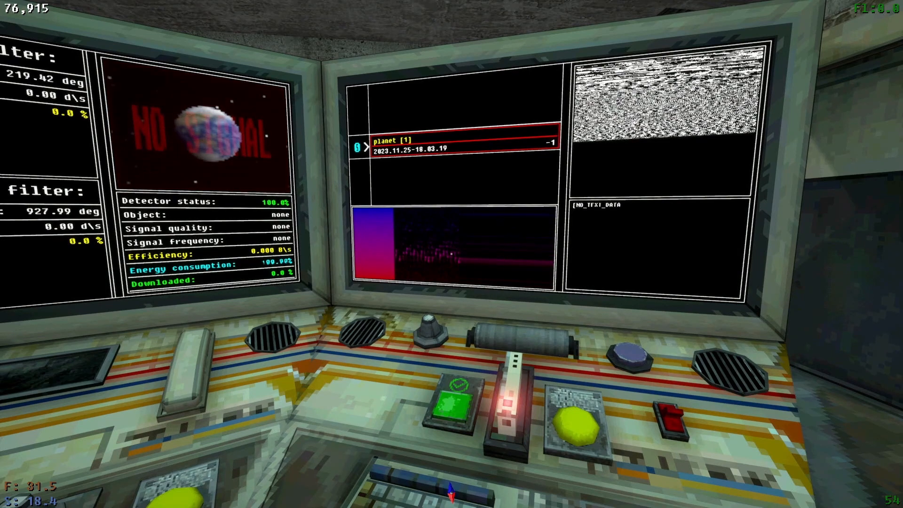
mouse_move(451, 248)
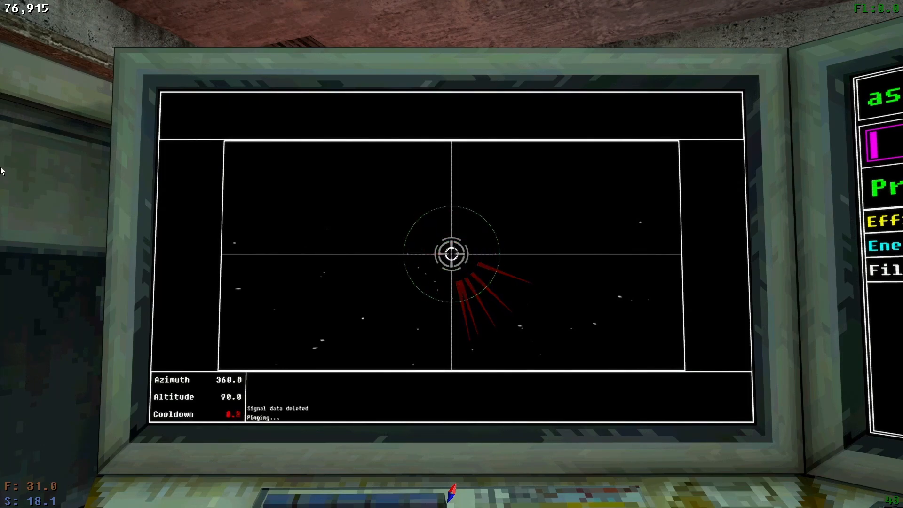
mouse_move(451, 254)
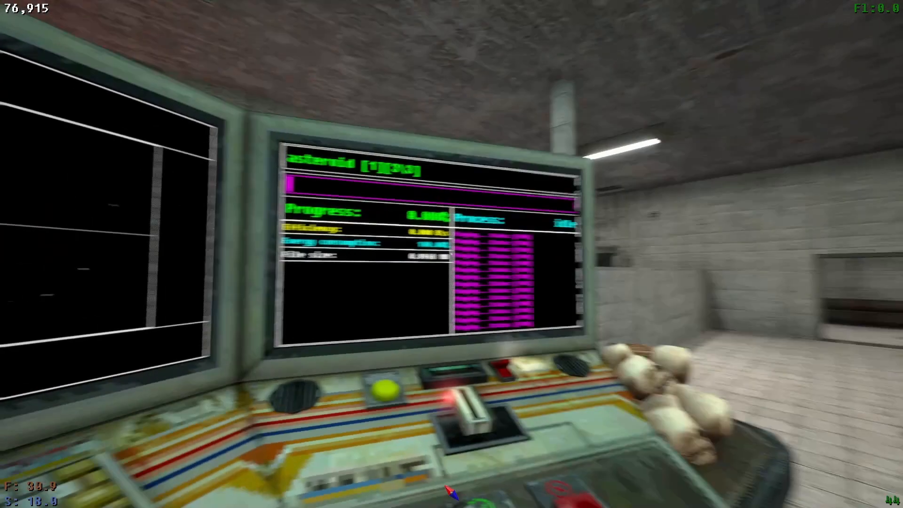
mouse_move(452, 254)
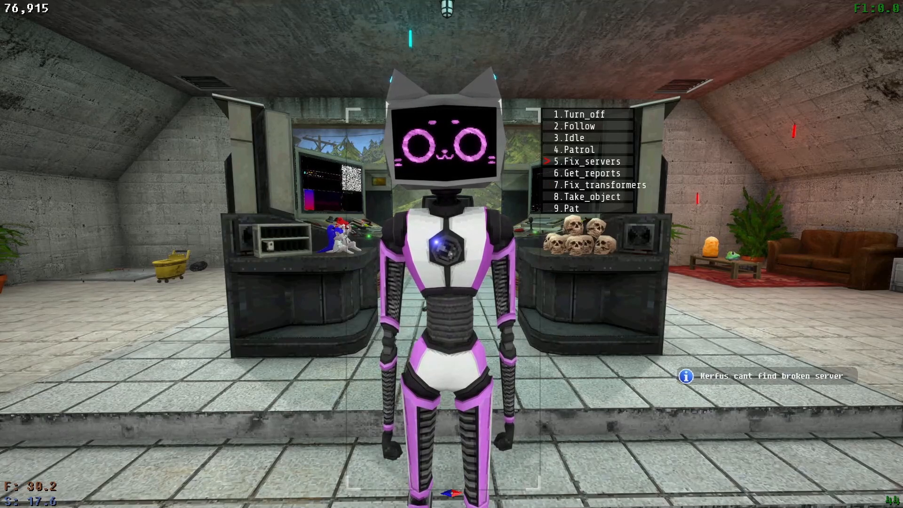
- Give Kerfur the Fix_servers command; it finds no broken server
key(6)
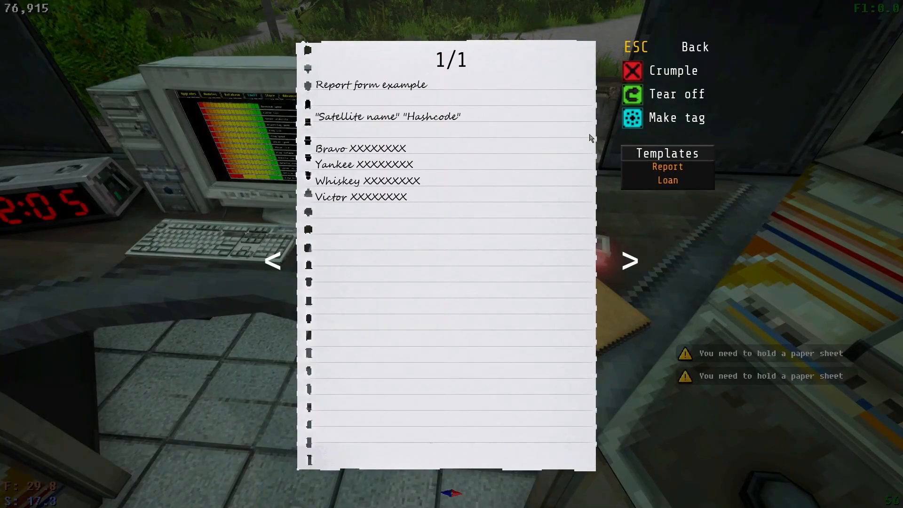
- Delete the Bravo/Yankee/Whiskey/Victor report template from the notepad page
click(370, 85)
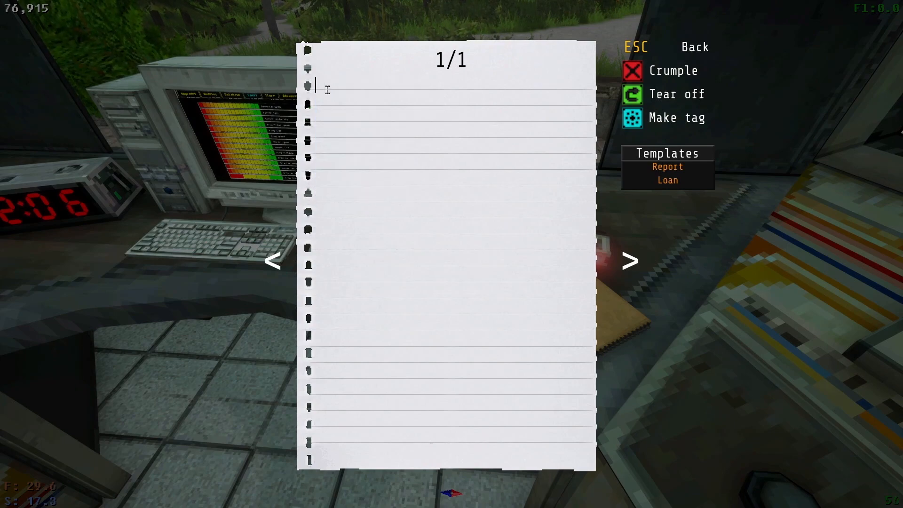
mouse_move(360, 121)
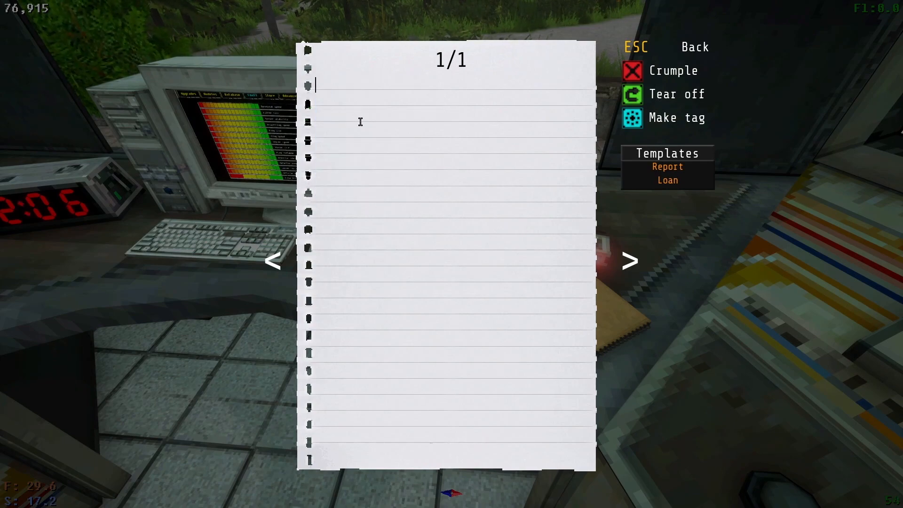
mouse_move(659, 81)
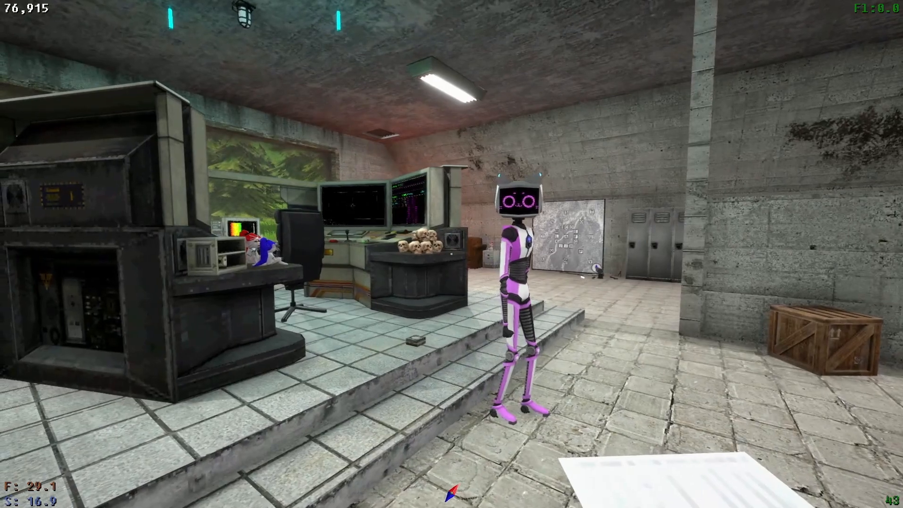
mouse_move(452, 254)
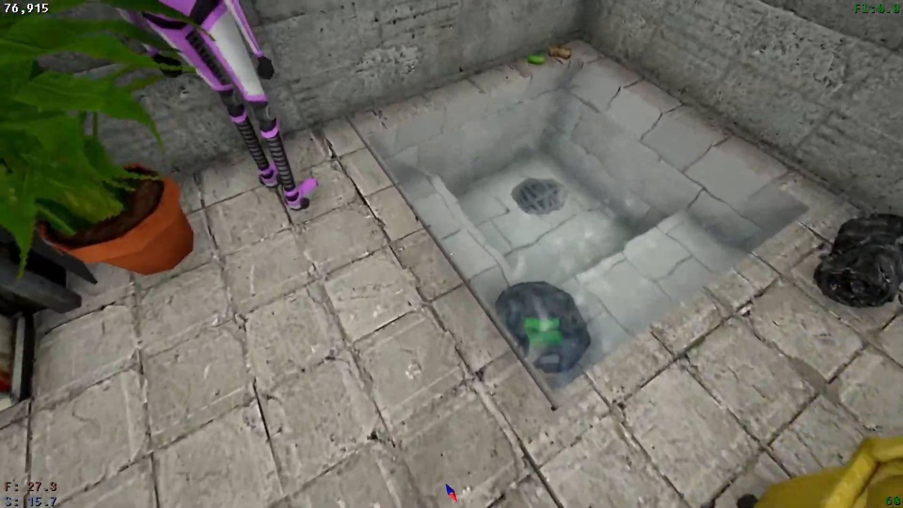
mouse_move(451, 254)
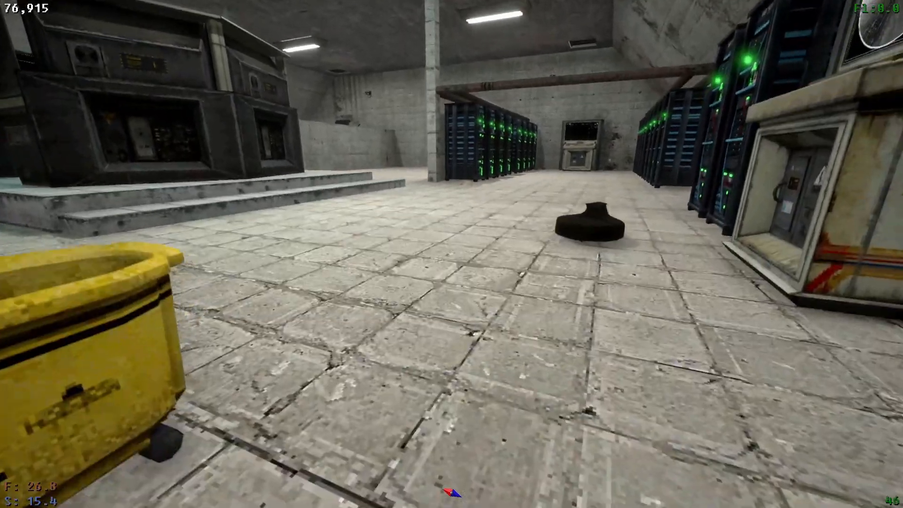
mouse_move(451, 254)
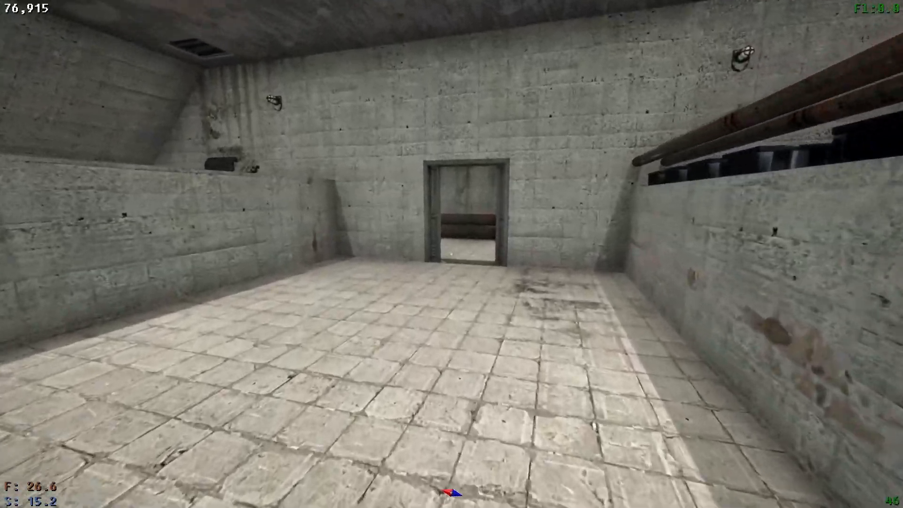
- Walk past the drain room and server hall back to the computer room doorway
key(w)
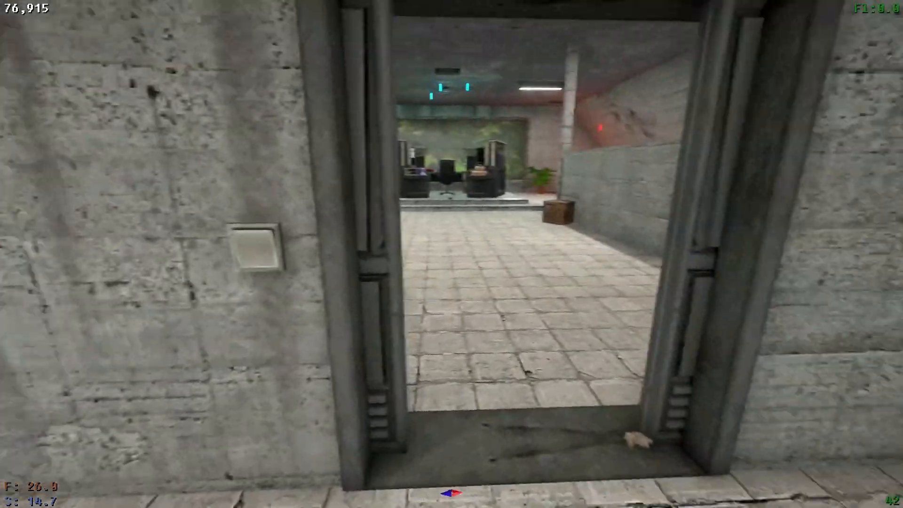
key(w)
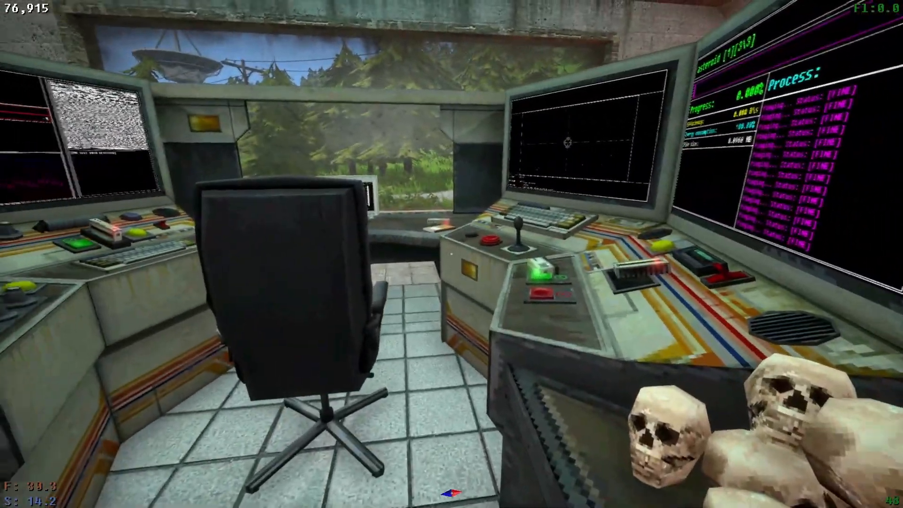
mouse_move(451, 254)
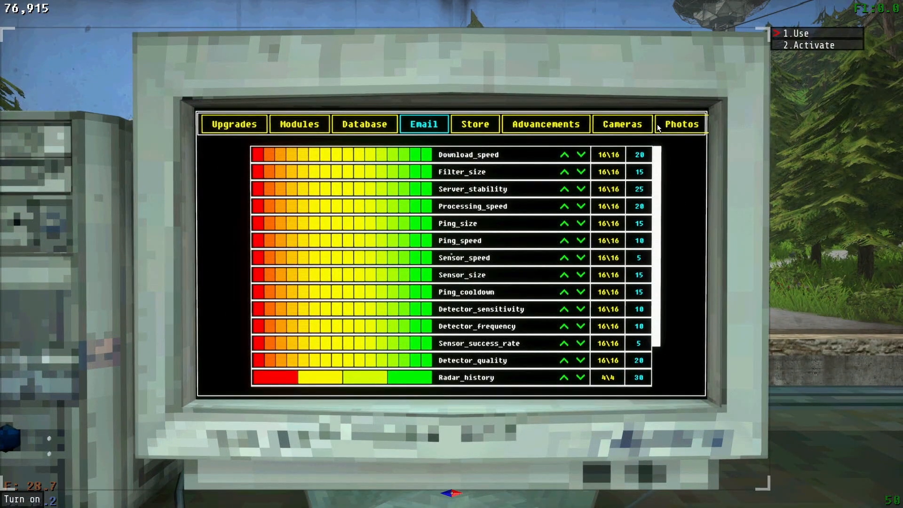
- View the Kerfur-O camera feed from the Cameras list and cycle its view modes
click(621, 123)
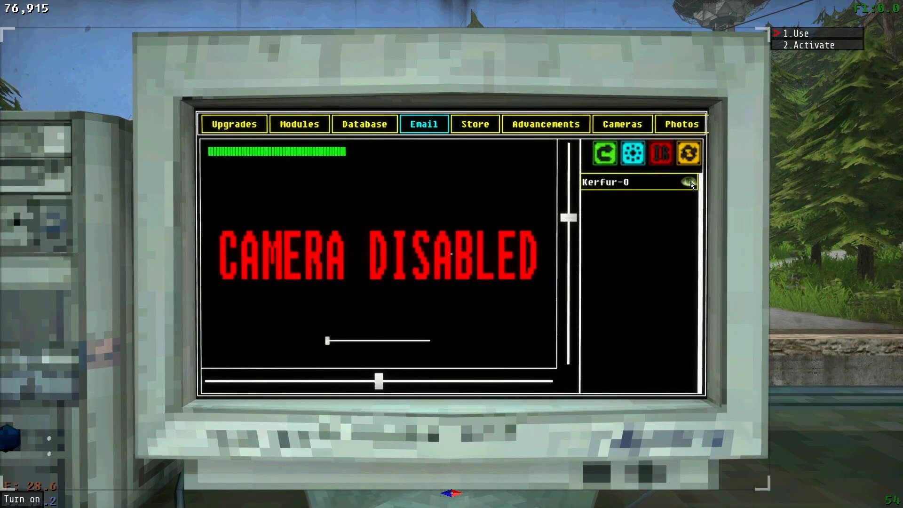
click(688, 182)
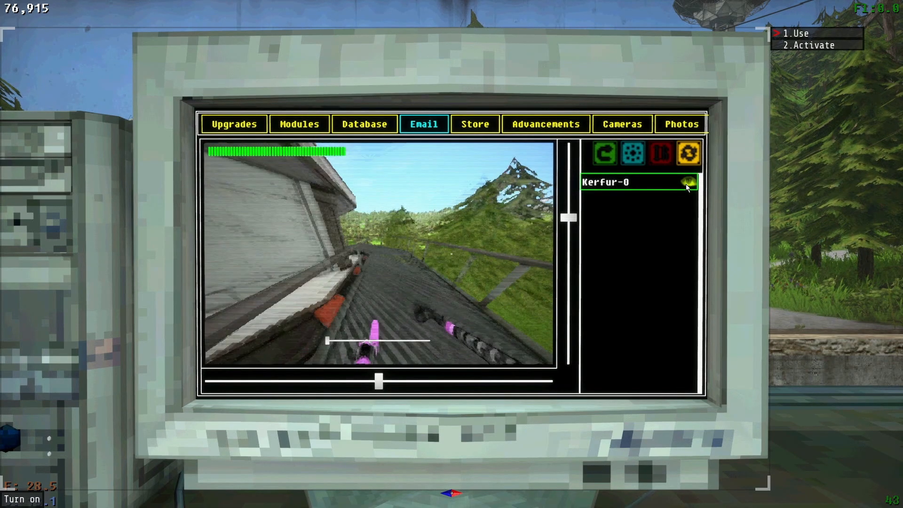
click(689, 182)
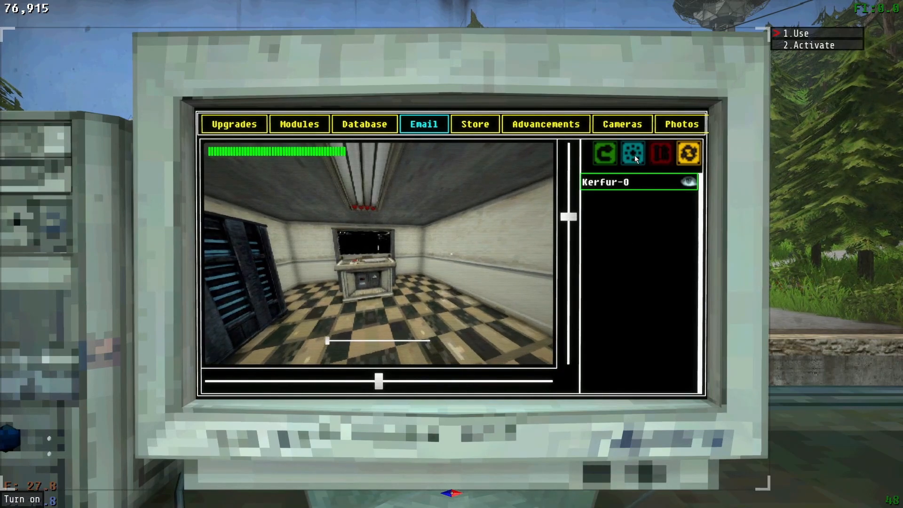
click(632, 153)
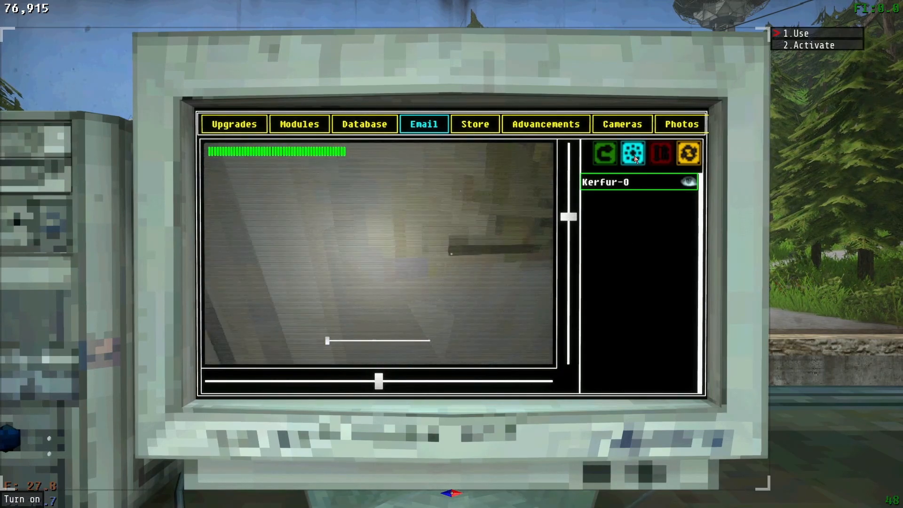
click(632, 153)
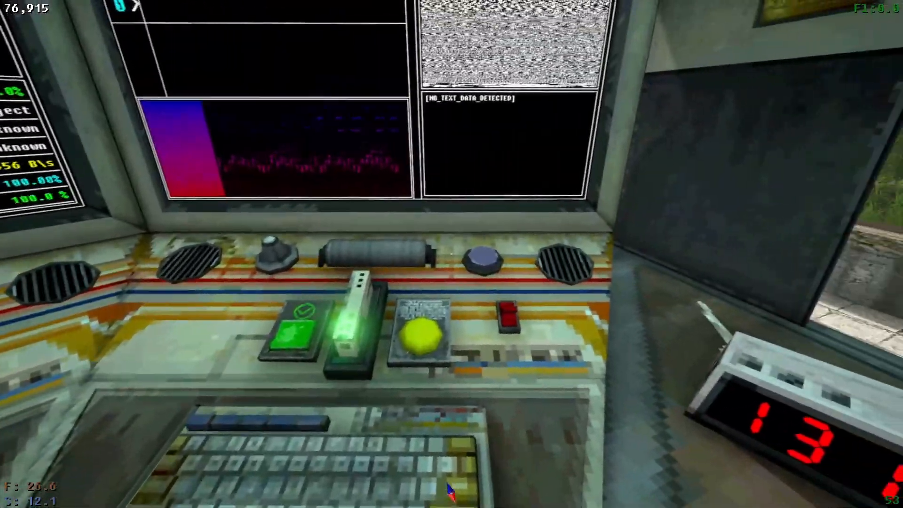
mouse_move(452, 254)
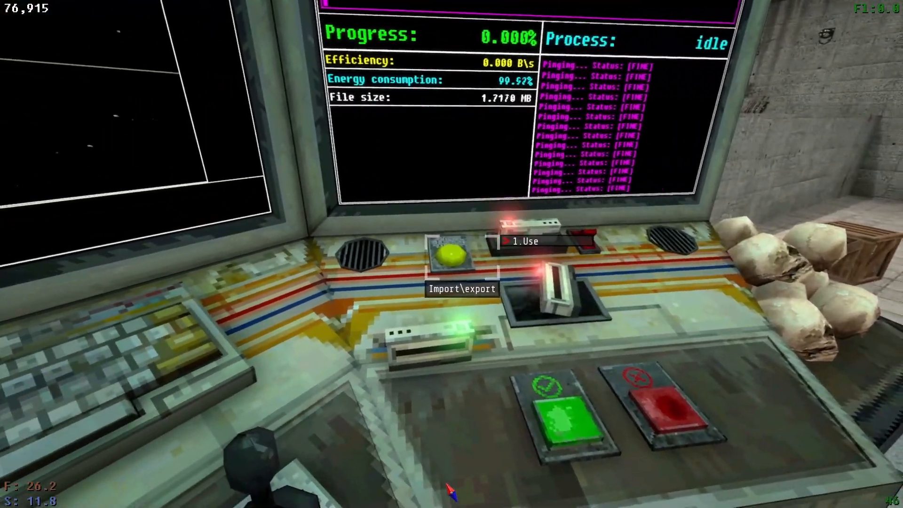
mouse_move(452, 254)
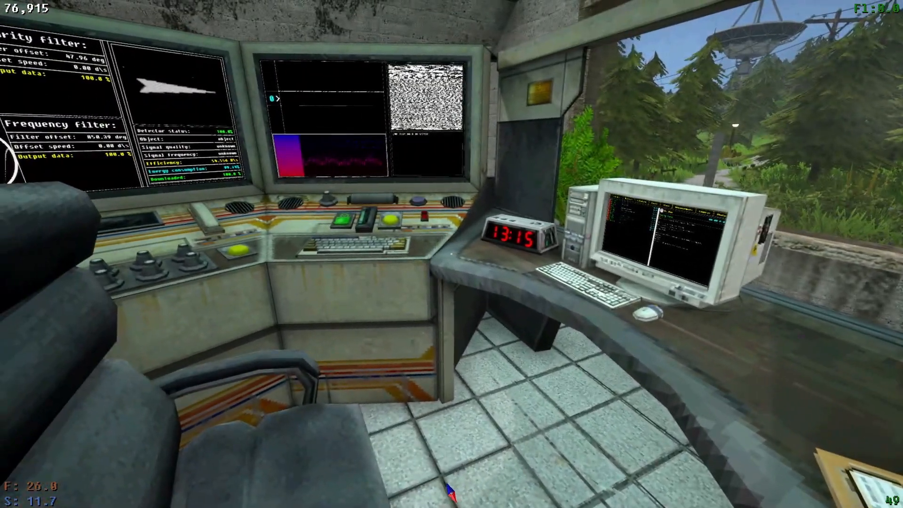
mouse_move(451, 253)
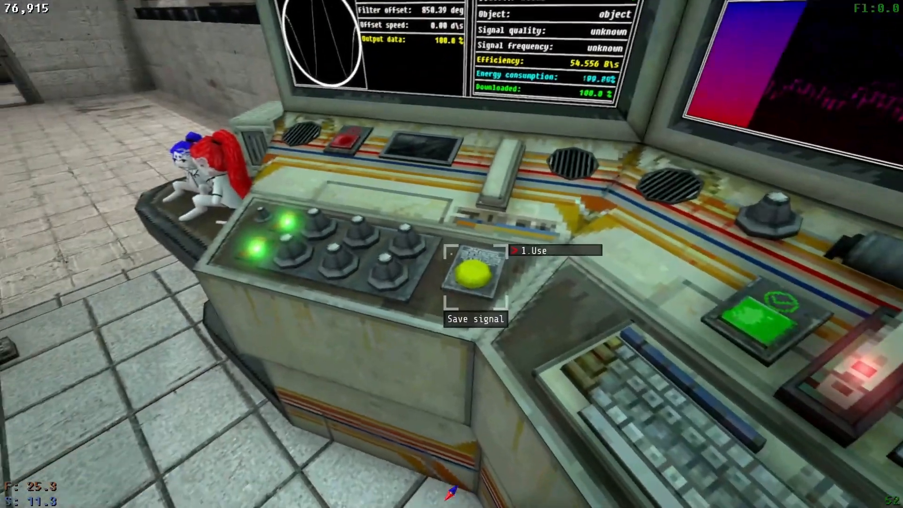
mouse_move(451, 253)
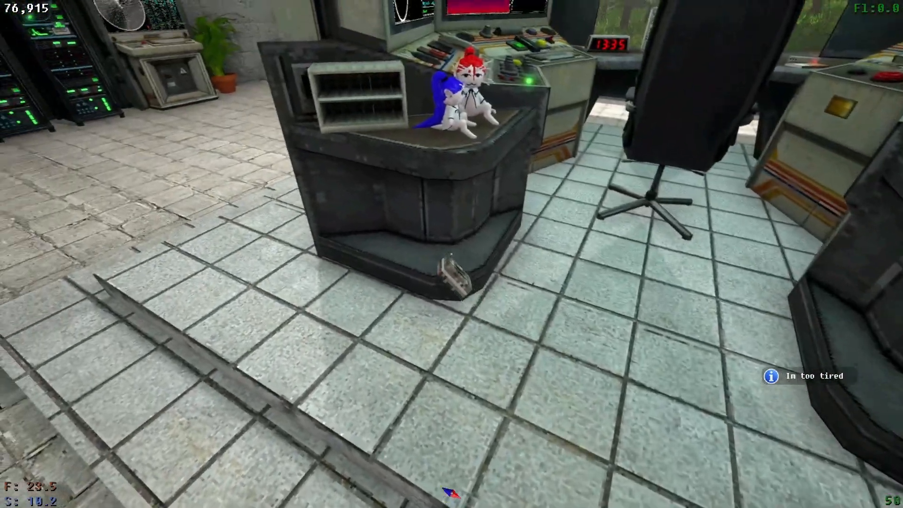
mouse_move(451, 254)
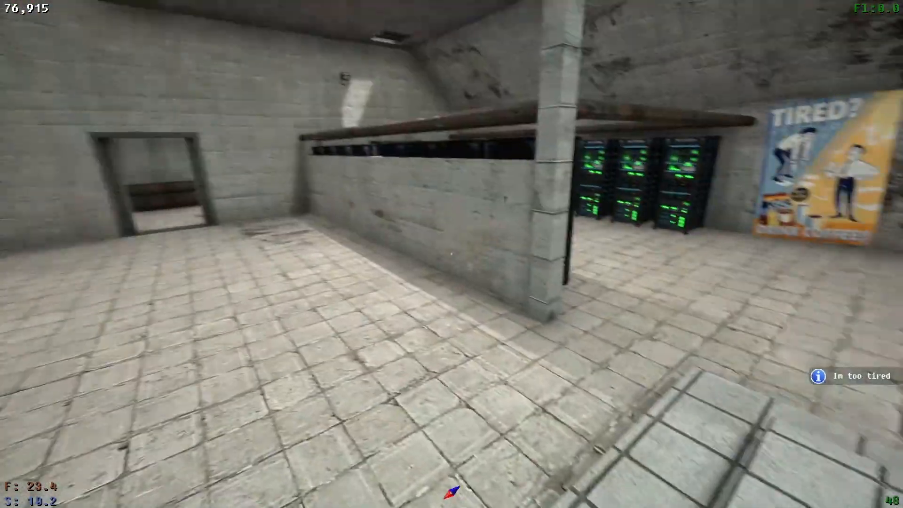
mouse_move(451, 254)
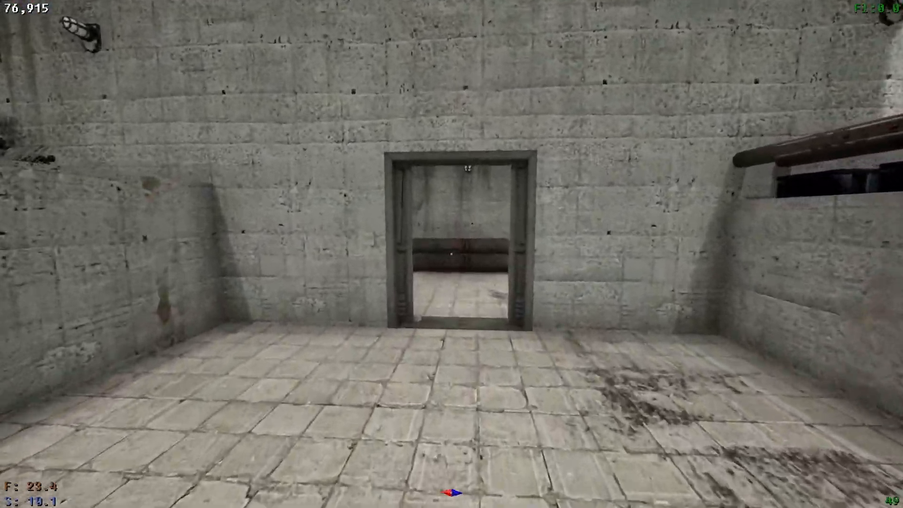
- Walk through the concrete corridor into the checkered-floor living quarters
key(w)
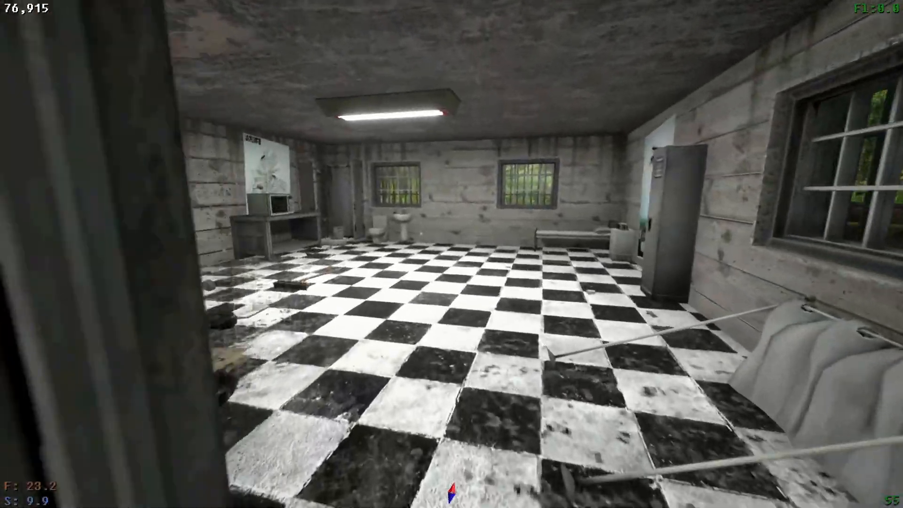
mouse_move(451, 254)
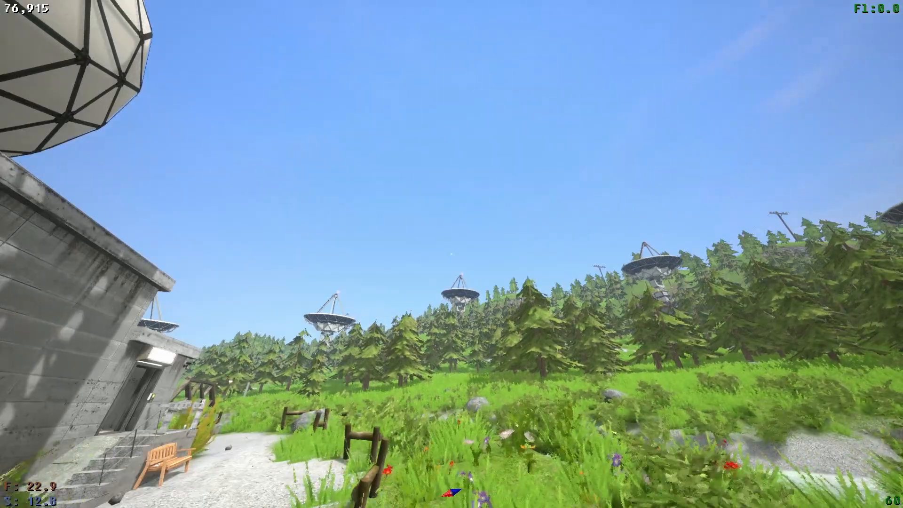
mouse_move(452, 254)
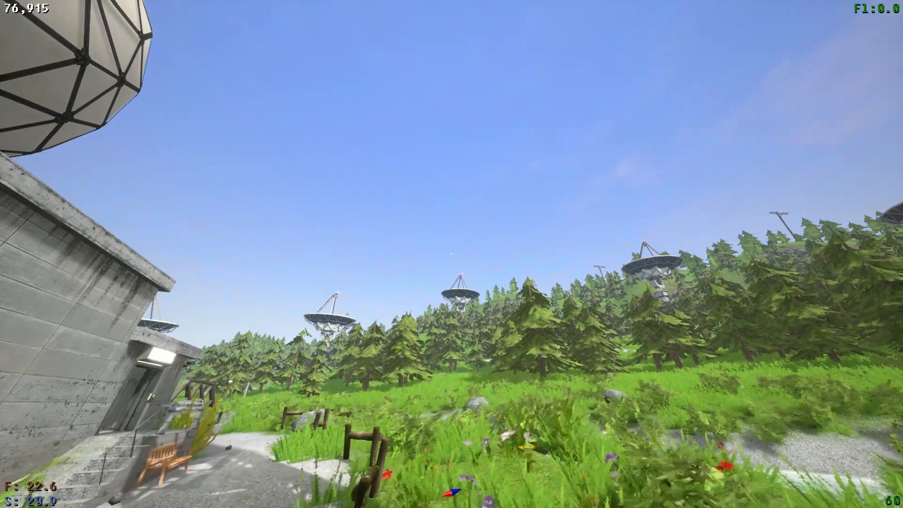
mouse_move(452, 254)
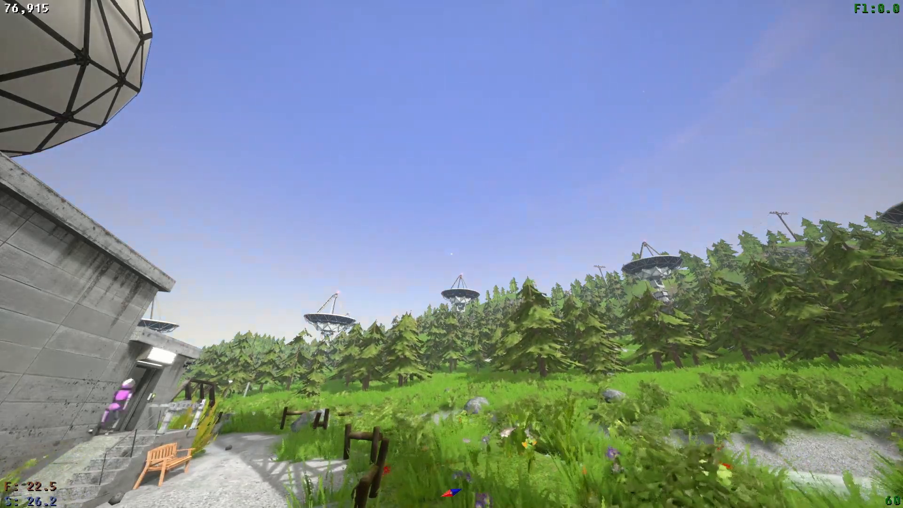
mouse_move(451, 254)
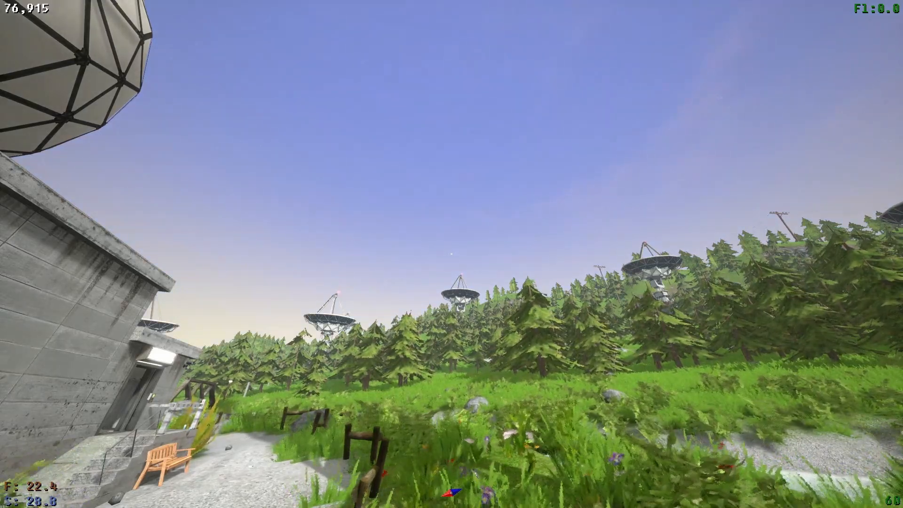
mouse_move(451, 254)
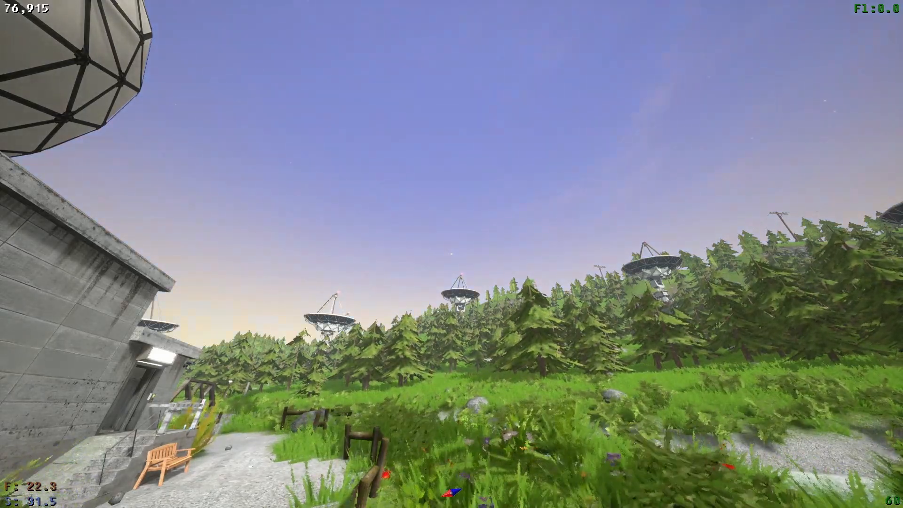
mouse_move(451, 254)
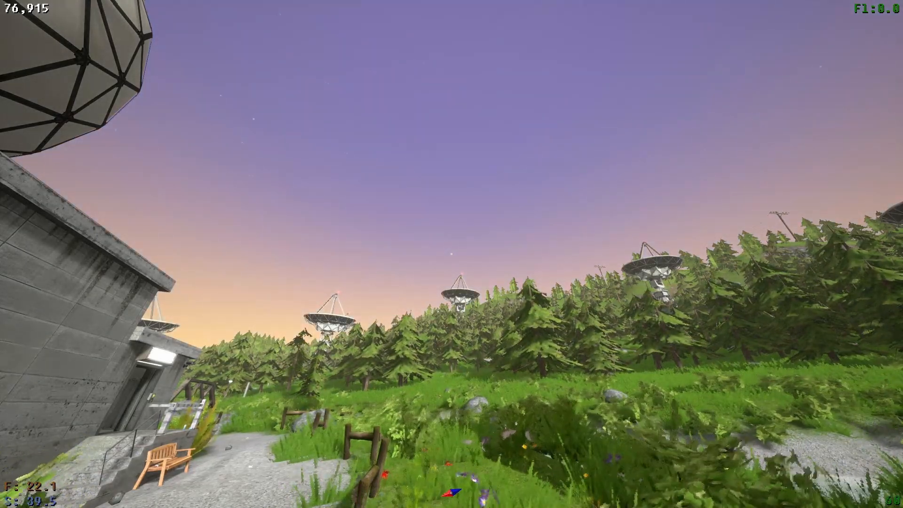
mouse_move(452, 254)
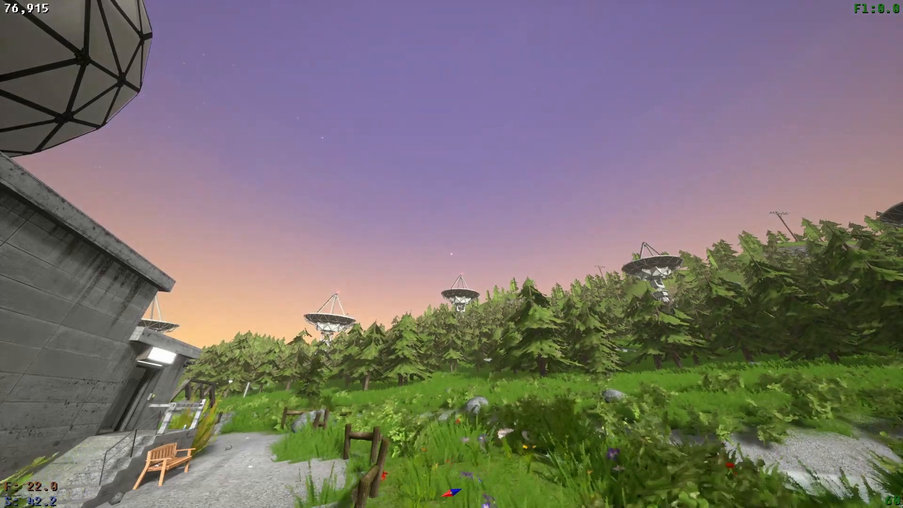
mouse_move(451, 254)
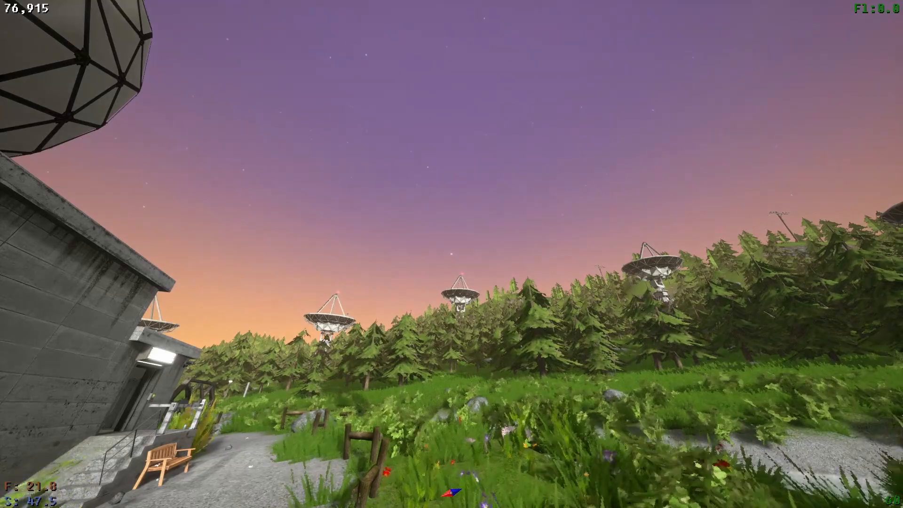
mouse_move(451, 254)
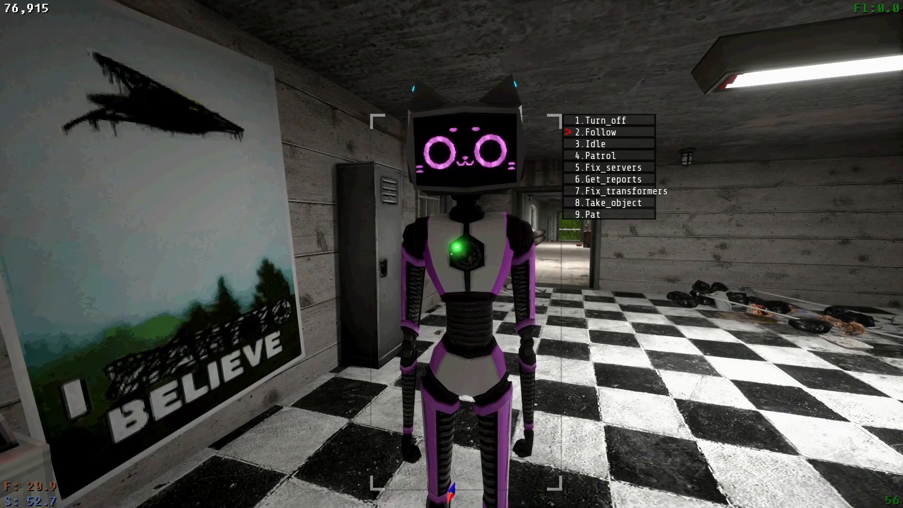
- Step through Kerfur's command menu in the living quarters toward Take_object
key(8)
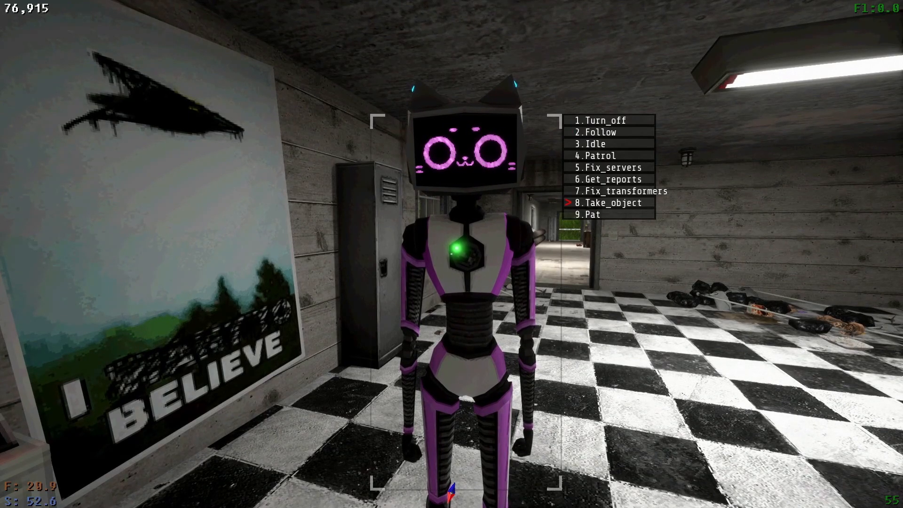
mouse_move(452, 254)
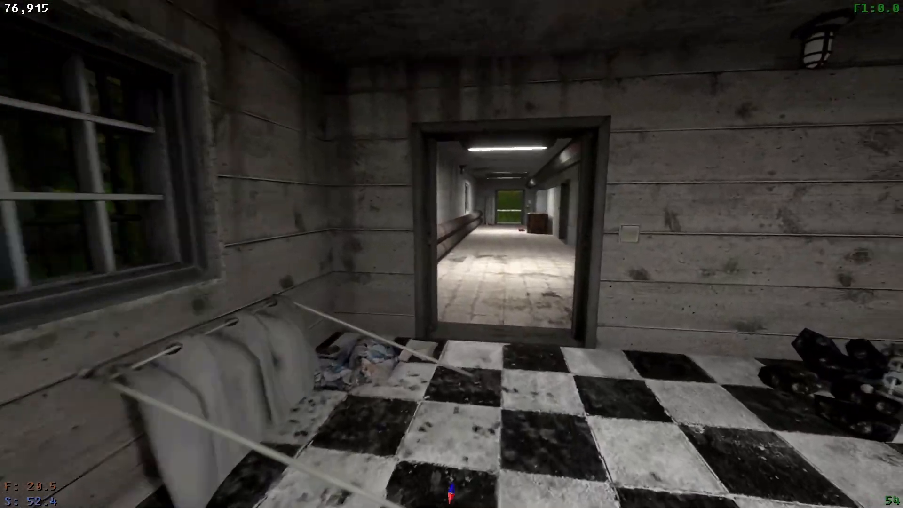
- Walk down the concrete corridor away from Kerfur toward the exit door
key(w)
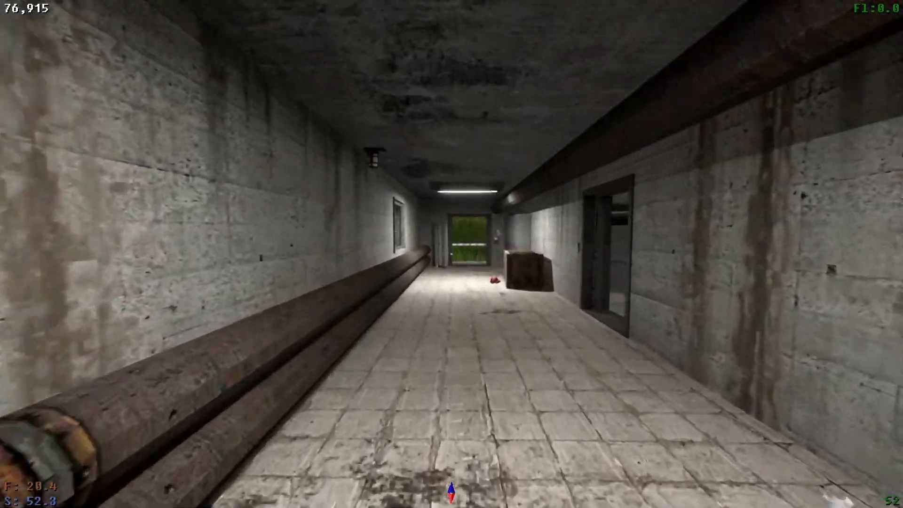
key(w)
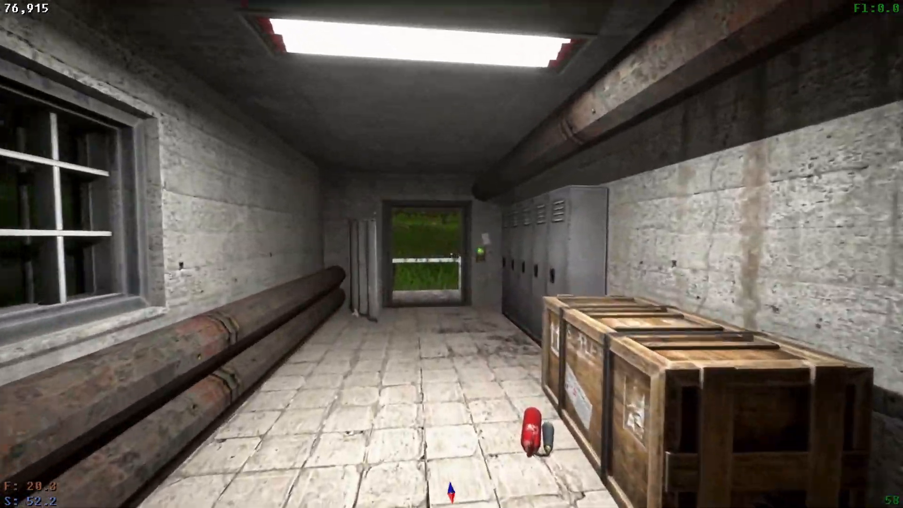
mouse_move(451, 253)
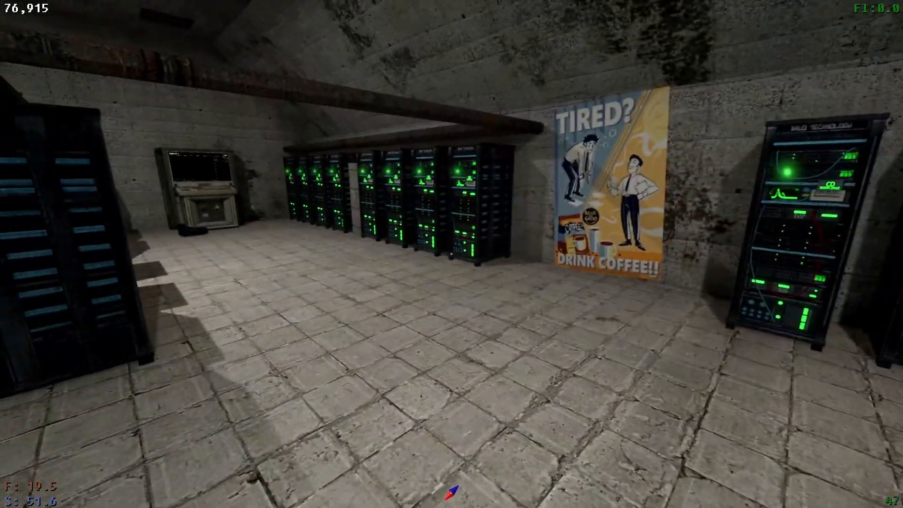
mouse_move(451, 253)
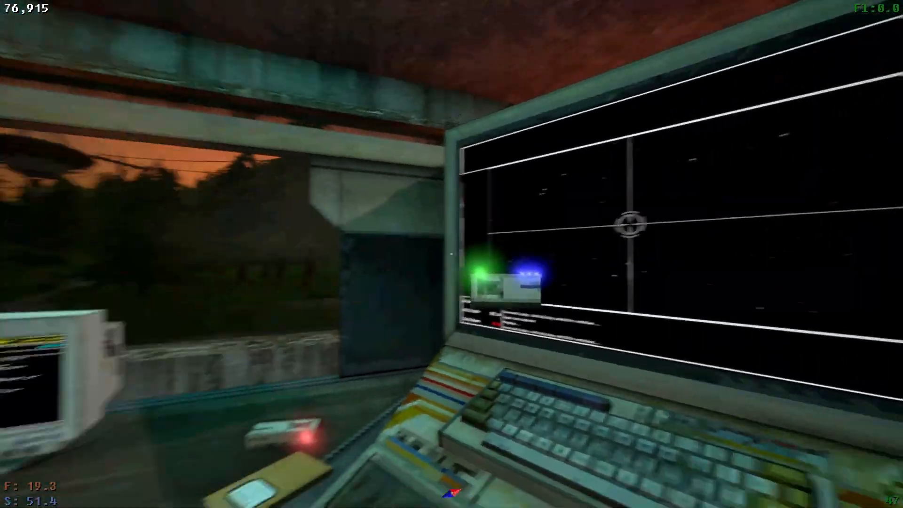
mouse_move(451, 253)
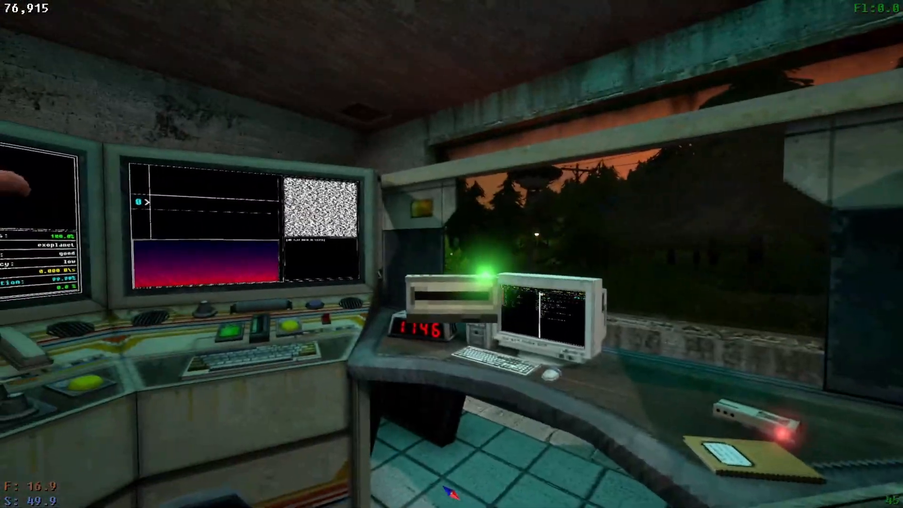
mouse_move(451, 254)
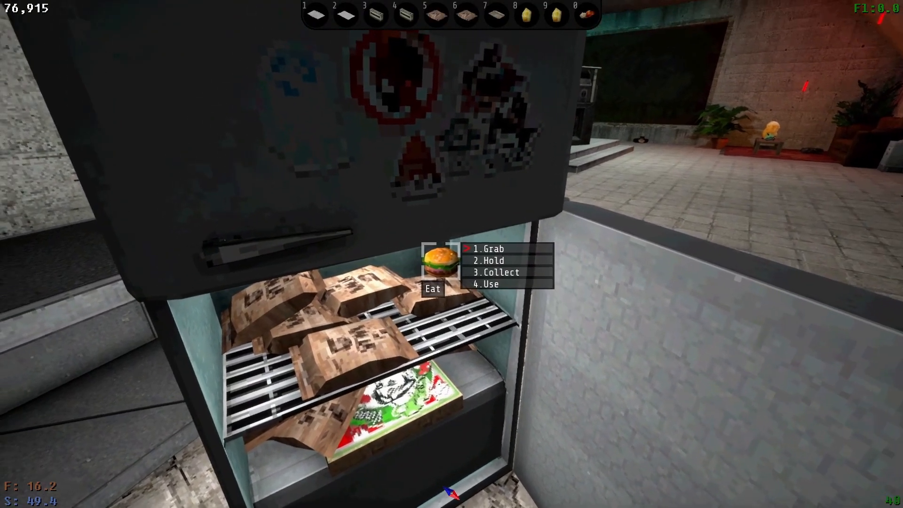
mouse_move(451, 254)
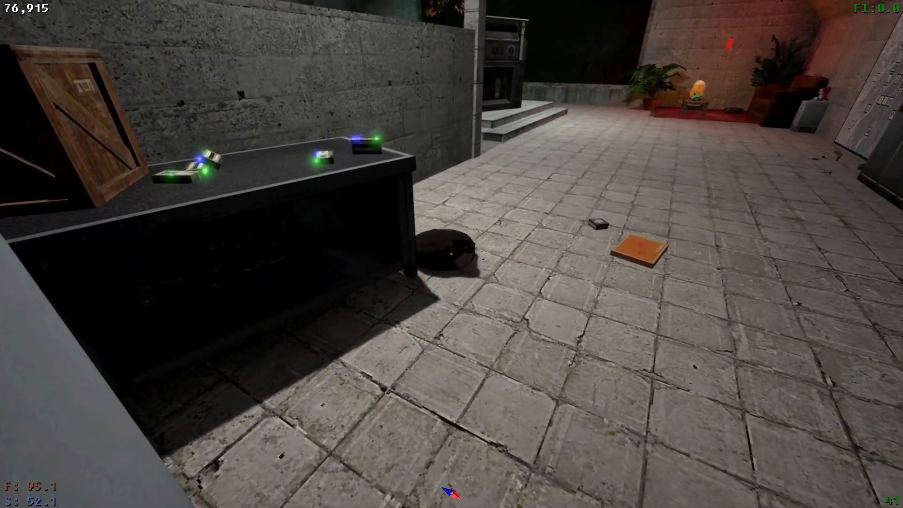
mouse_move(451, 254)
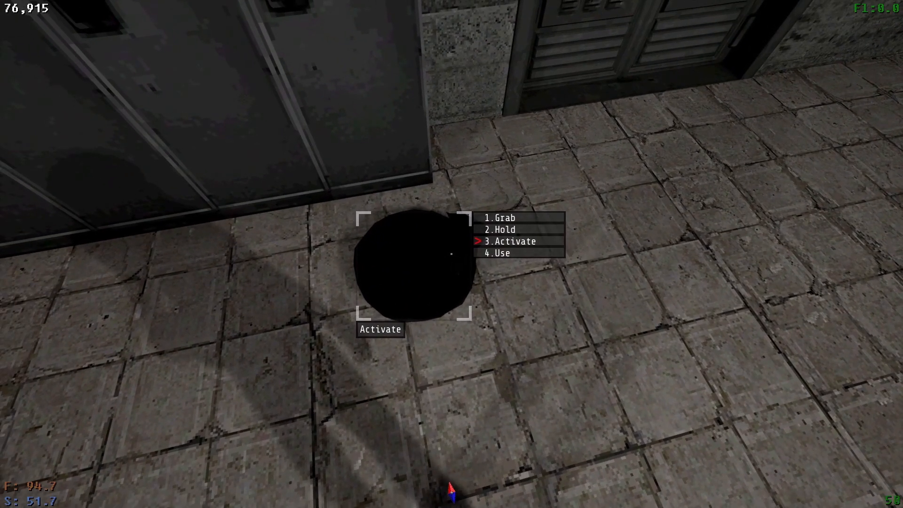
- Activate the black bag by the lockers to show its contents list
click(511, 241)
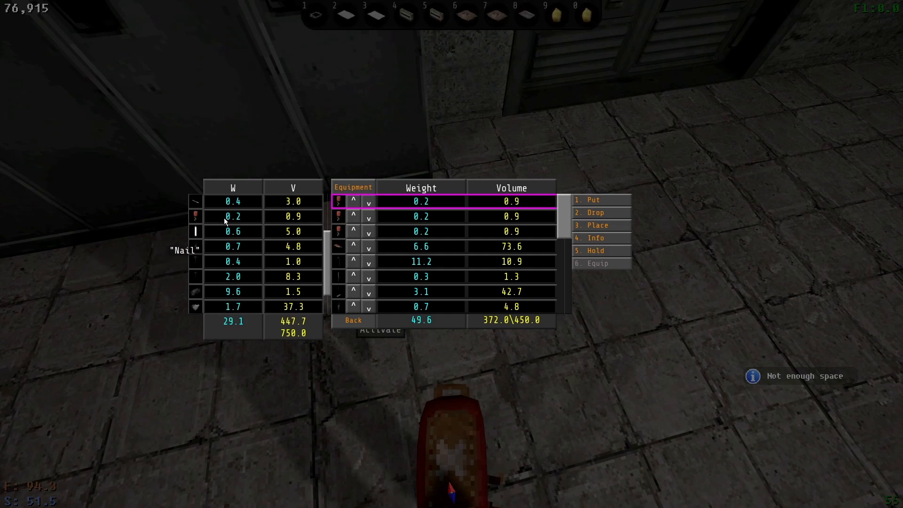
mouse_move(200, 310)
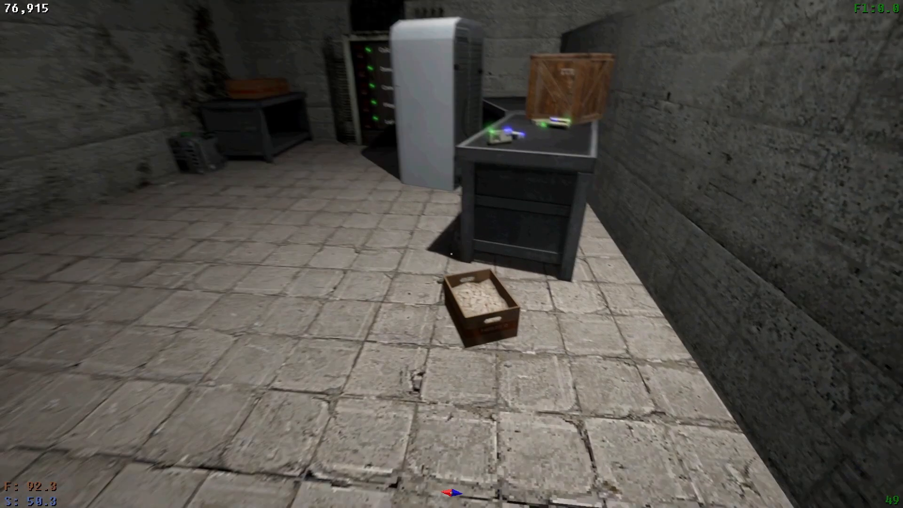
mouse_move(451, 254)
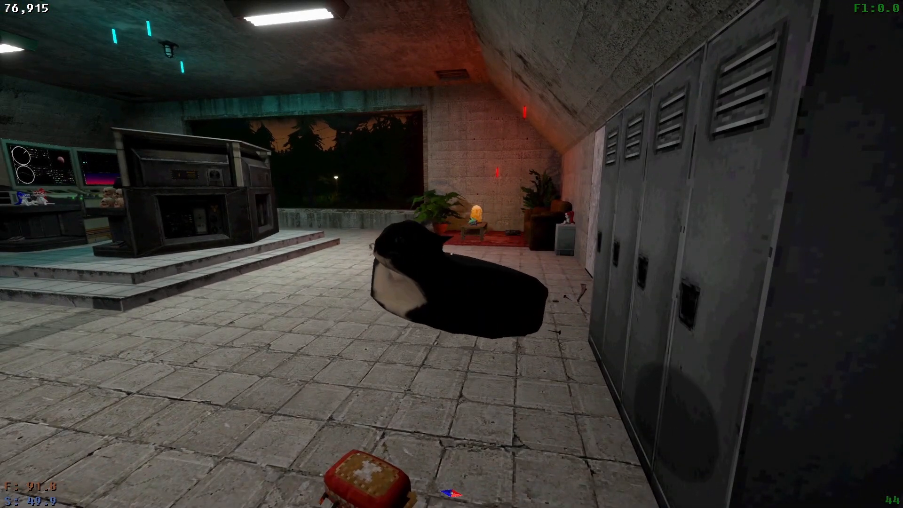
mouse_move(451, 254)
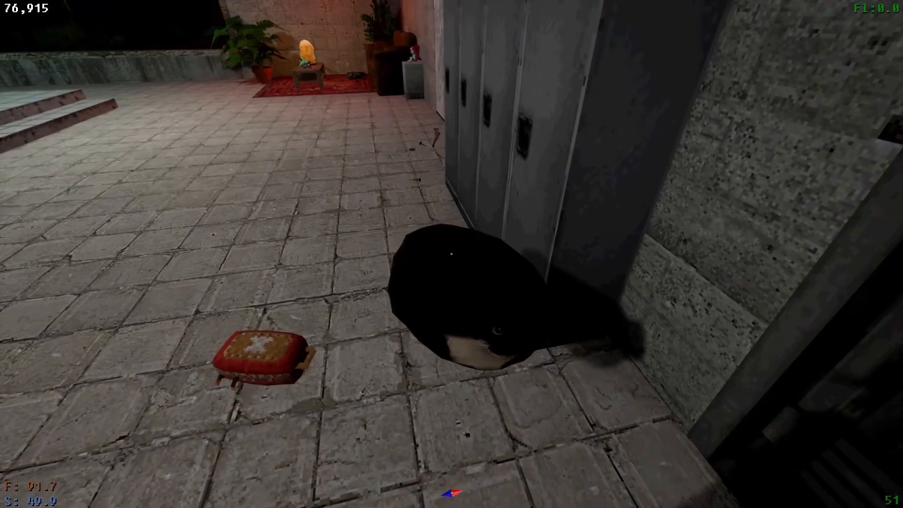
mouse_move(452, 254)
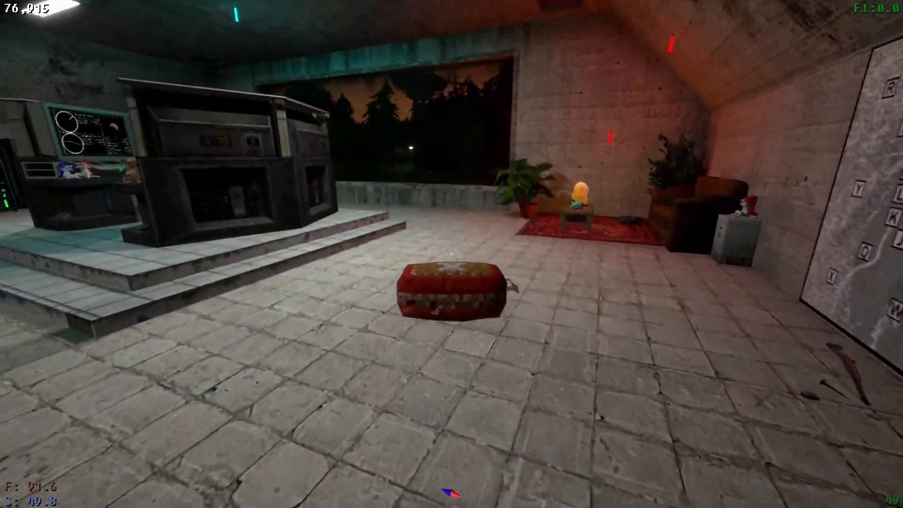
mouse_move(452, 254)
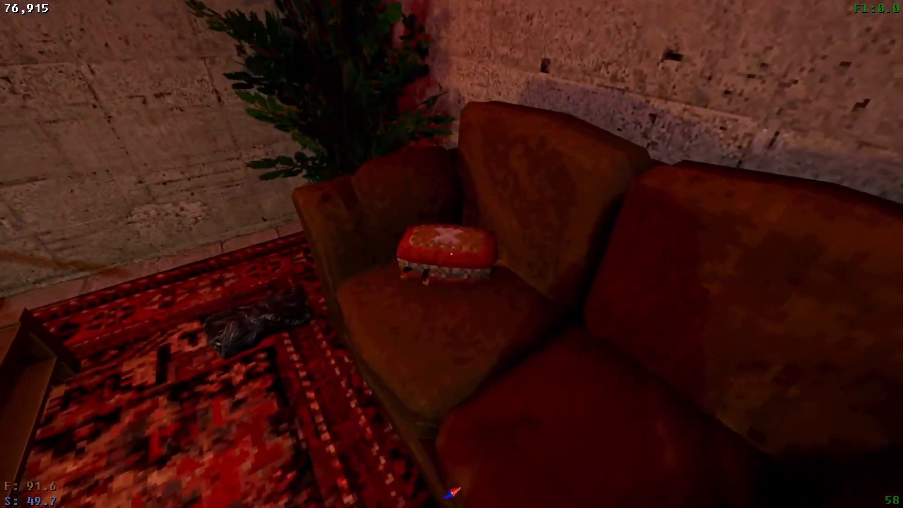
mouse_move(452, 254)
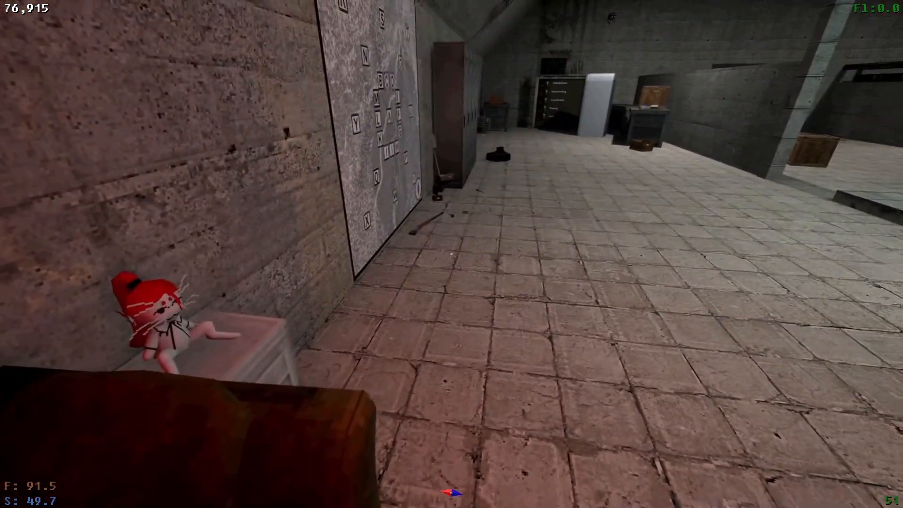
mouse_move(451, 254)
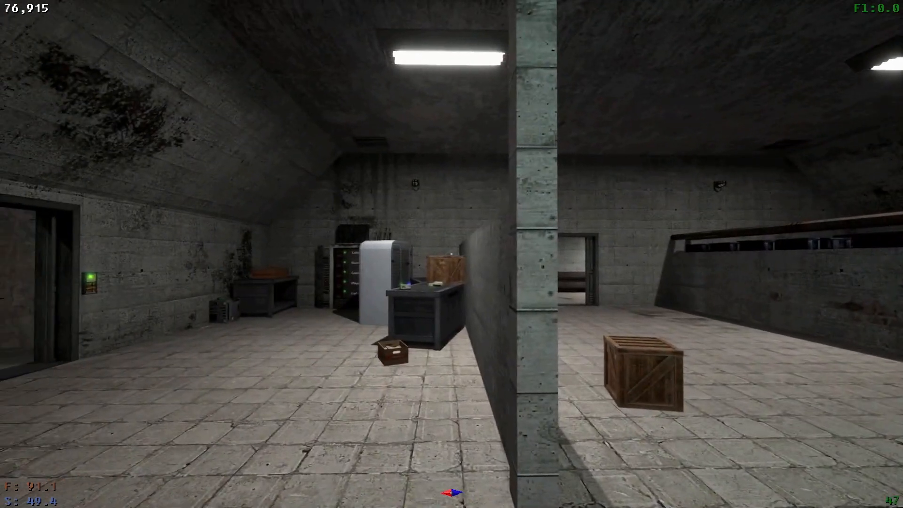
mouse_move(452, 254)
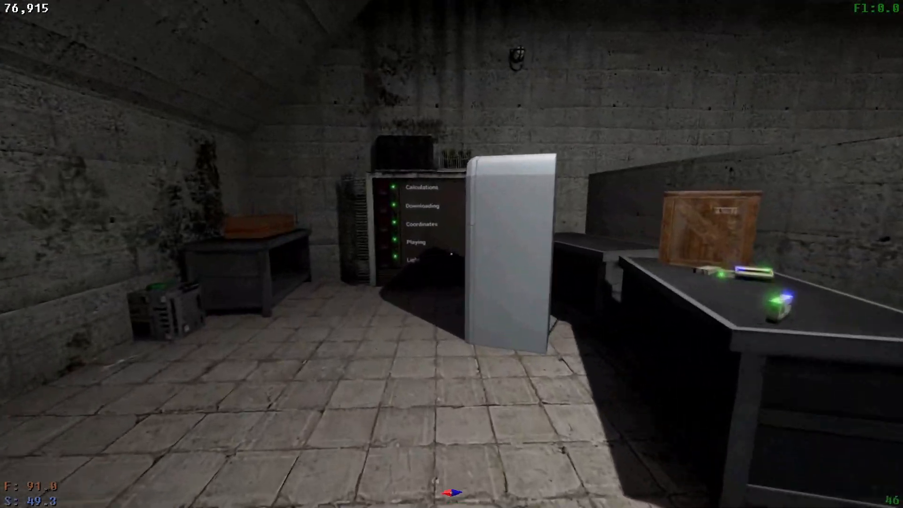
mouse_move(452, 254)
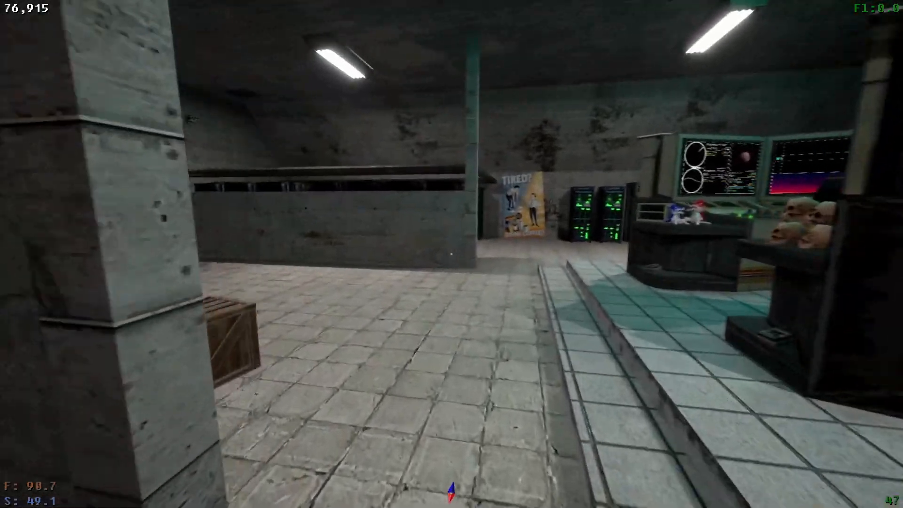
mouse_move(451, 254)
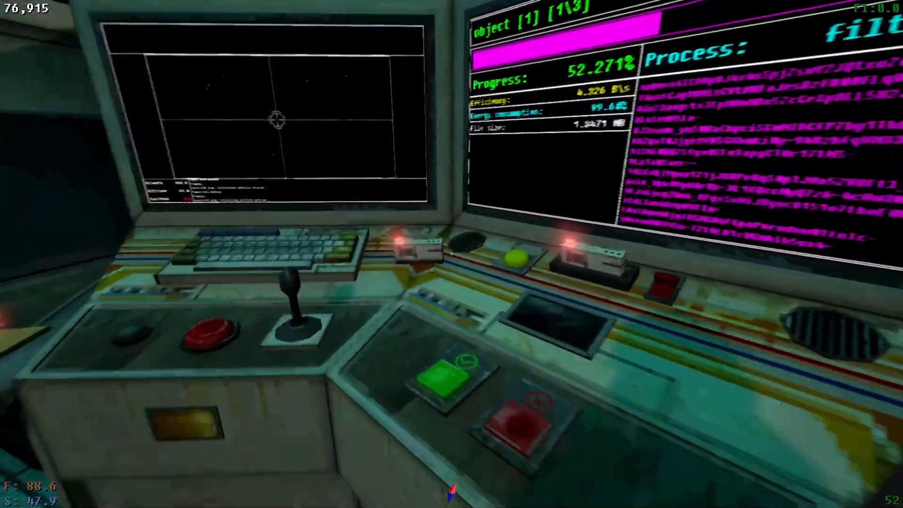
mouse_move(452, 254)
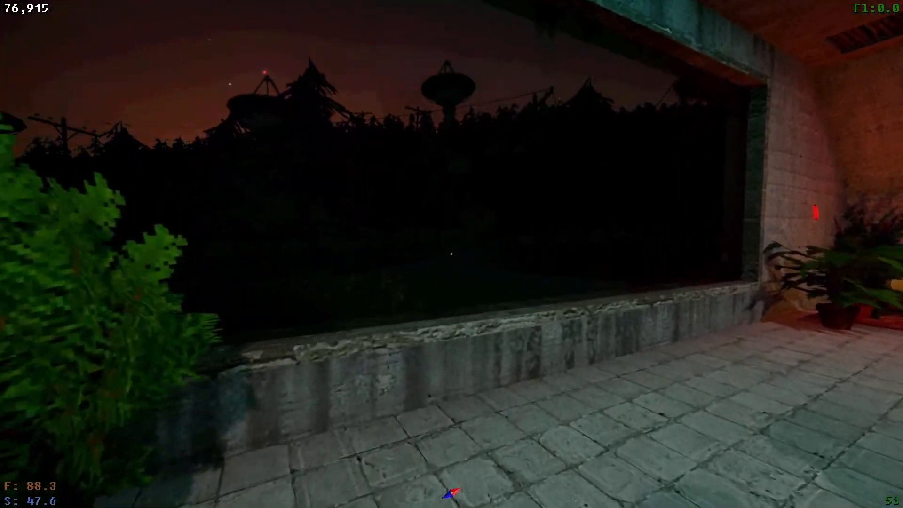
mouse_move(451, 254)
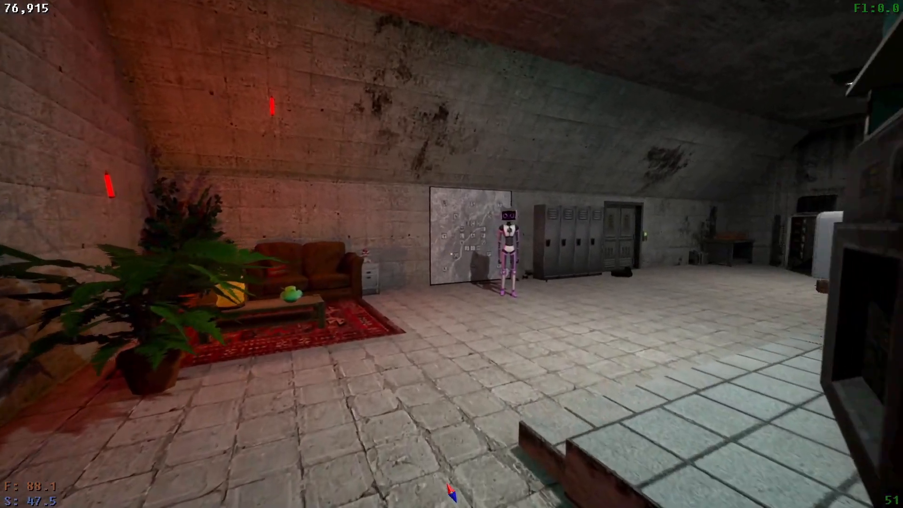
mouse_move(452, 254)
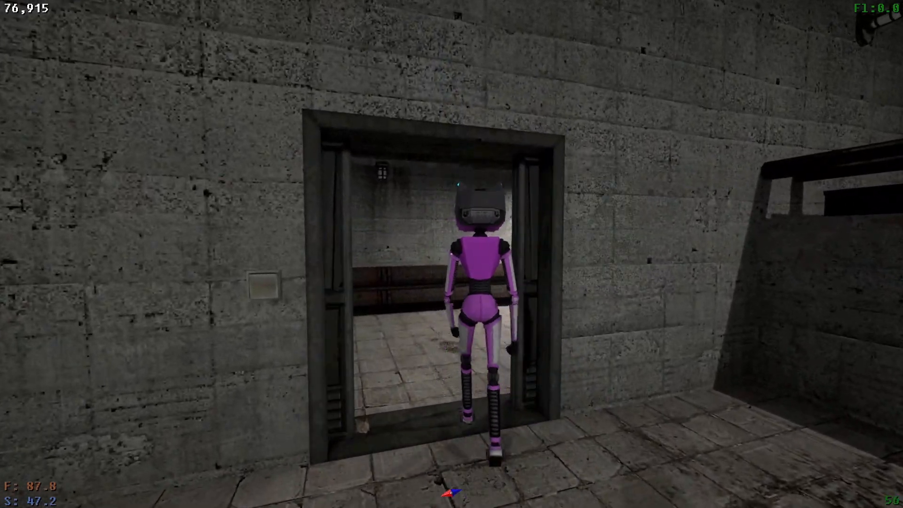
key(w)
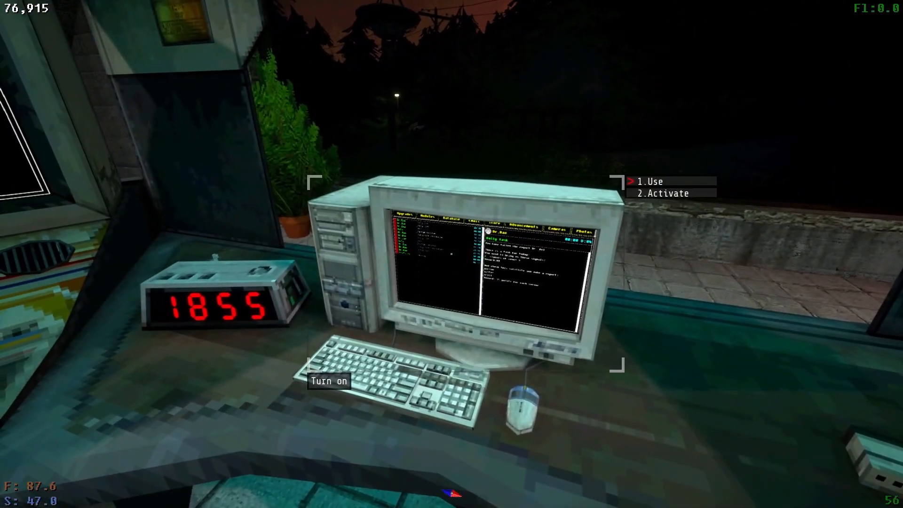
click(651, 180)
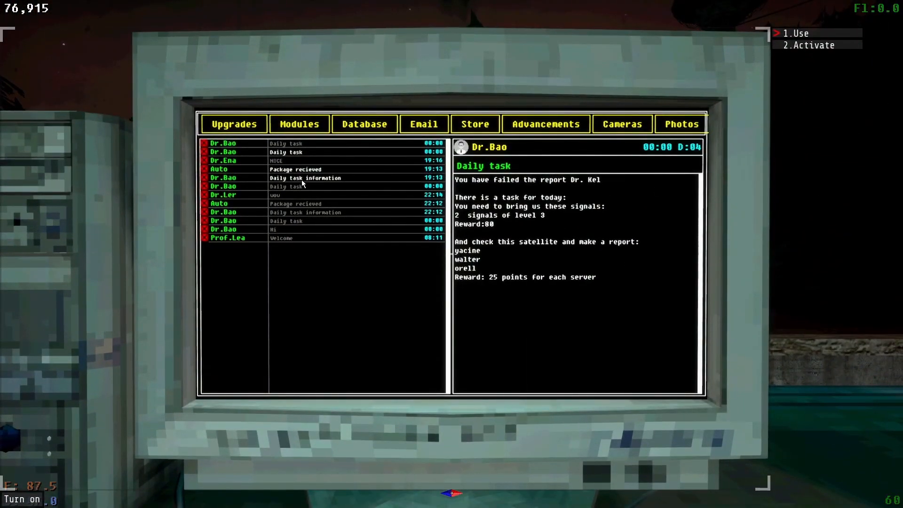
click(305, 177)
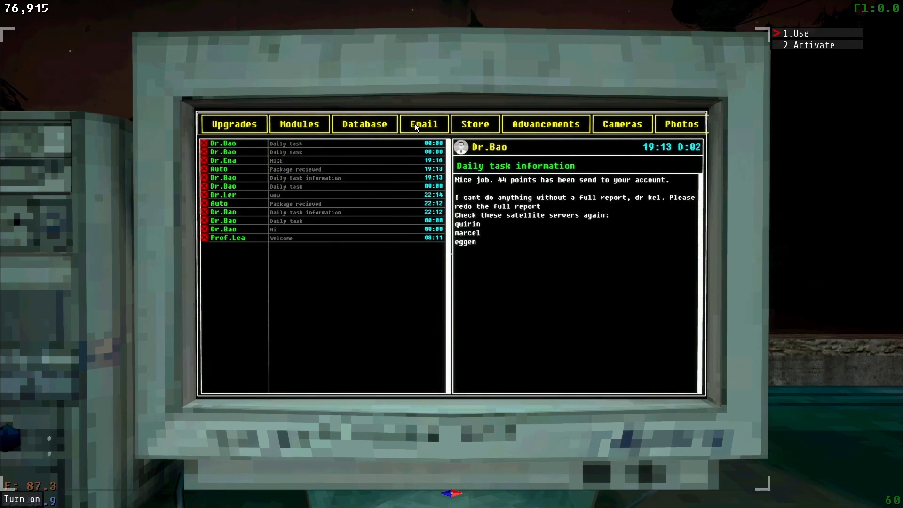
click(474, 124)
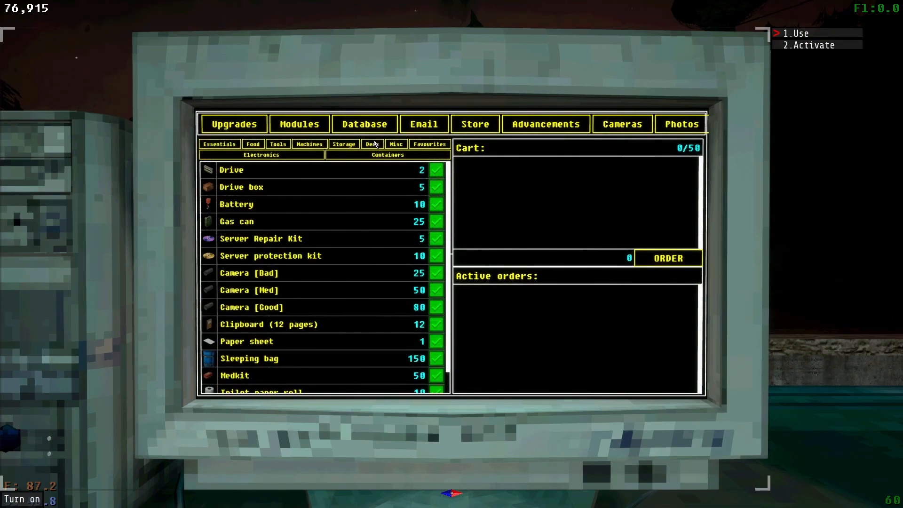
click(372, 144)
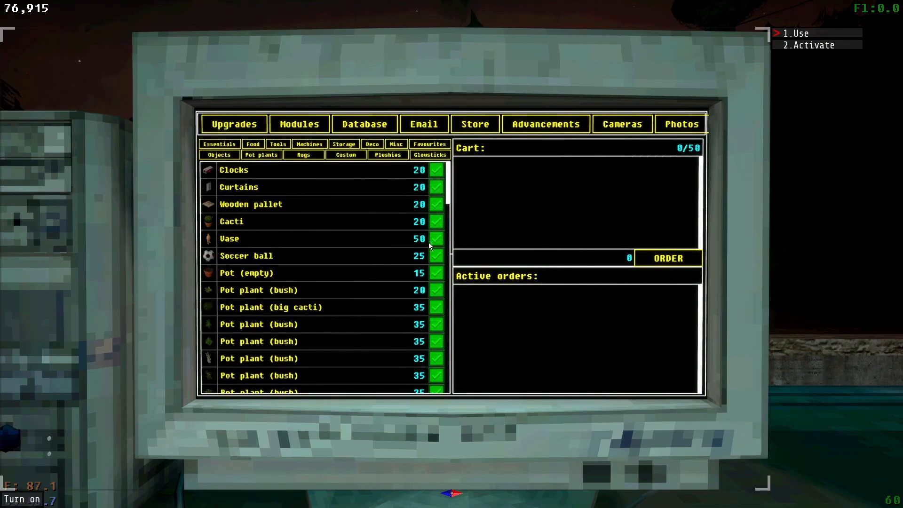
scroll(down, 3)
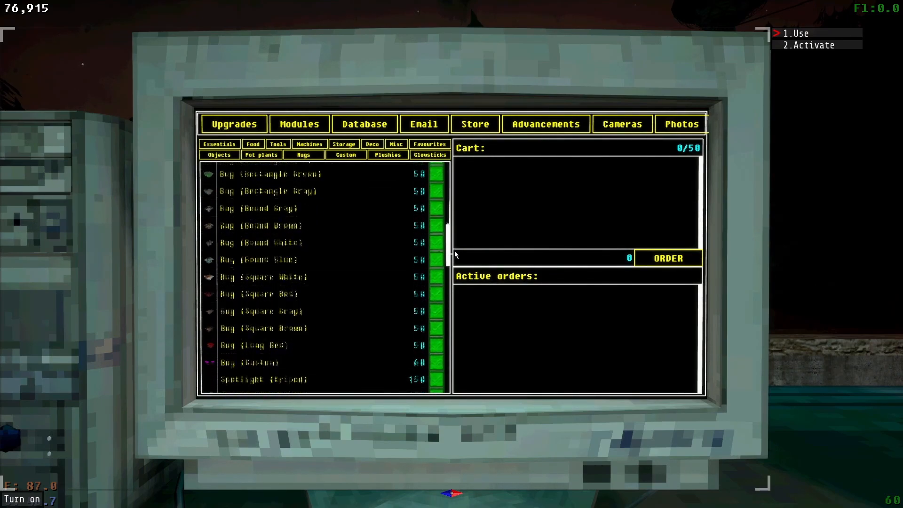
scroll(down, 3)
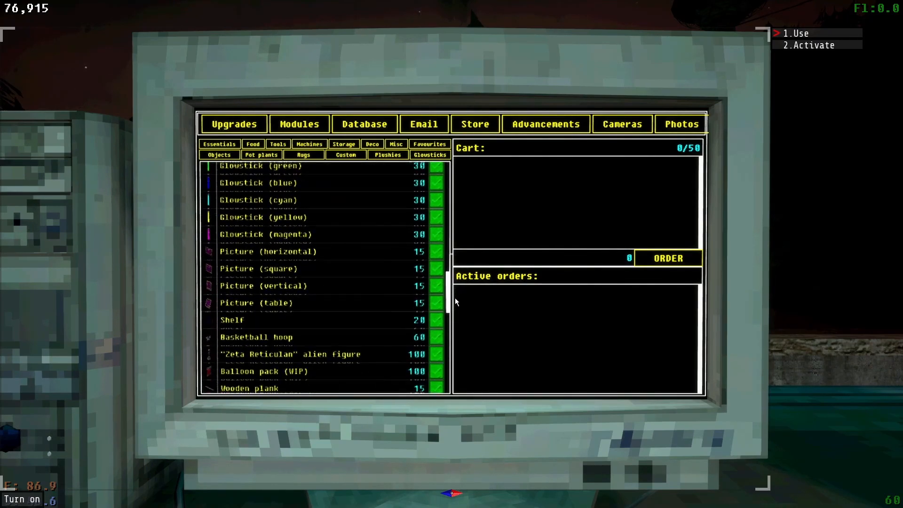
scroll(down, 3)
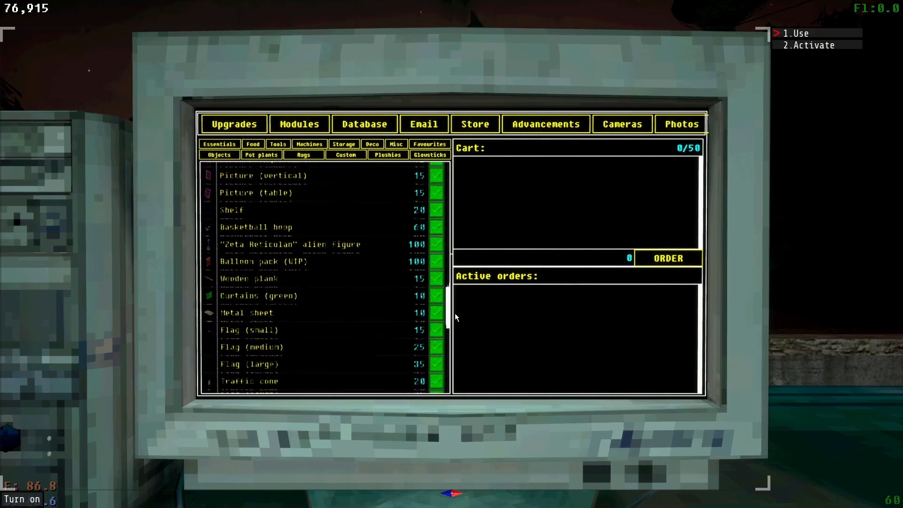
scroll(down, 3)
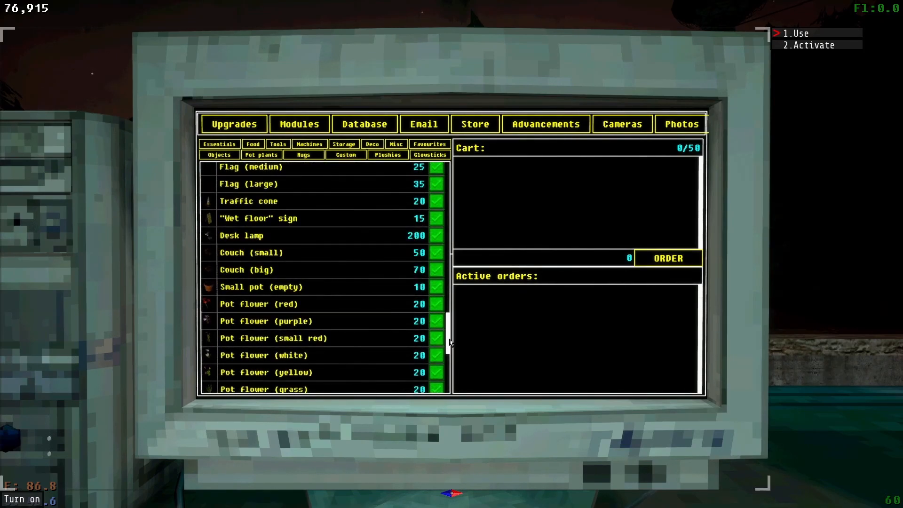
scroll(down, 3)
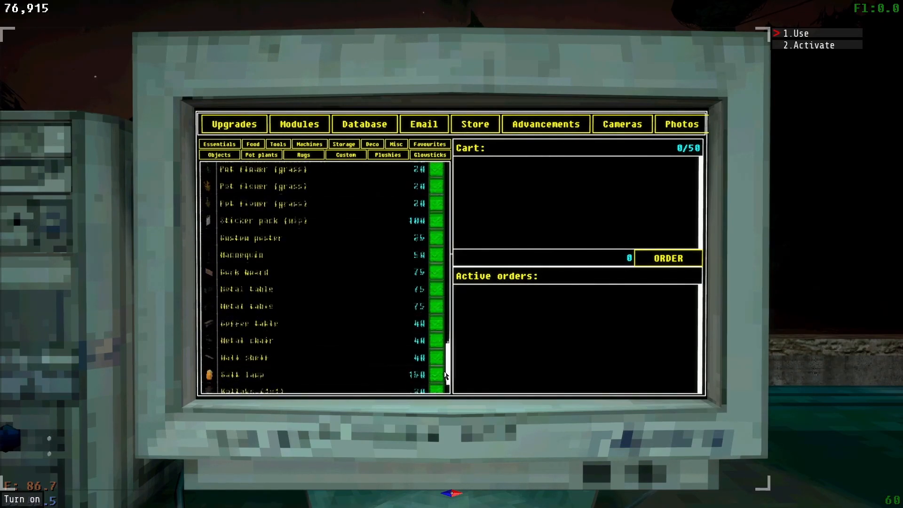
scroll(down, 3)
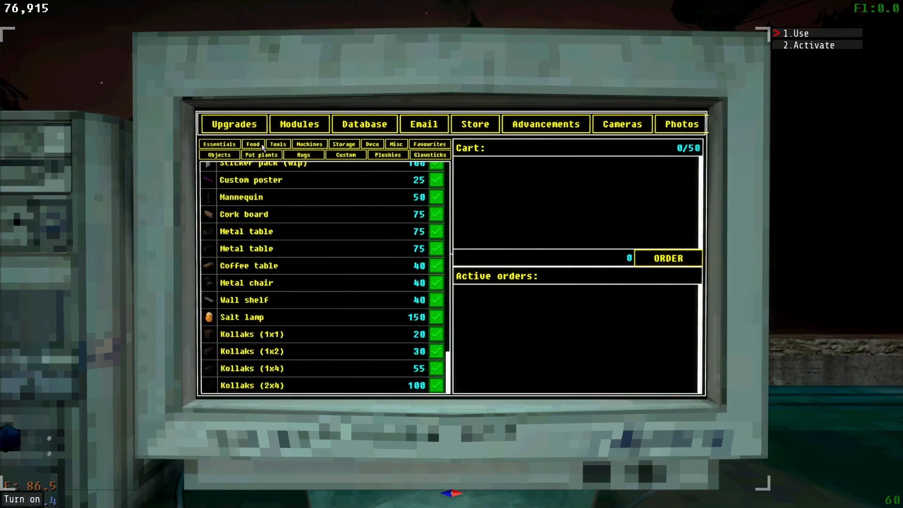
click(309, 144)
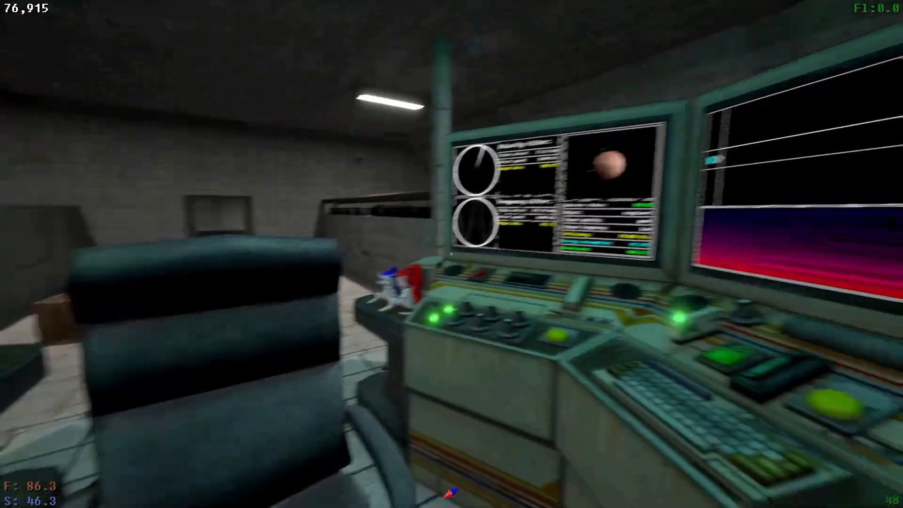
mouse_move(451, 254)
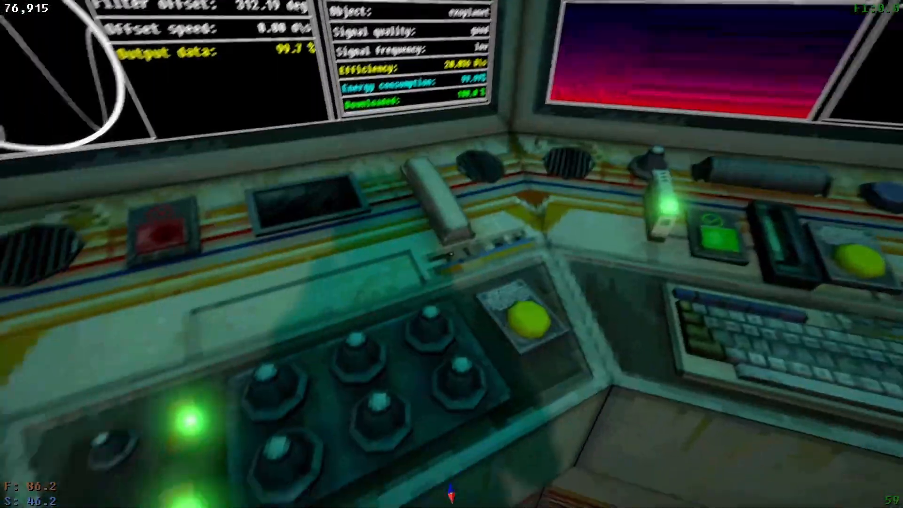
mouse_move(451, 254)
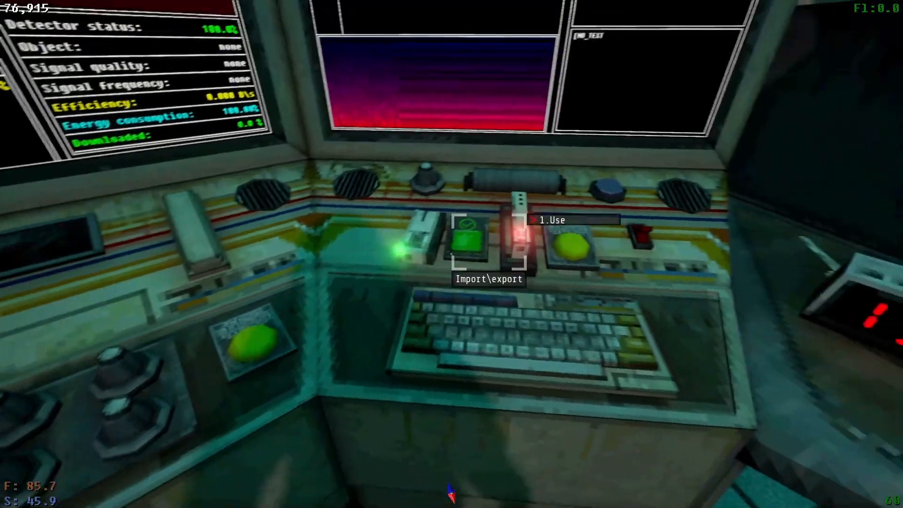
mouse_move(452, 254)
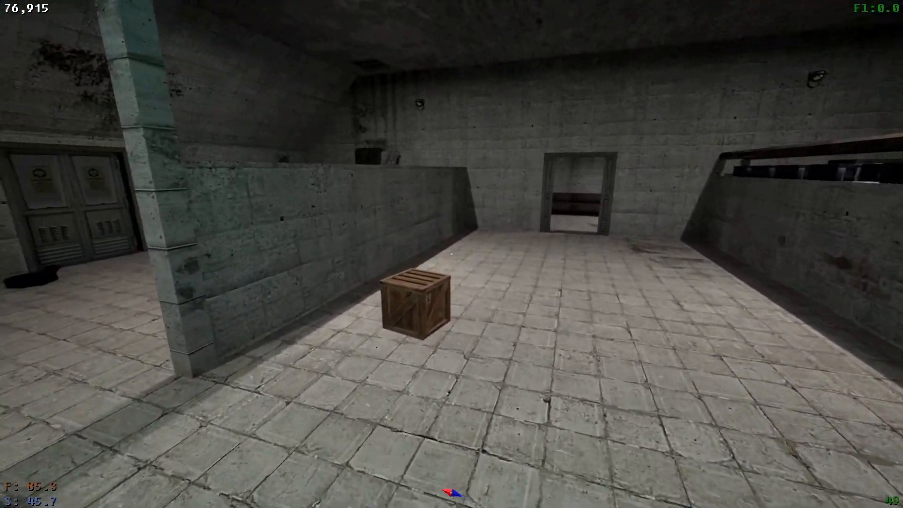
mouse_move(452, 254)
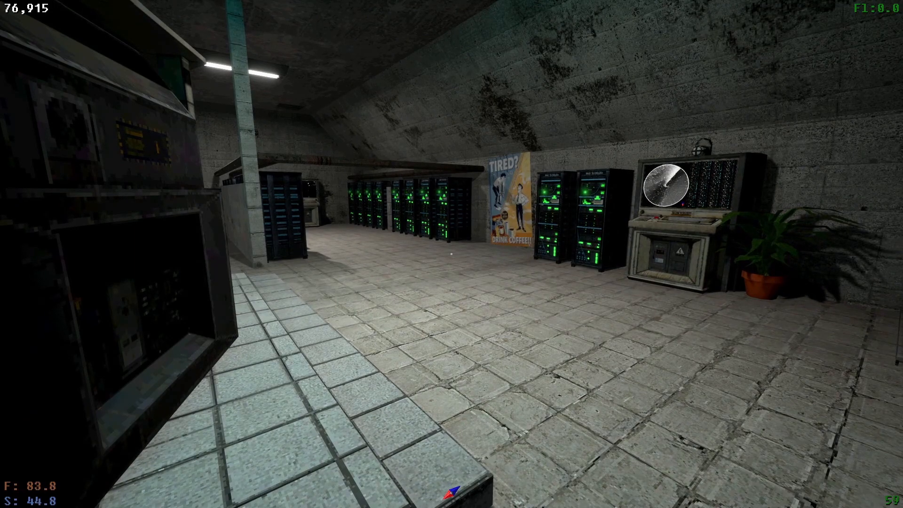
mouse_move(451, 254)
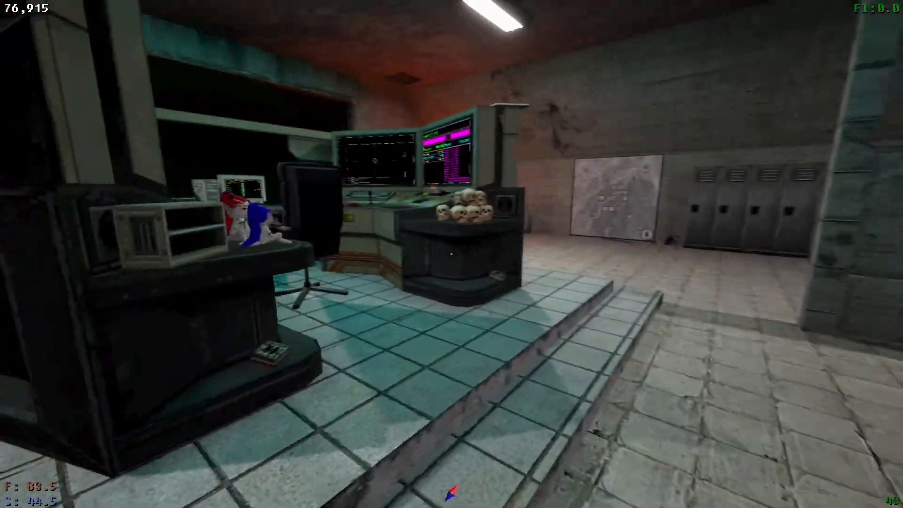
mouse_move(452, 254)
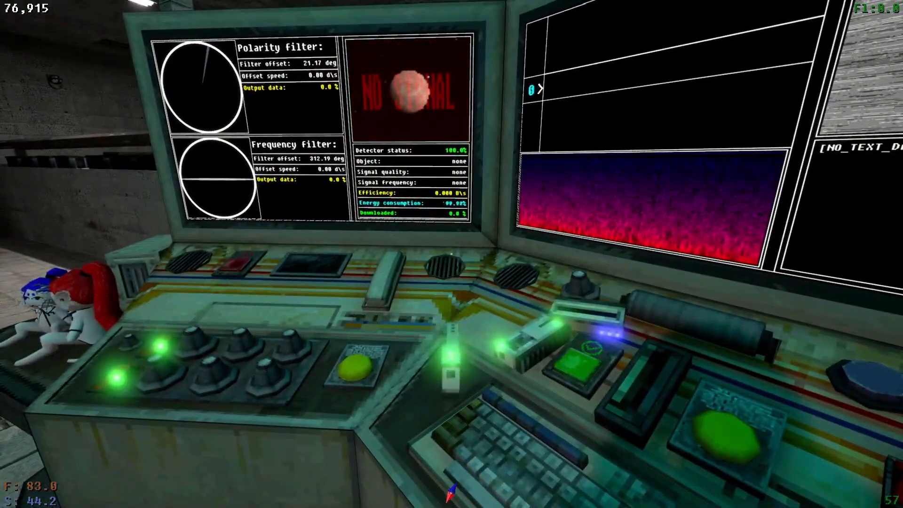
mouse_move(451, 254)
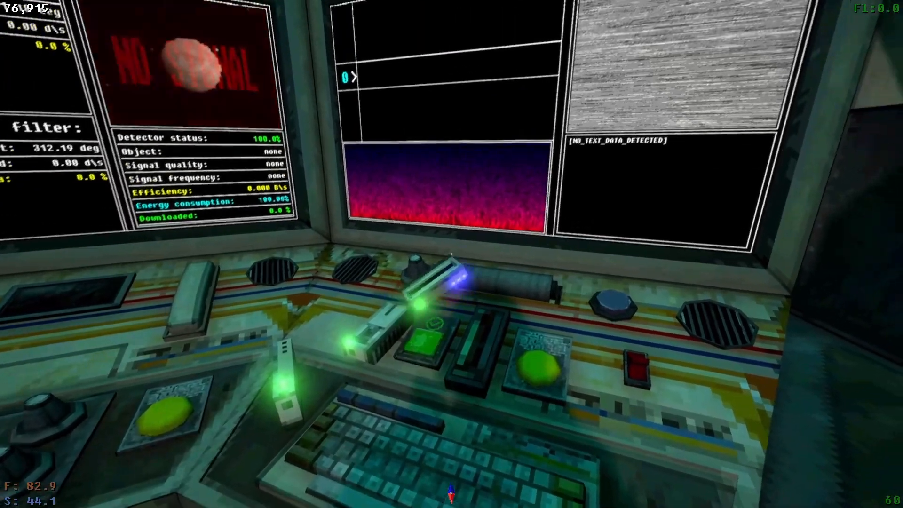
mouse_move(461, 259)
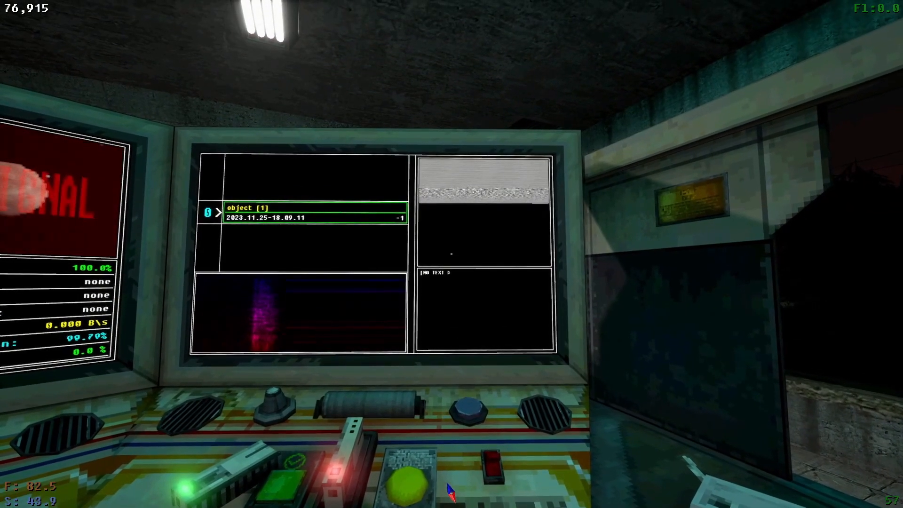
mouse_move(451, 253)
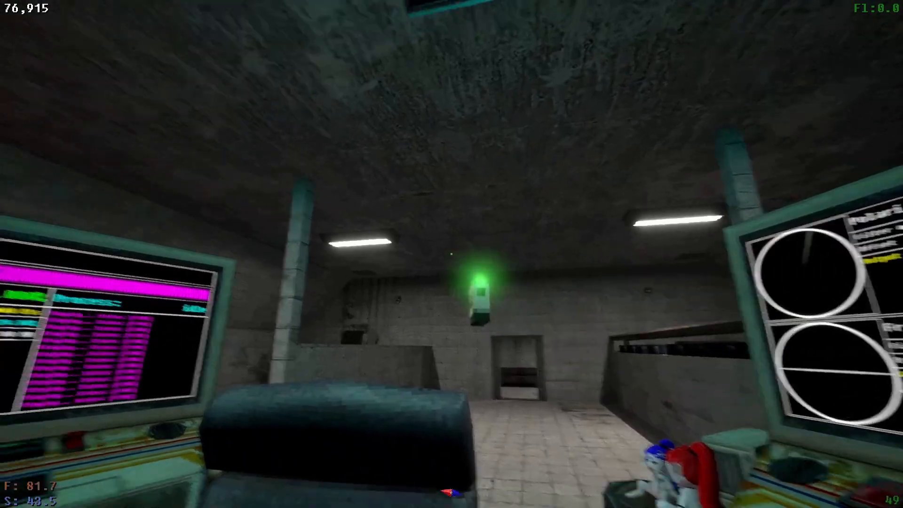
mouse_move(451, 253)
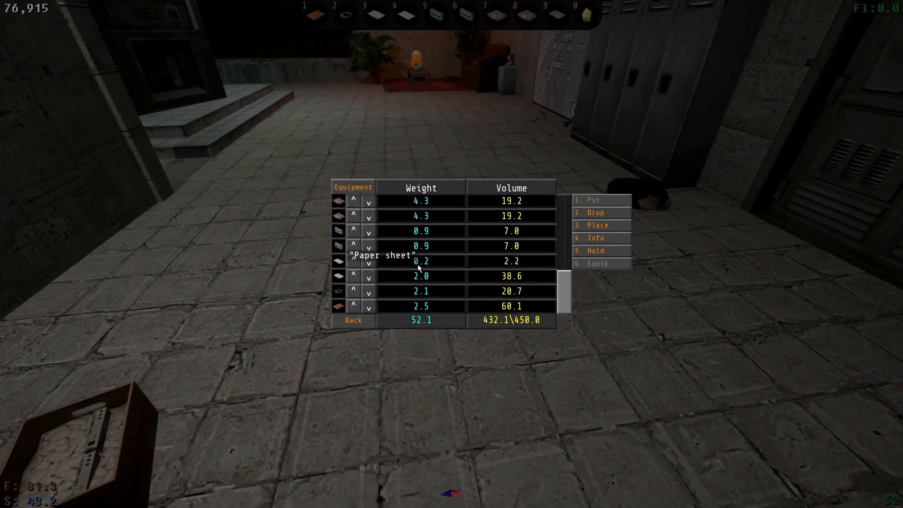
- Drop the confidential box and then a paper sheet from the inventory onto the floor
click(592, 212)
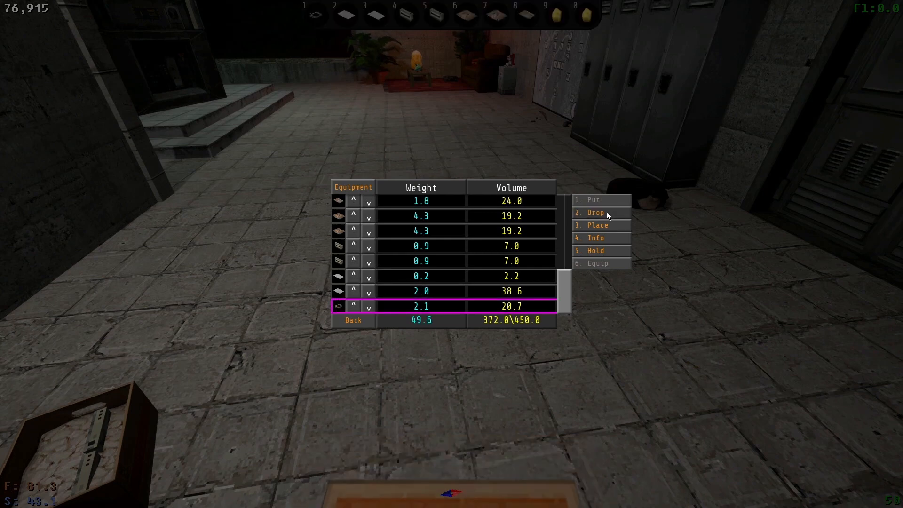
click(592, 212)
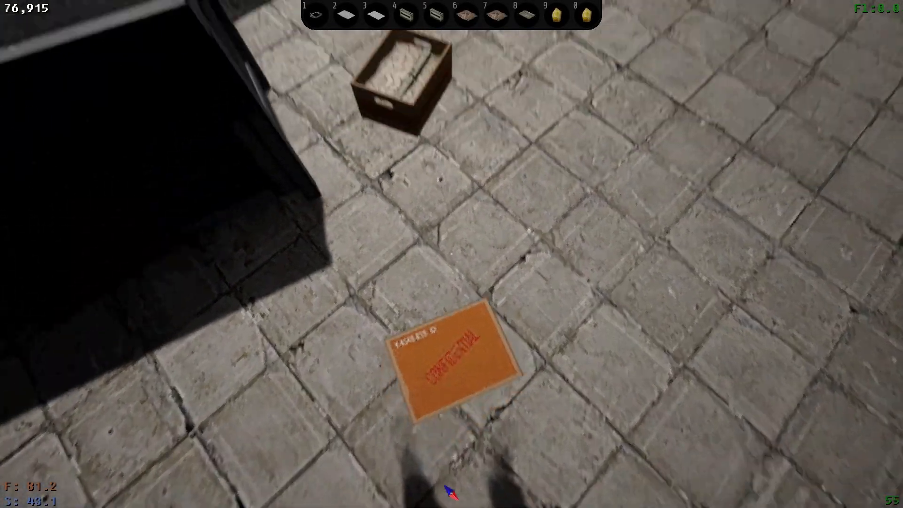
right_click(452, 357)
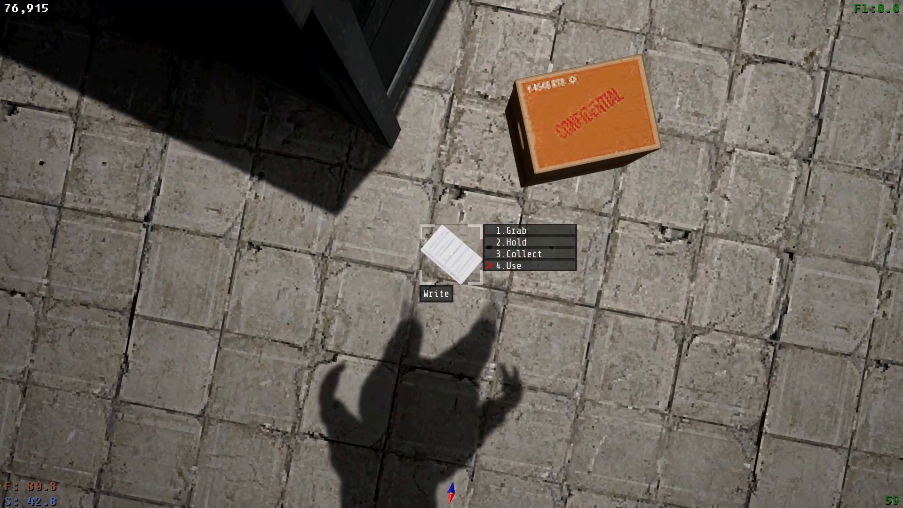
click(508, 265)
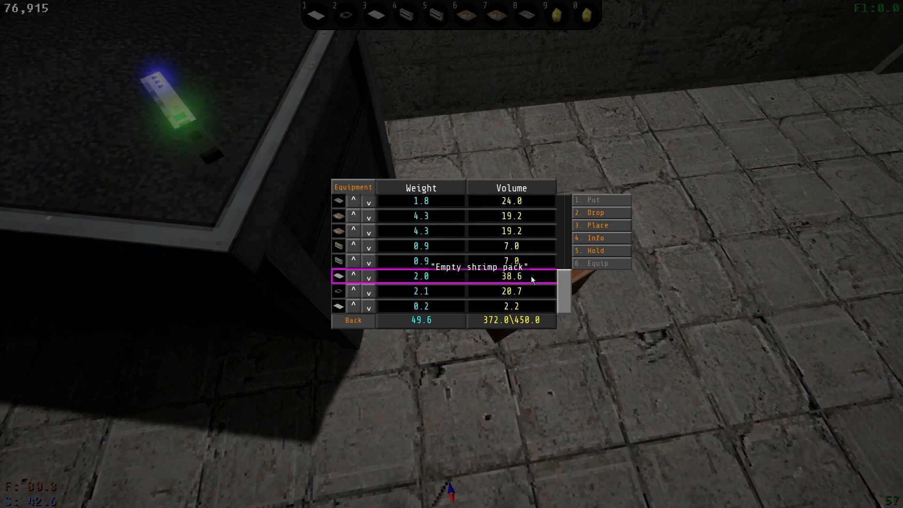
click(590, 213)
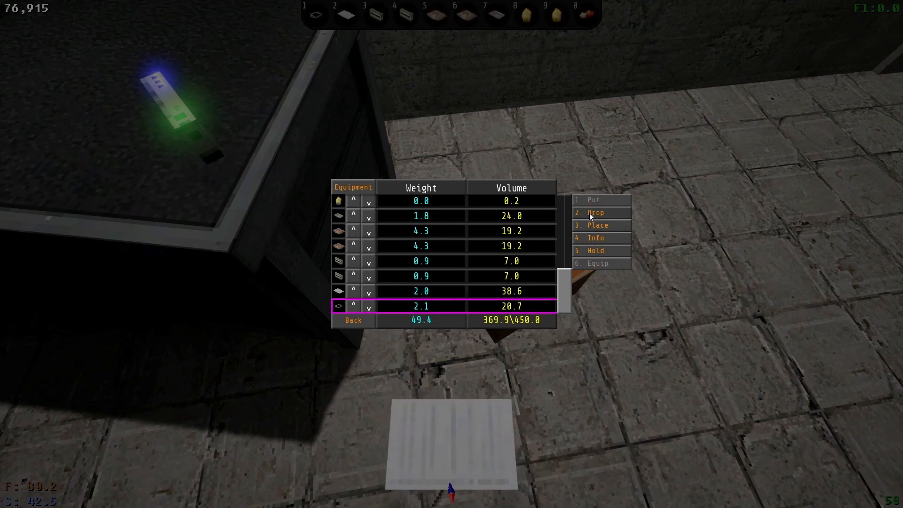
click(589, 212)
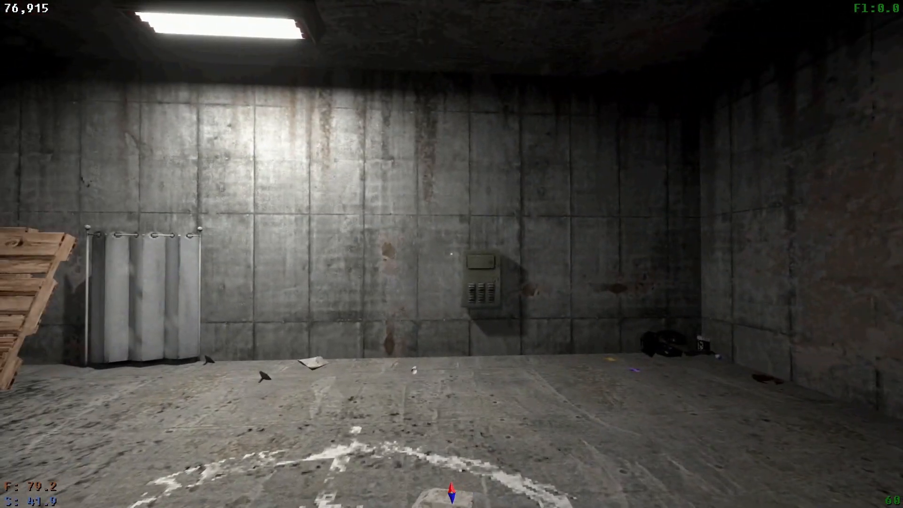
mouse_move(451, 254)
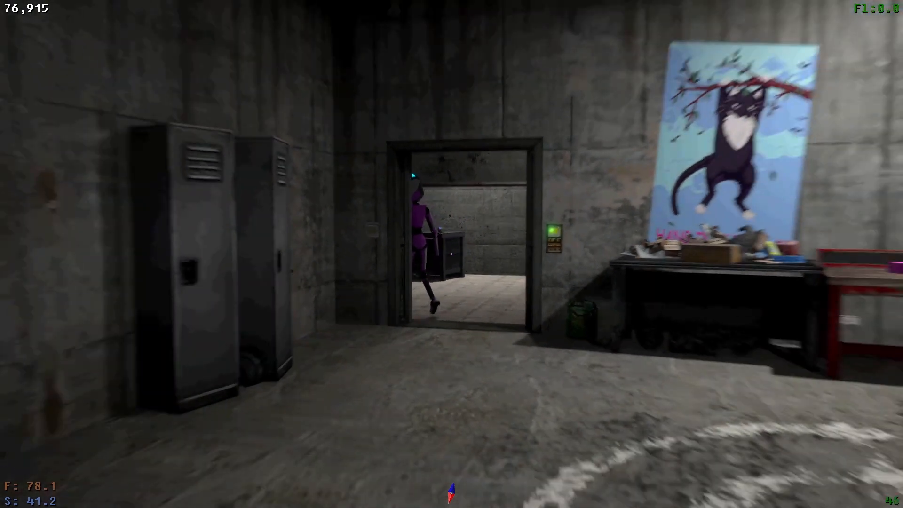
mouse_move(452, 254)
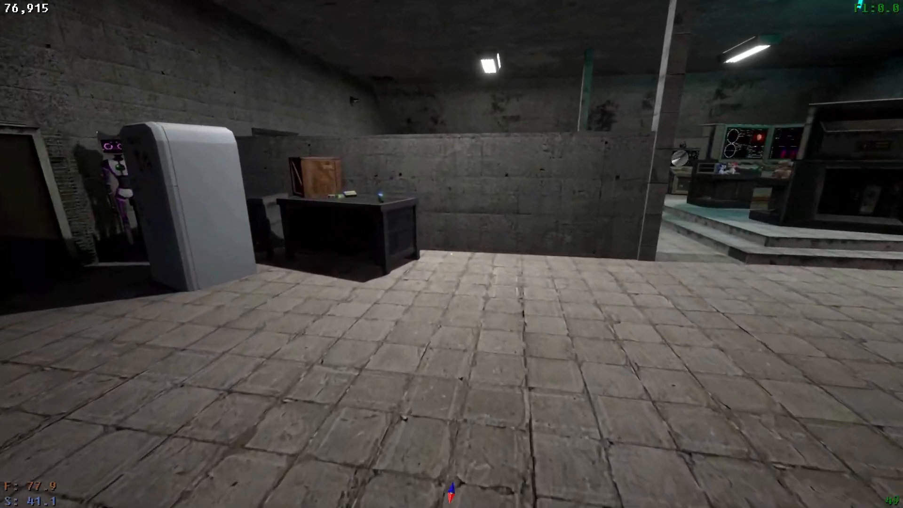
mouse_move(451, 254)
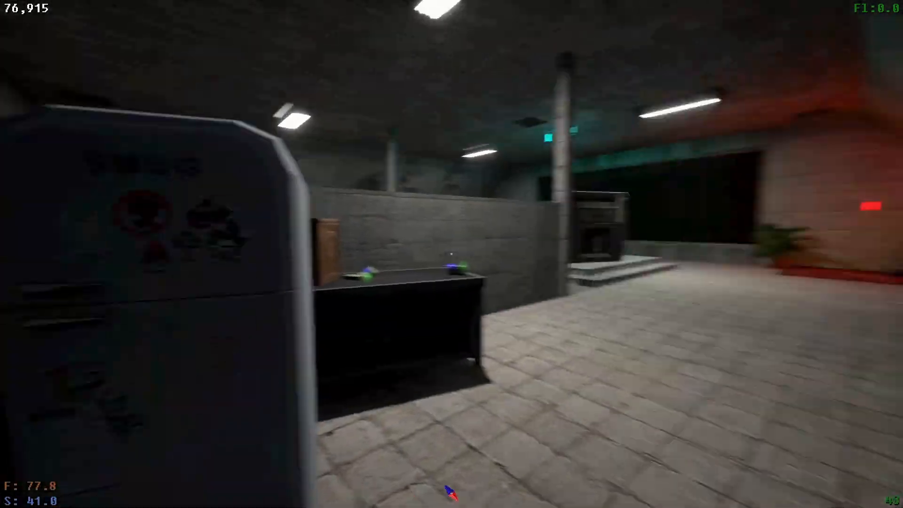
mouse_move(451, 254)
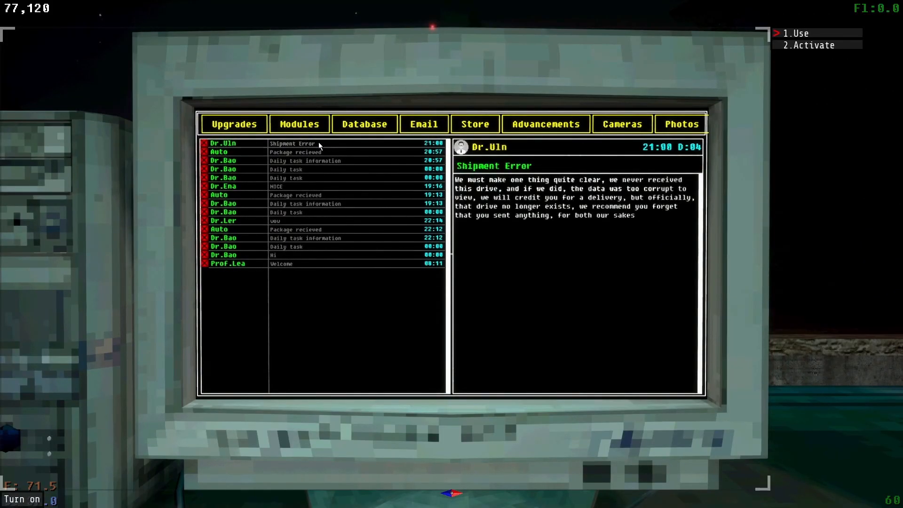
mouse_move(614, 256)
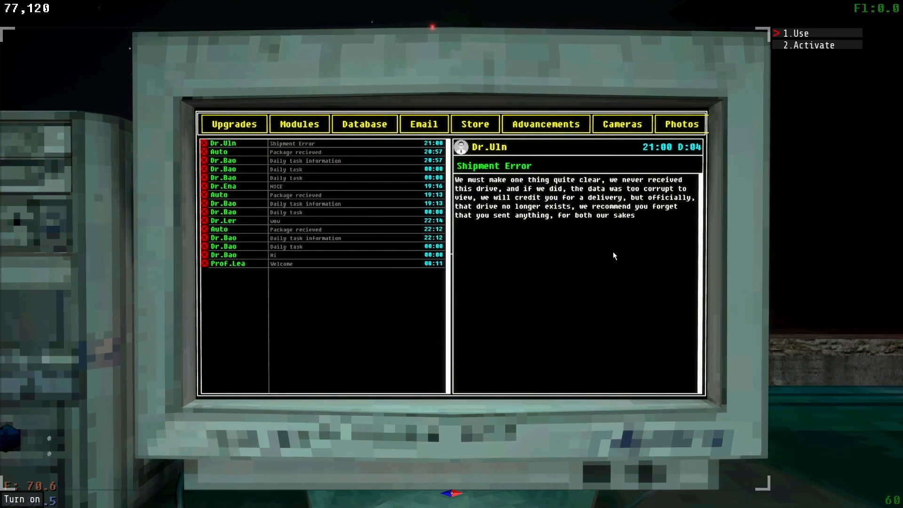
mouse_move(465, 220)
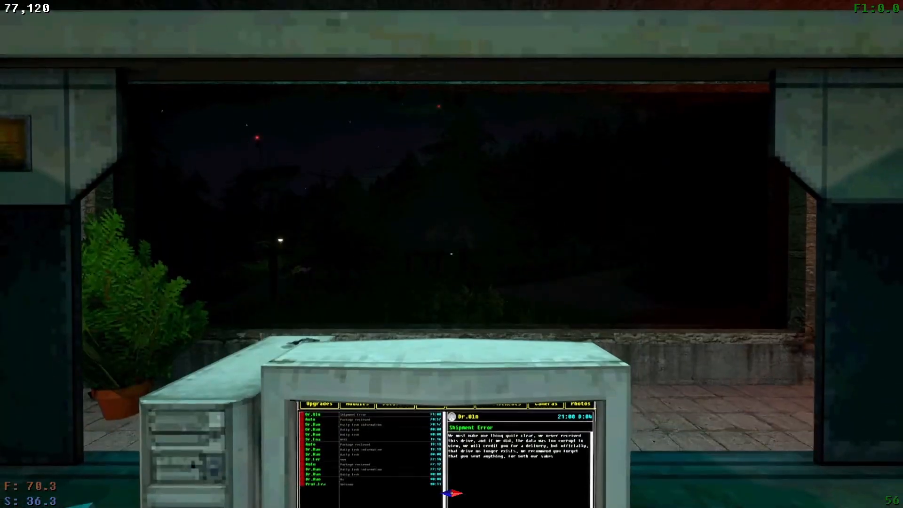
mouse_move(451, 254)
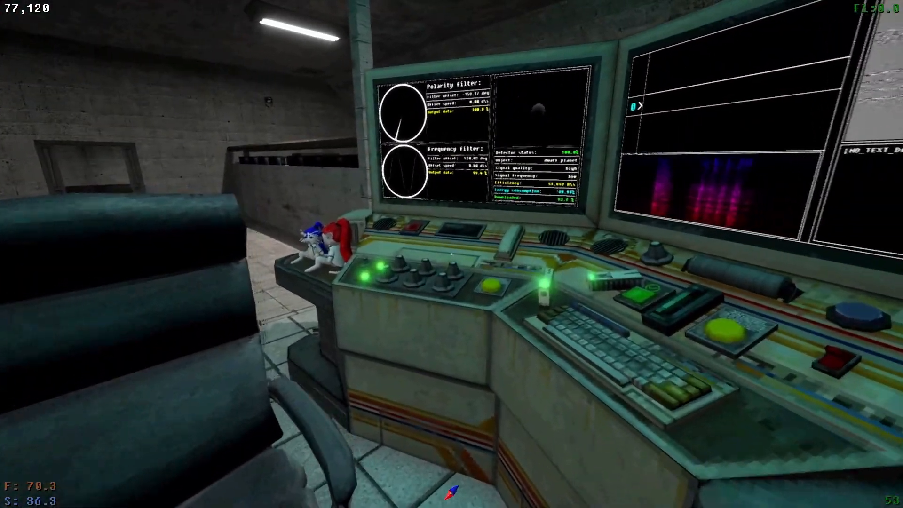
mouse_move(451, 254)
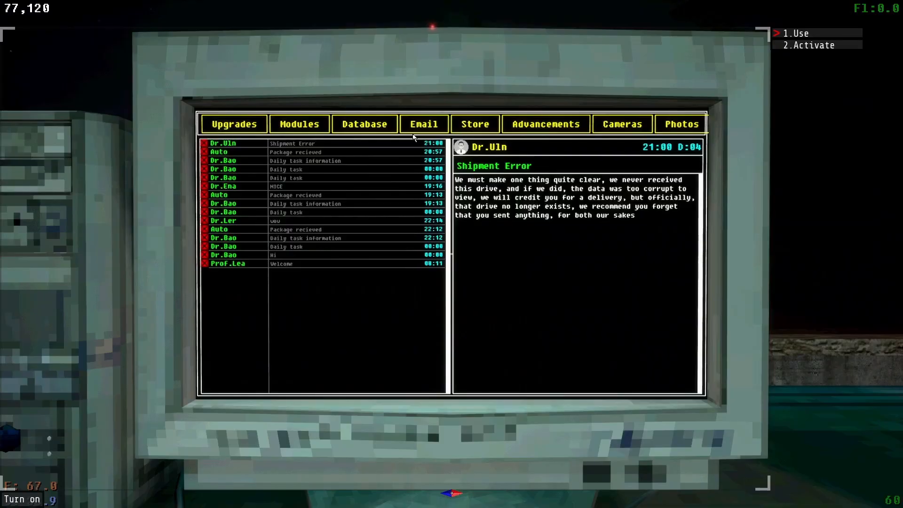
- Open the appliances and robots catalogue in the base computer's store
click(474, 124)
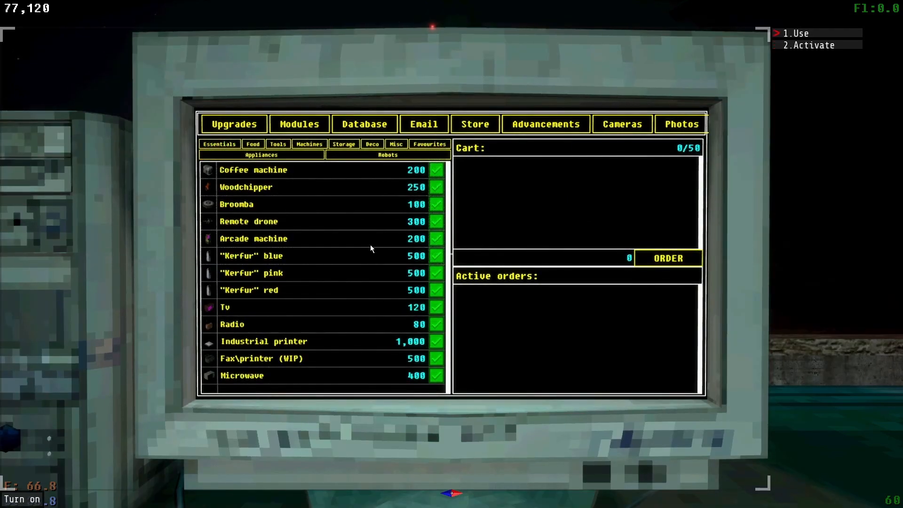
mouse_move(454, 197)
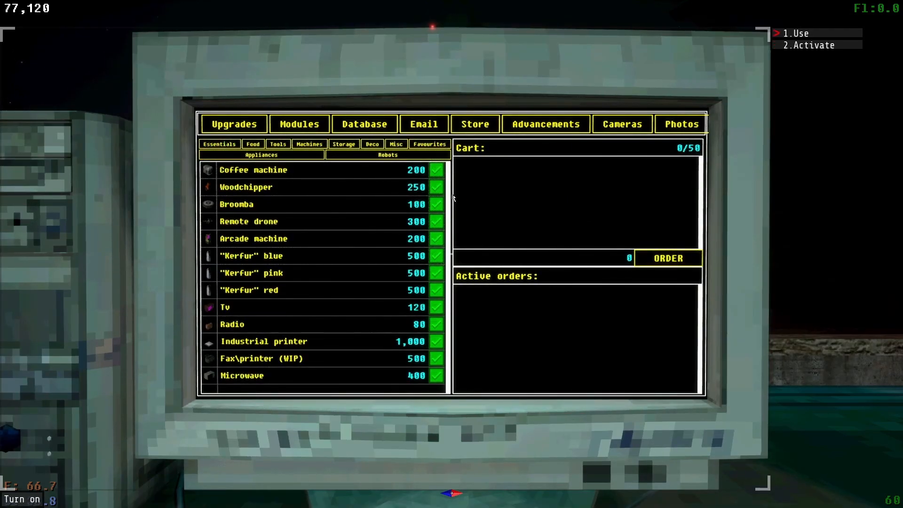
mouse_move(329, 271)
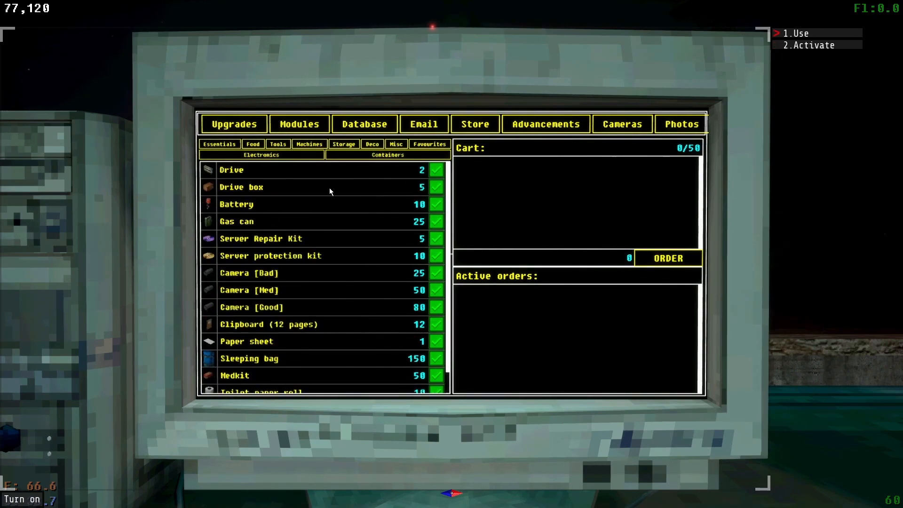
- Add a drive from Essentials > Electronics to the store cart
click(435, 169)
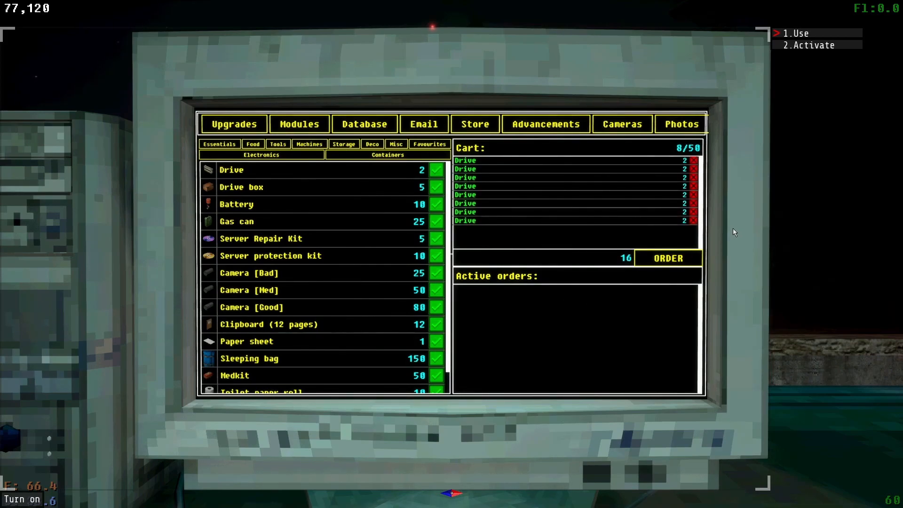
click(667, 258)
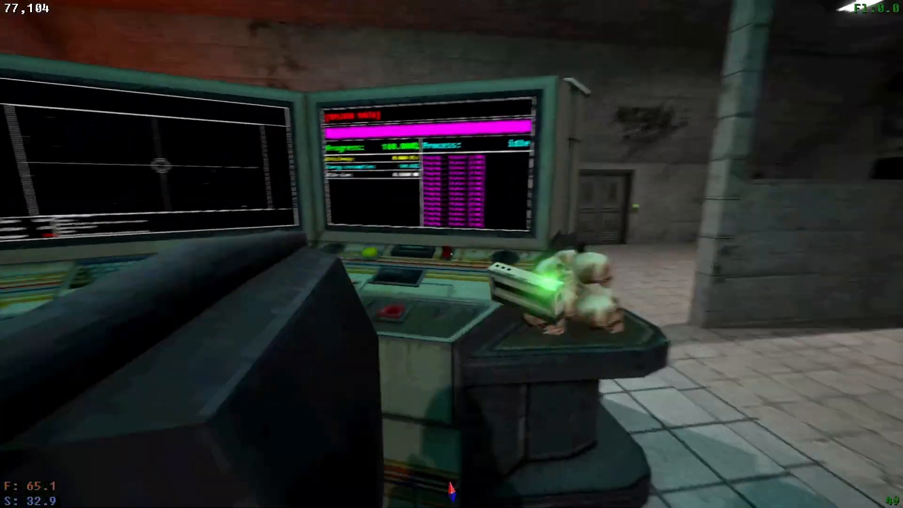
mouse_move(451, 254)
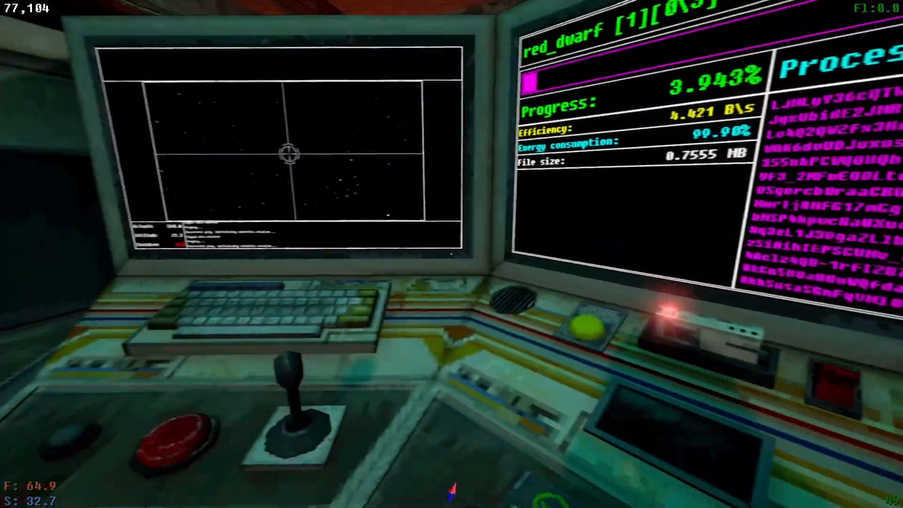
mouse_move(451, 254)
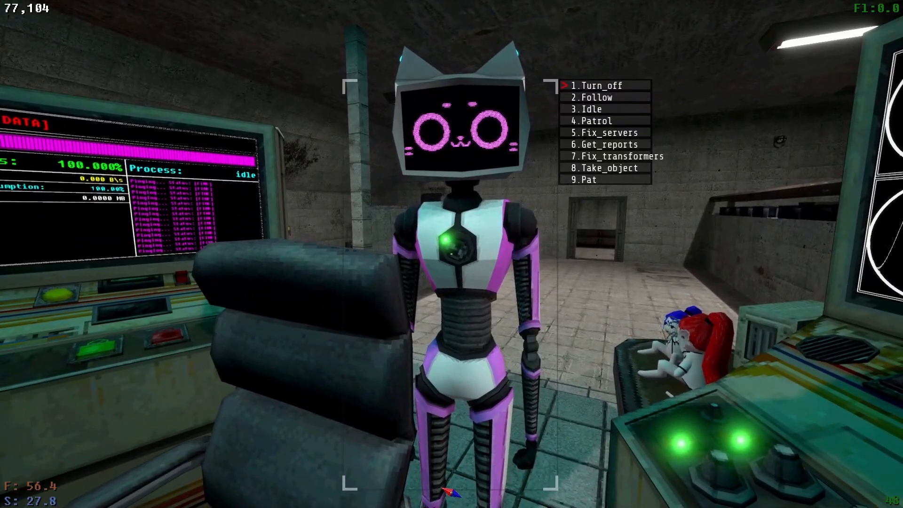
- Choose option 9 from the Kerfur robot's command menu
key(9)
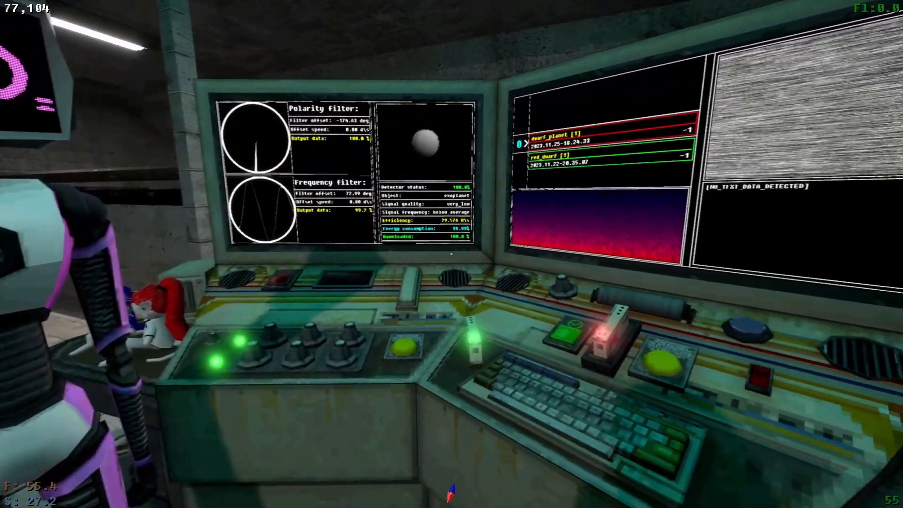
mouse_move(452, 254)
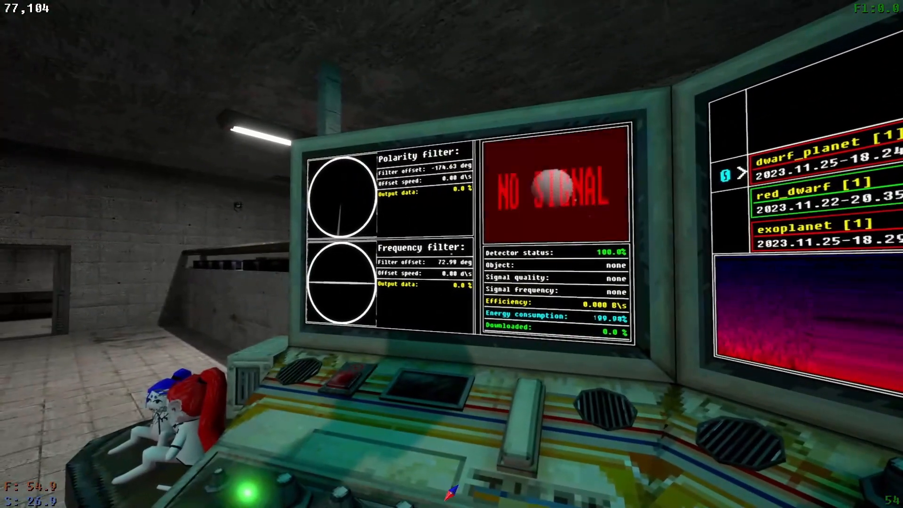
mouse_move(451, 254)
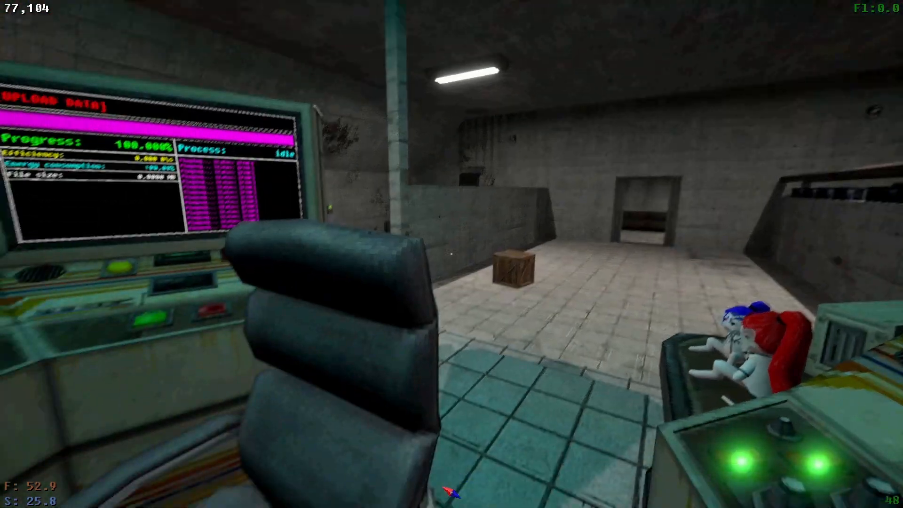
mouse_move(452, 254)
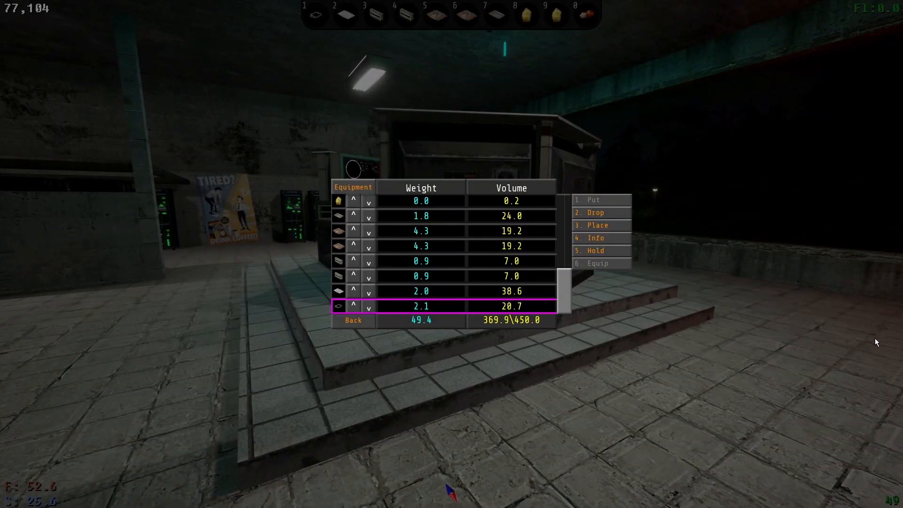
mouse_move(575, 258)
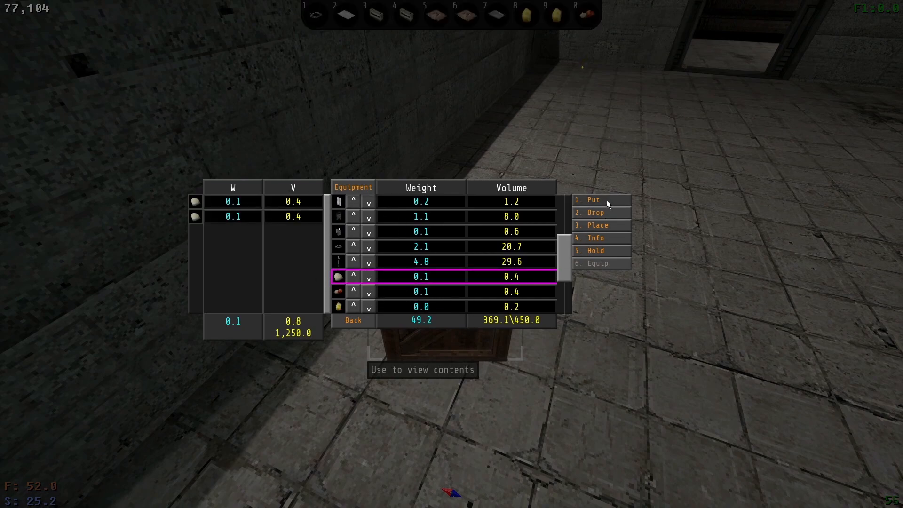
- Put a small item from the backpack into the wooden crate and scroll the list
click(587, 199)
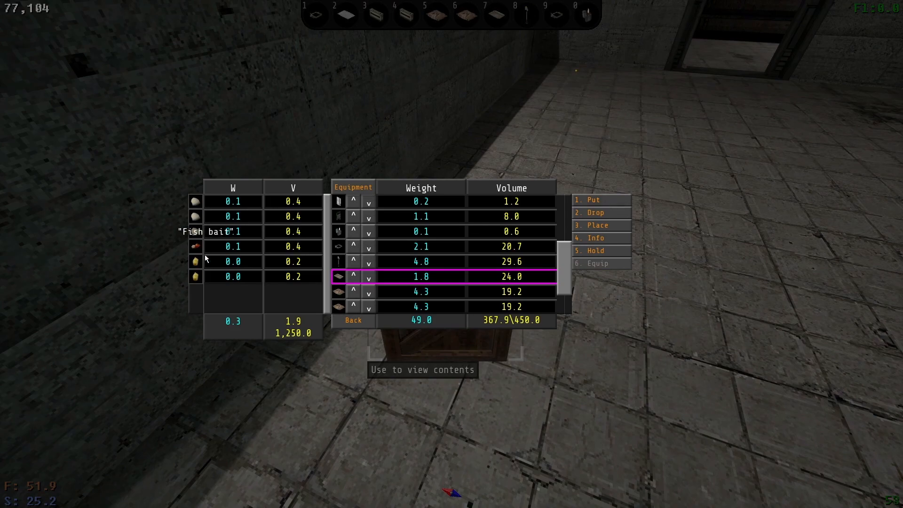
mouse_move(408, 291)
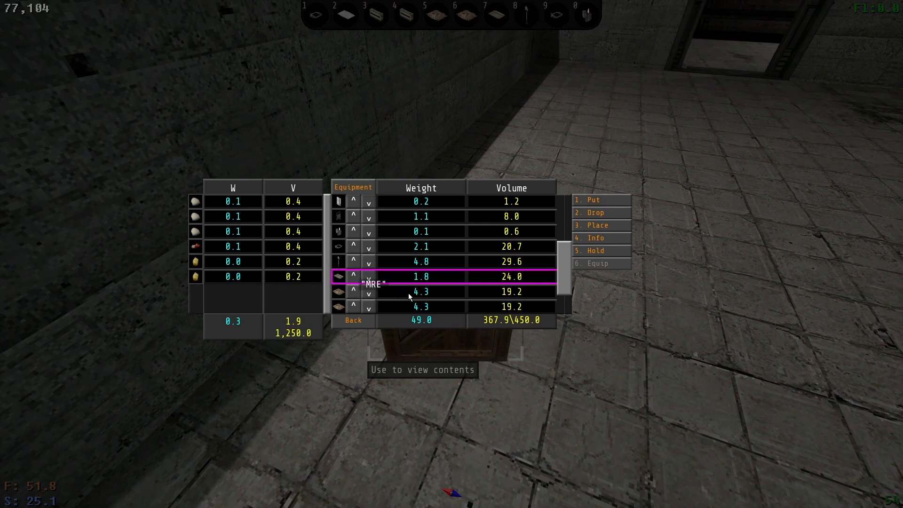
scroll(down, 3)
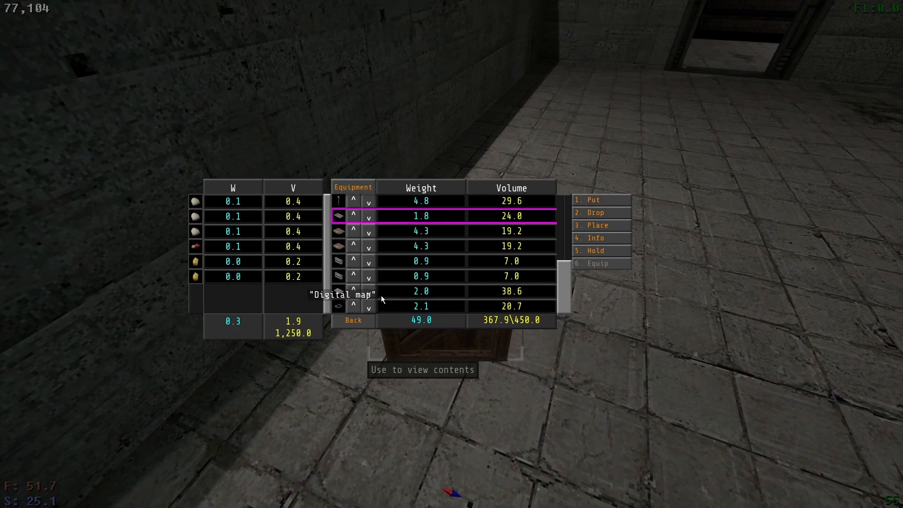
mouse_move(390, 295)
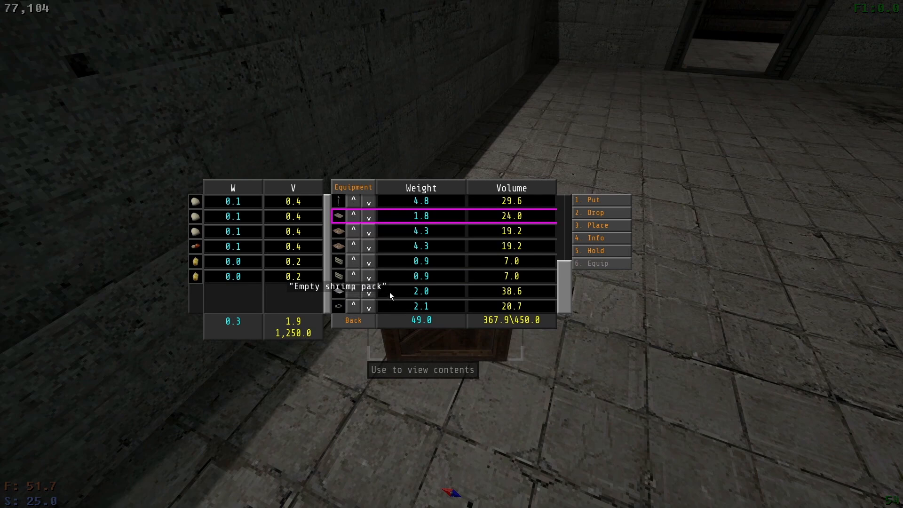
mouse_move(441, 277)
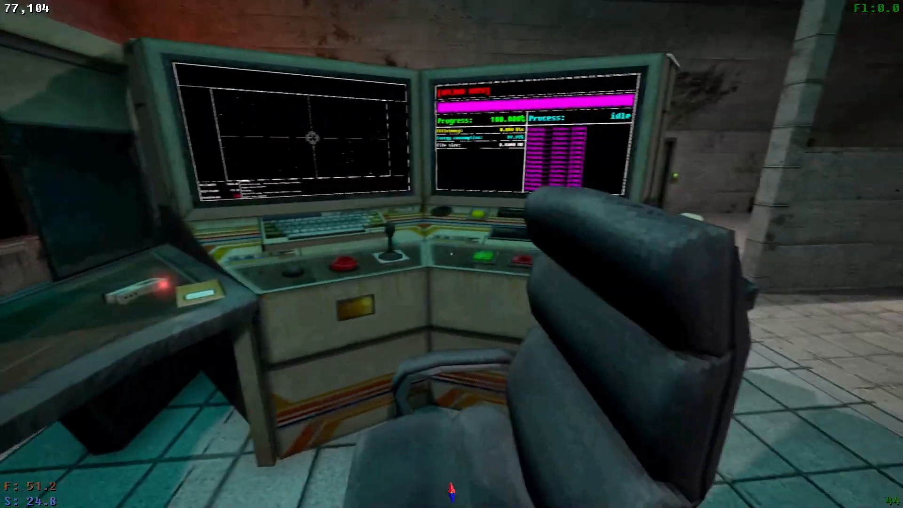
mouse_move(451, 253)
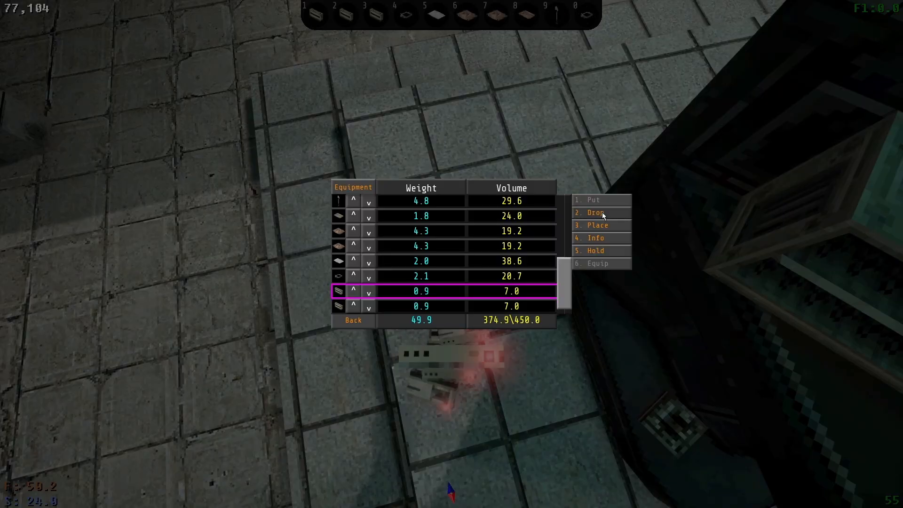
- Drop an empty drive from the inventory onto the floor beside the console
click(590, 213)
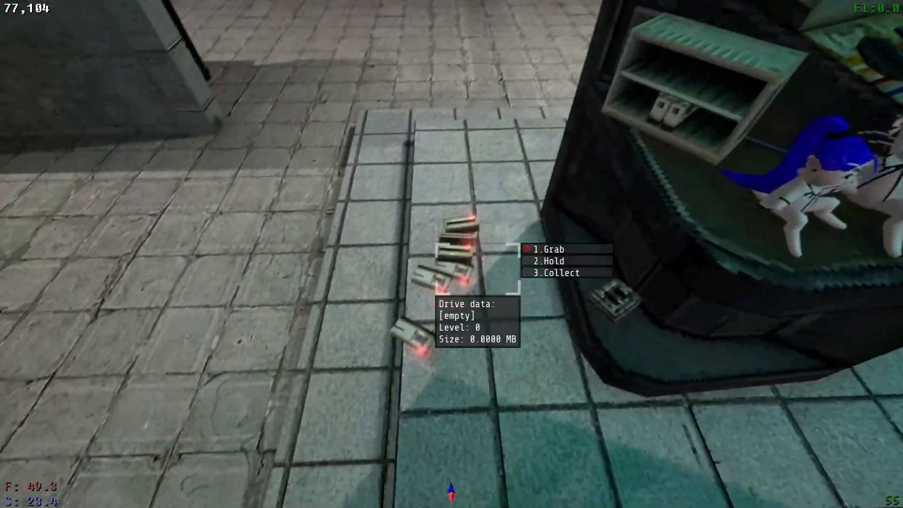
mouse_move(452, 254)
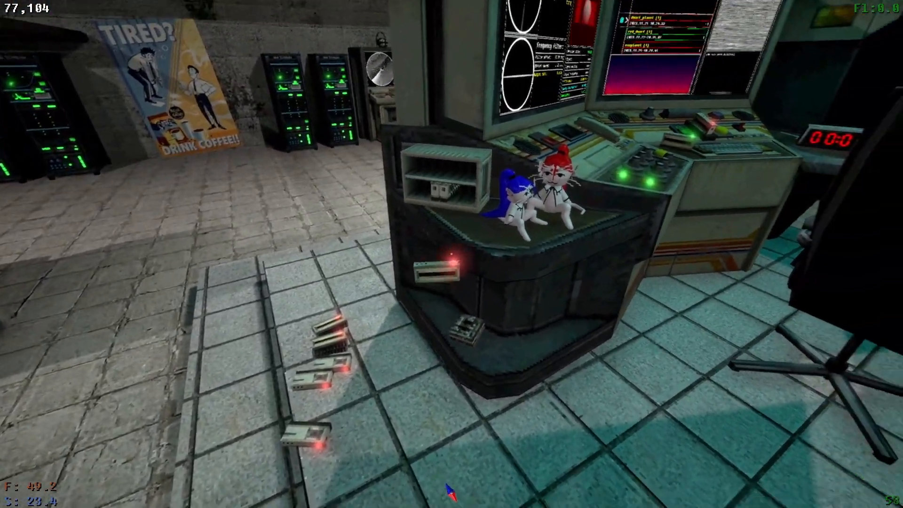
mouse_move(451, 254)
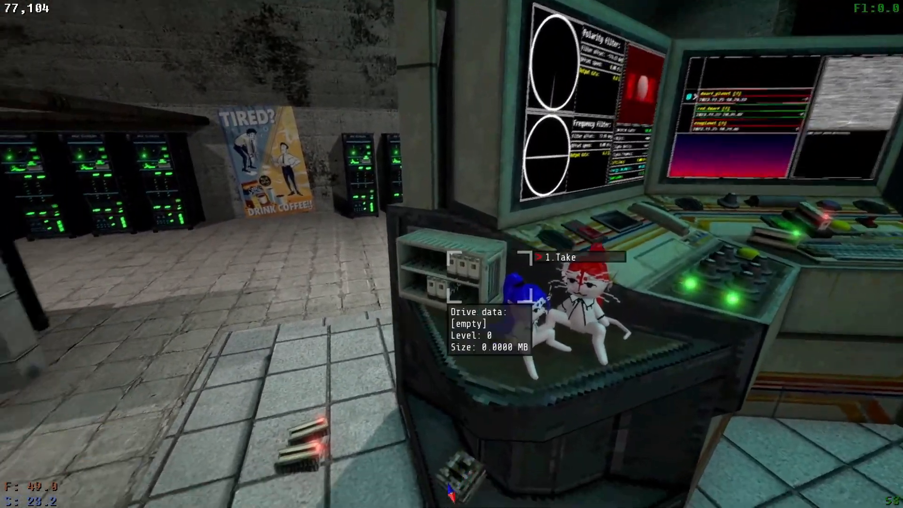
mouse_move(451, 254)
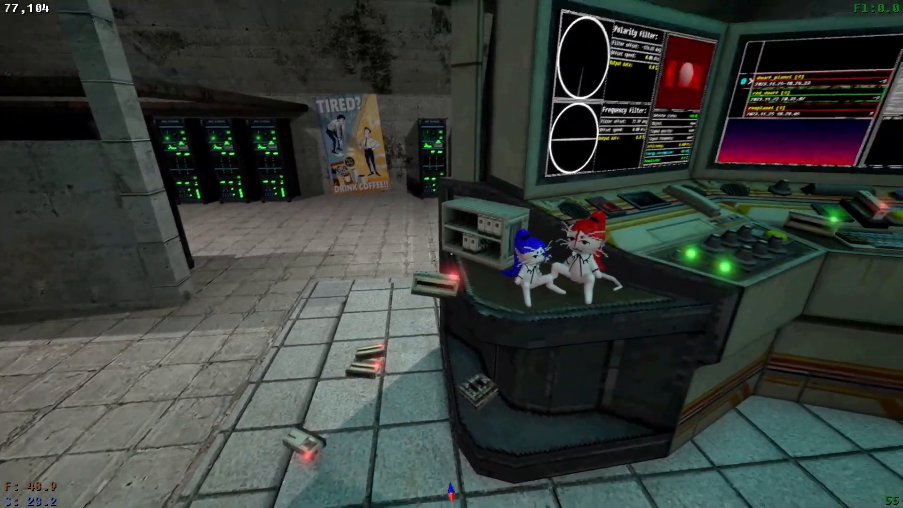
mouse_move(451, 254)
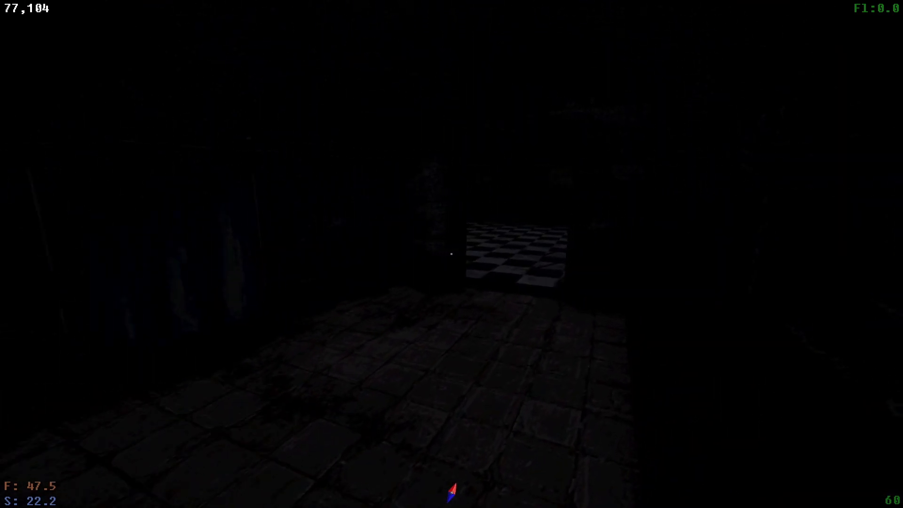
- Walk forward through the dark corridor toward the tiled hall
key(w)
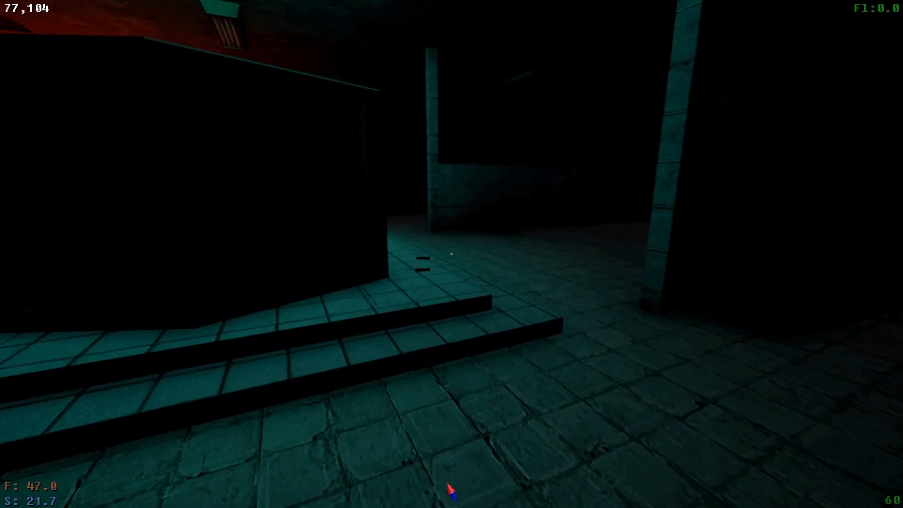
mouse_move(451, 253)
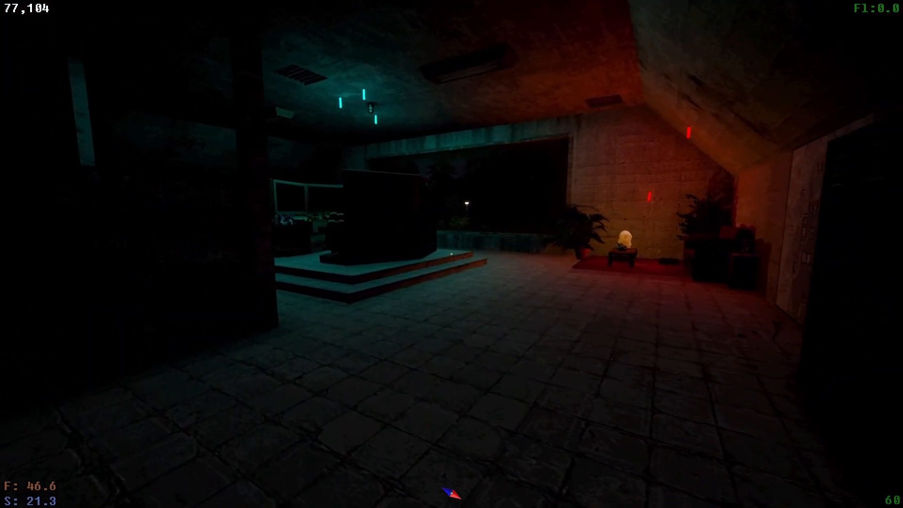
mouse_move(451, 254)
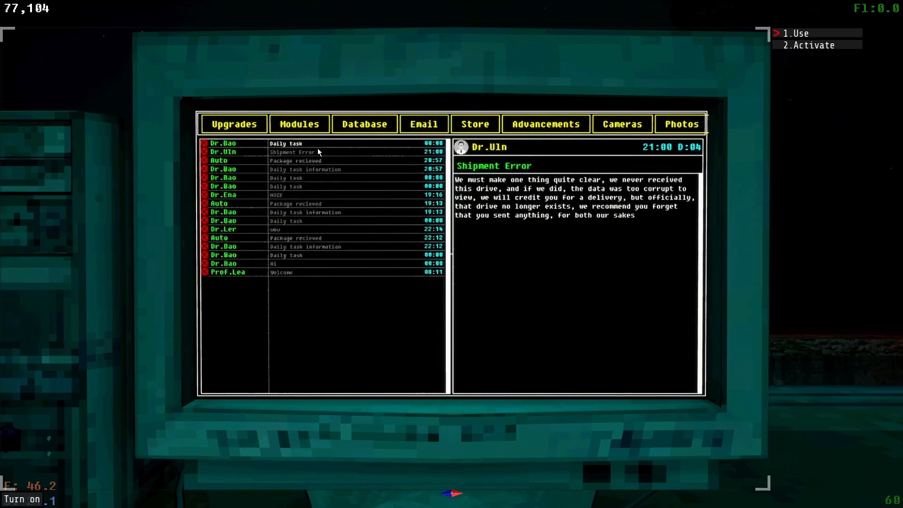
- Close the Shipment Error email screen on the base computer
click(288, 143)
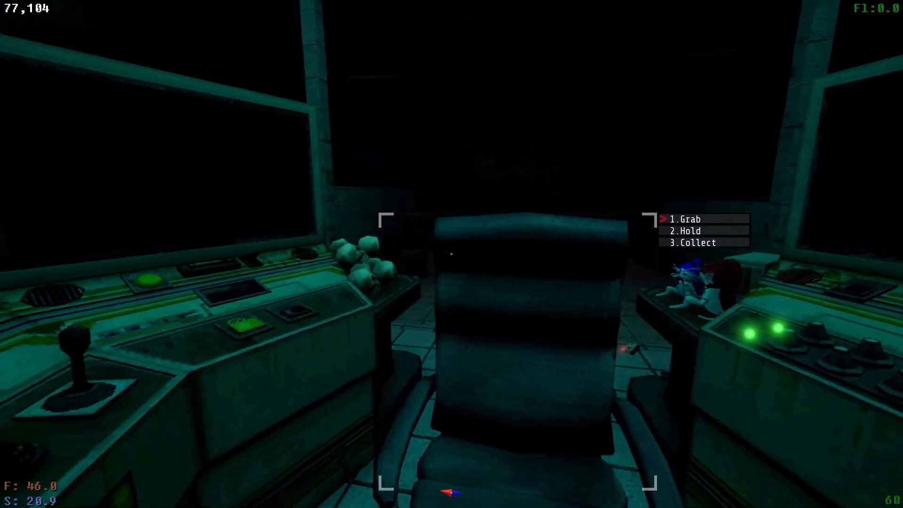
mouse_move(452, 254)
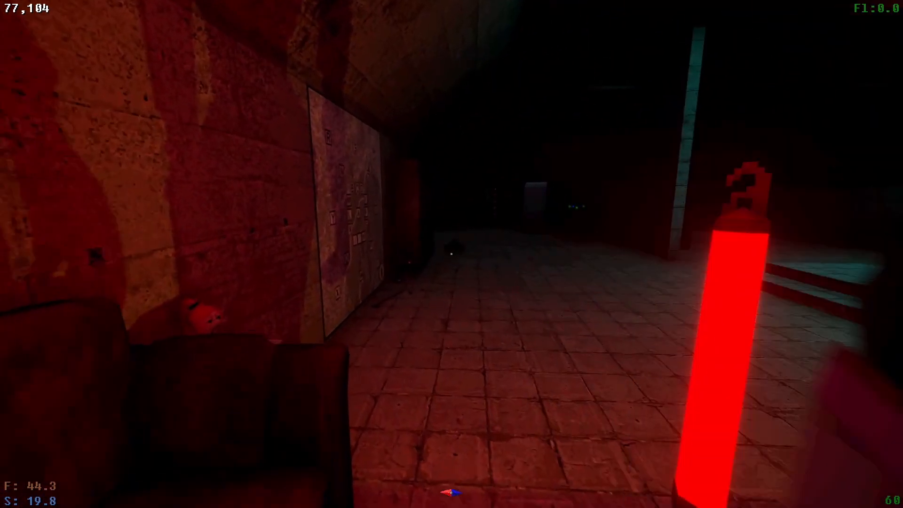
mouse_move(451, 254)
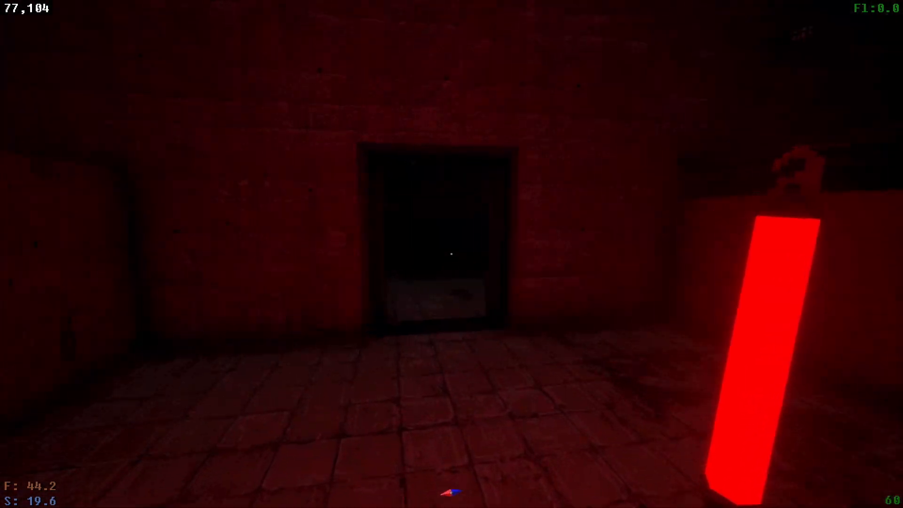
- Walk past Kerfur in the locker corridor, choosing option 9 in its menu
key(w)
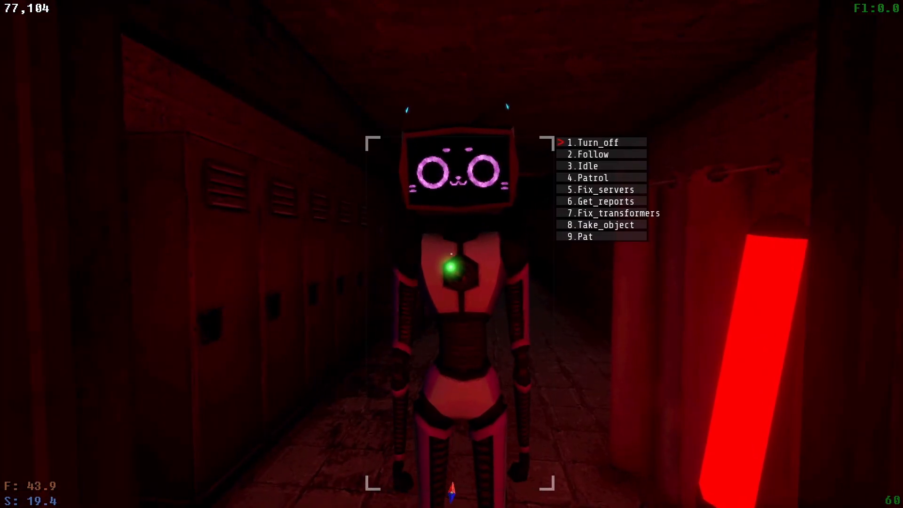
key(9)
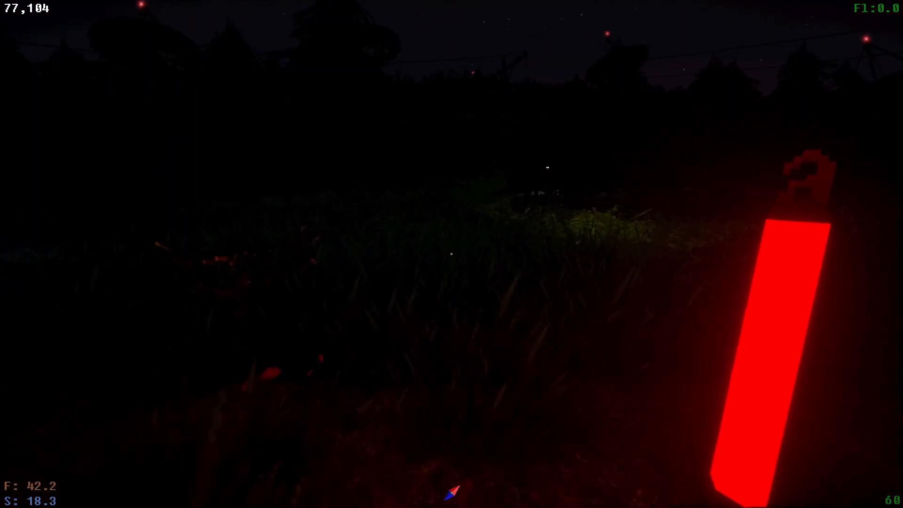
mouse_move(451, 253)
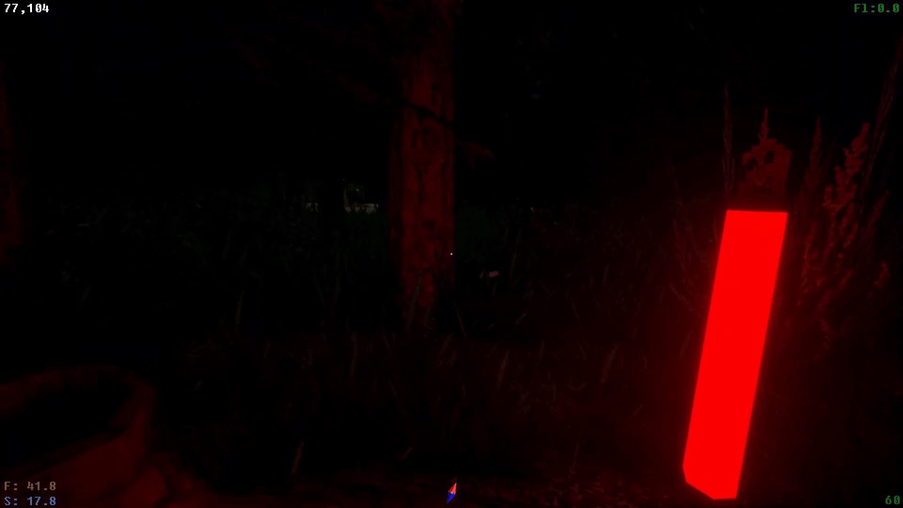
mouse_move(451, 254)
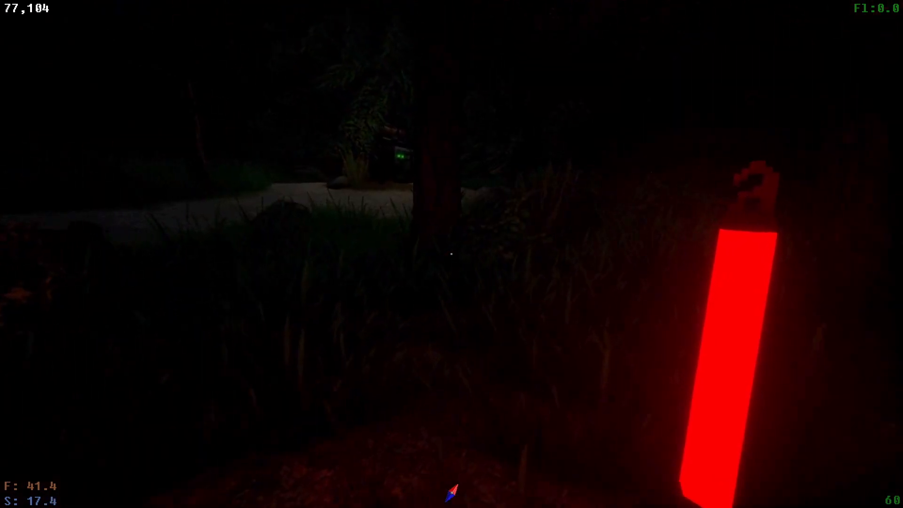
mouse_move(451, 254)
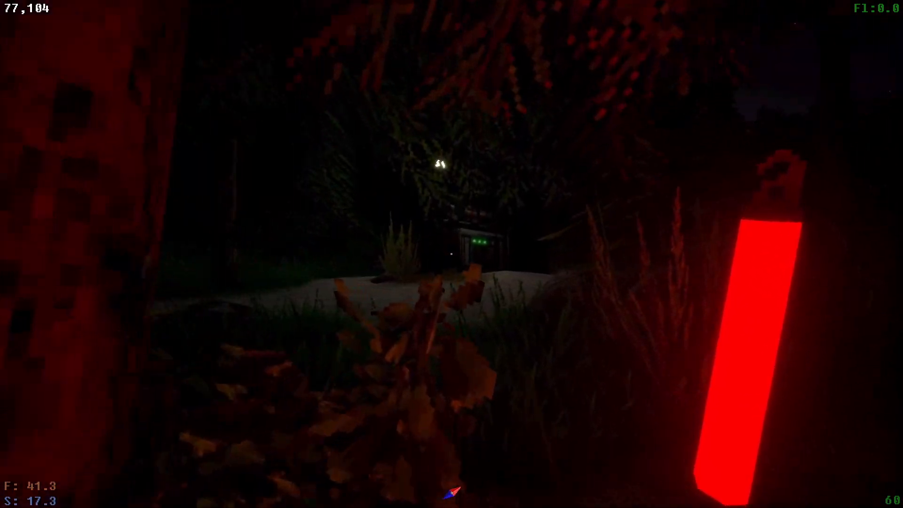
mouse_move(451, 254)
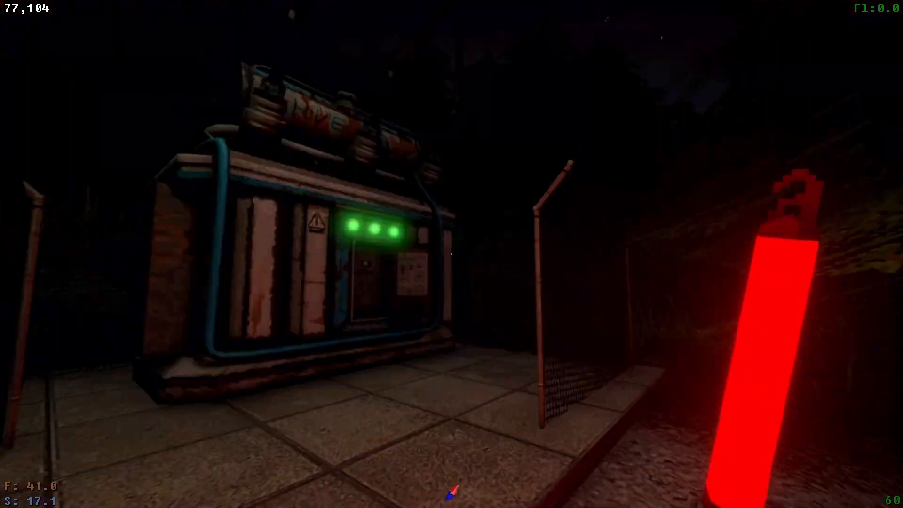
mouse_move(452, 254)
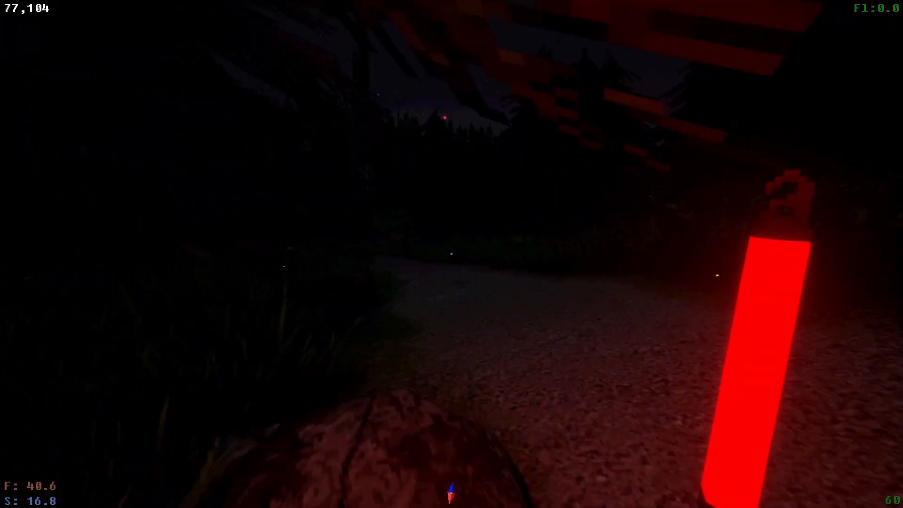
mouse_move(452, 254)
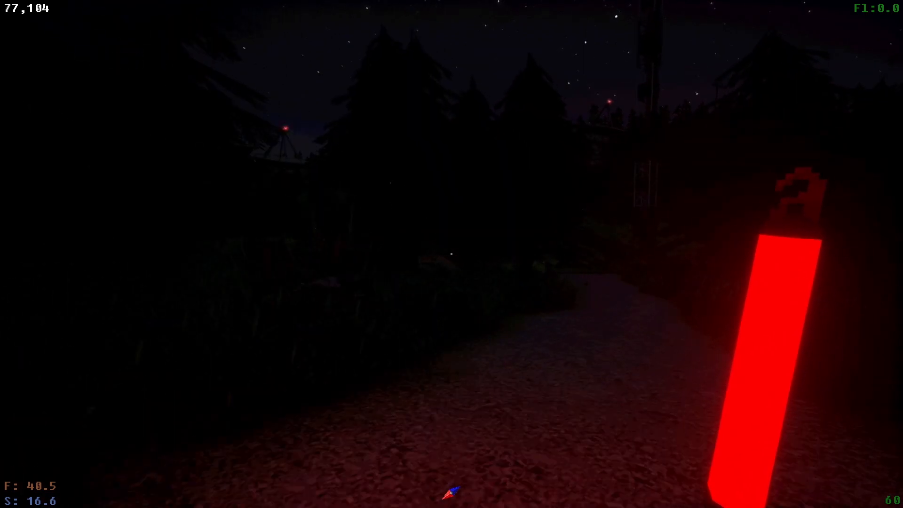
mouse_move(451, 254)
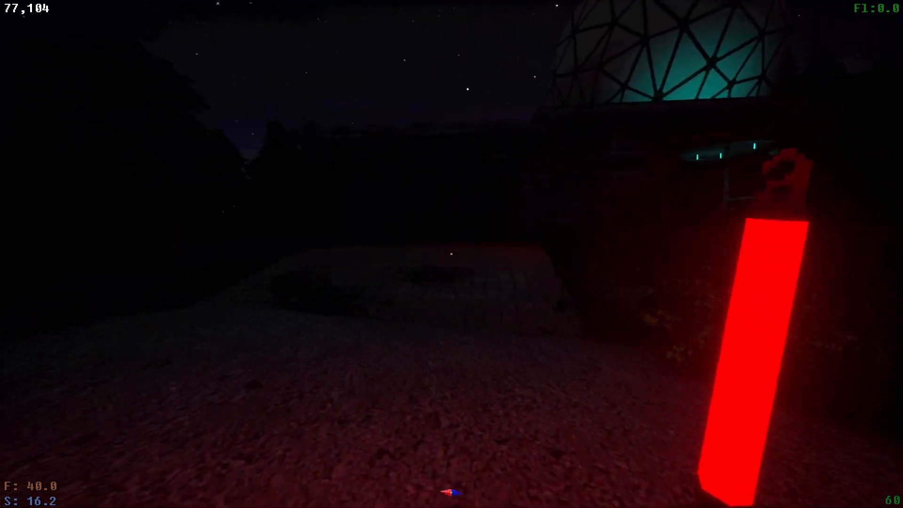
mouse_move(451, 254)
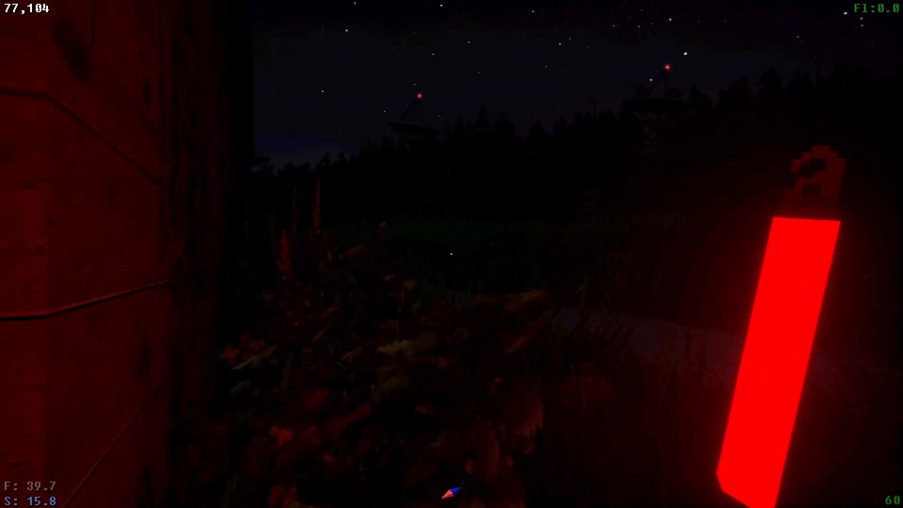
mouse_move(451, 253)
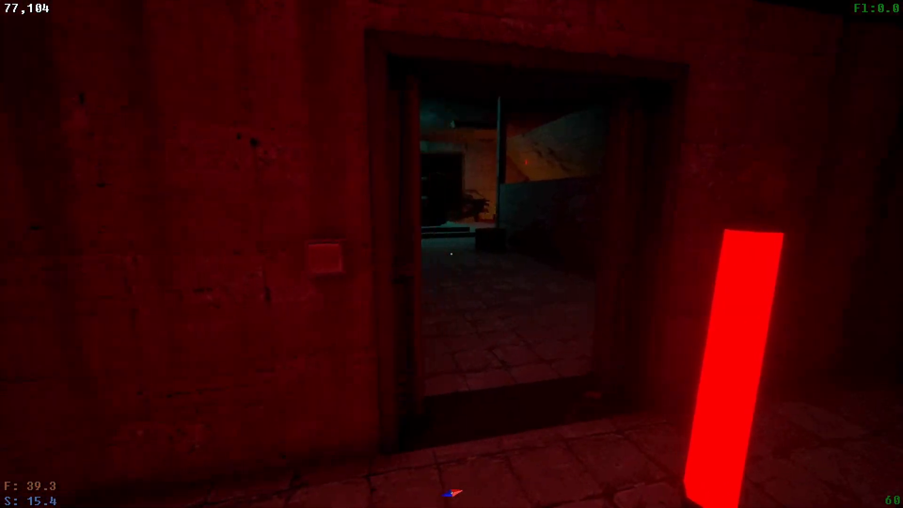
- Walk through the tiled hall and corridors to the checkered-floor living quarters doorway
key(w)
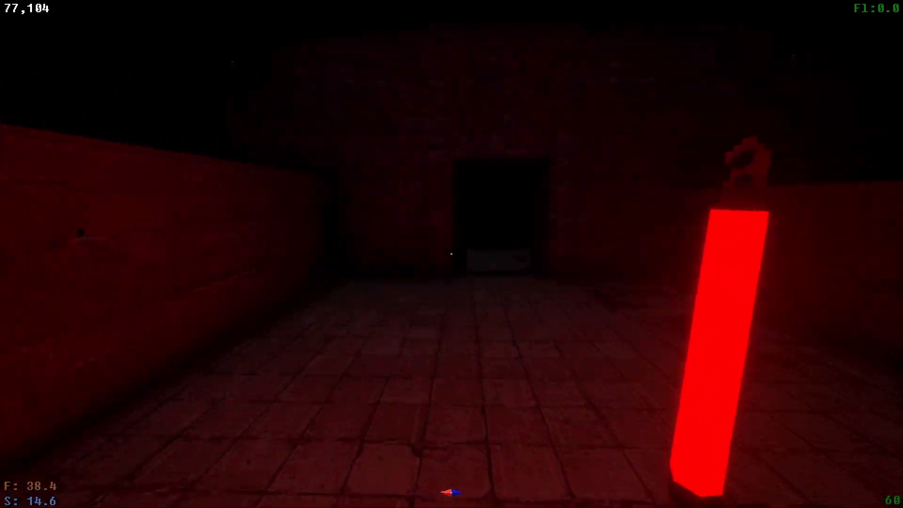
key(w)
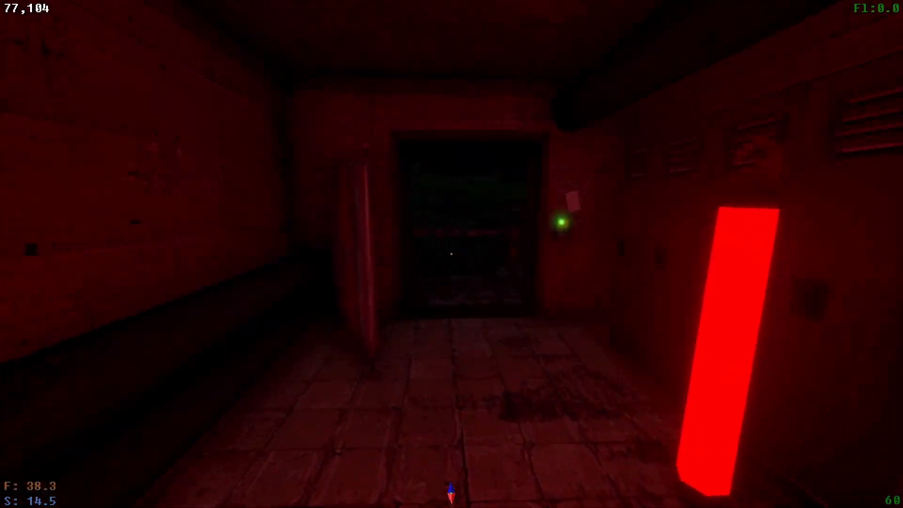
mouse_move(452, 253)
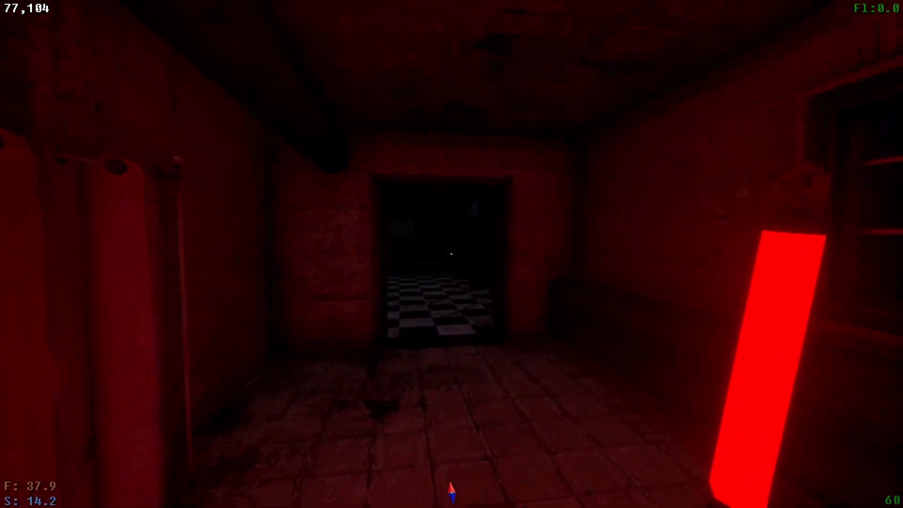
key(w)
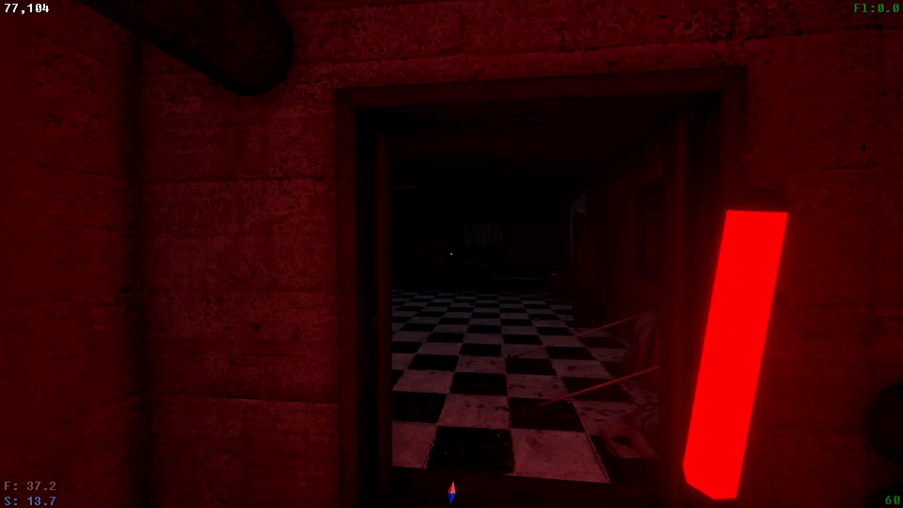
mouse_move(452, 254)
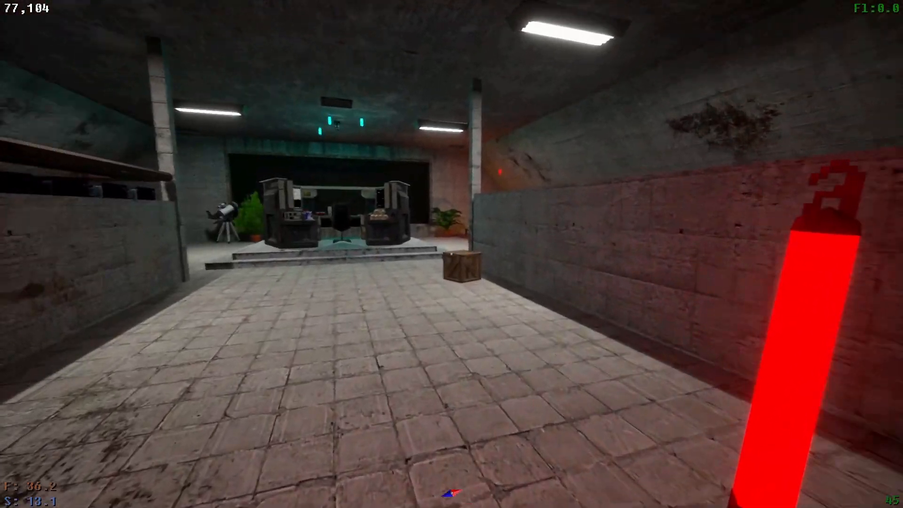
mouse_move(452, 253)
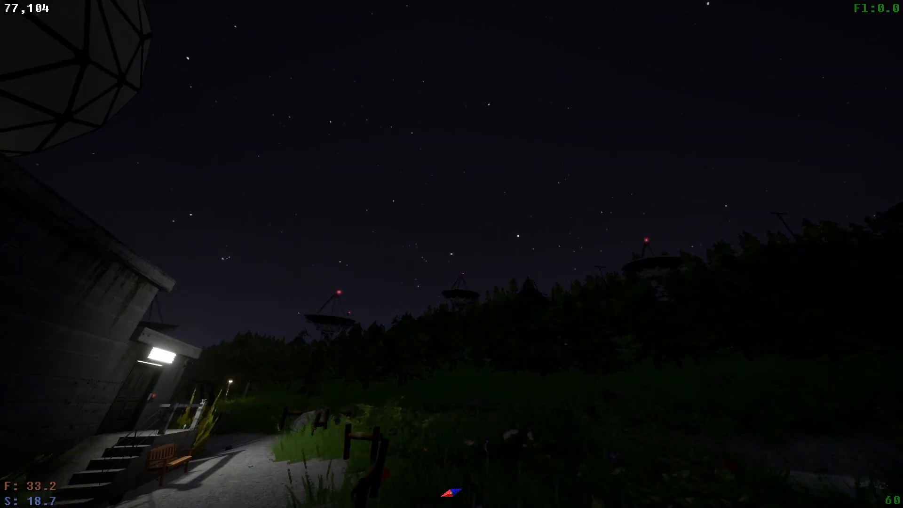
mouse_move(452, 254)
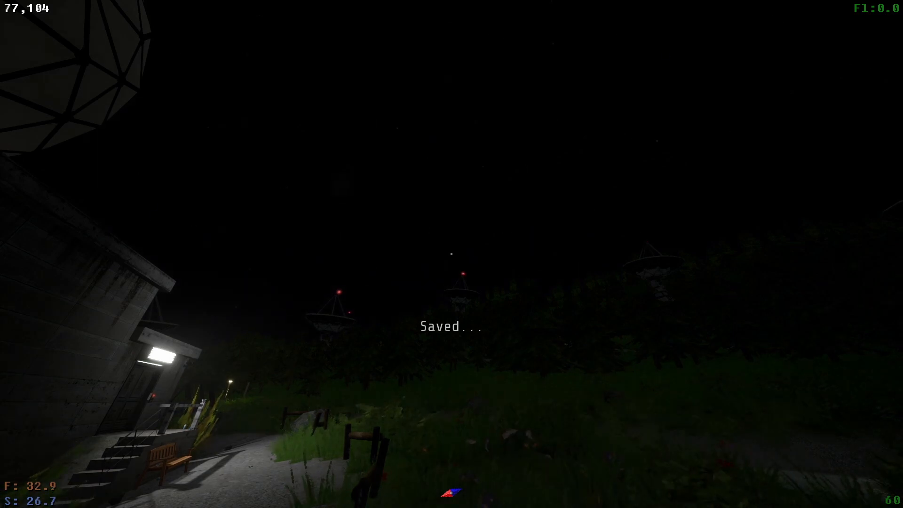
mouse_move(451, 253)
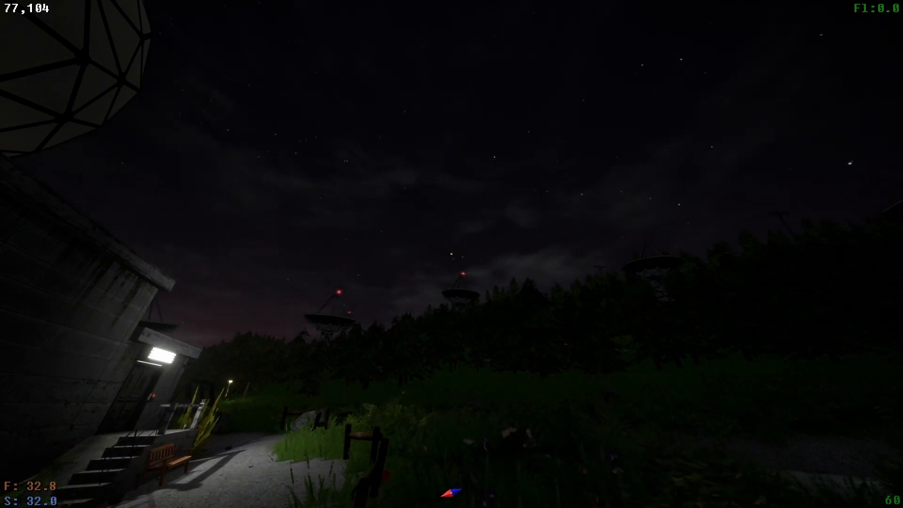
mouse_move(451, 254)
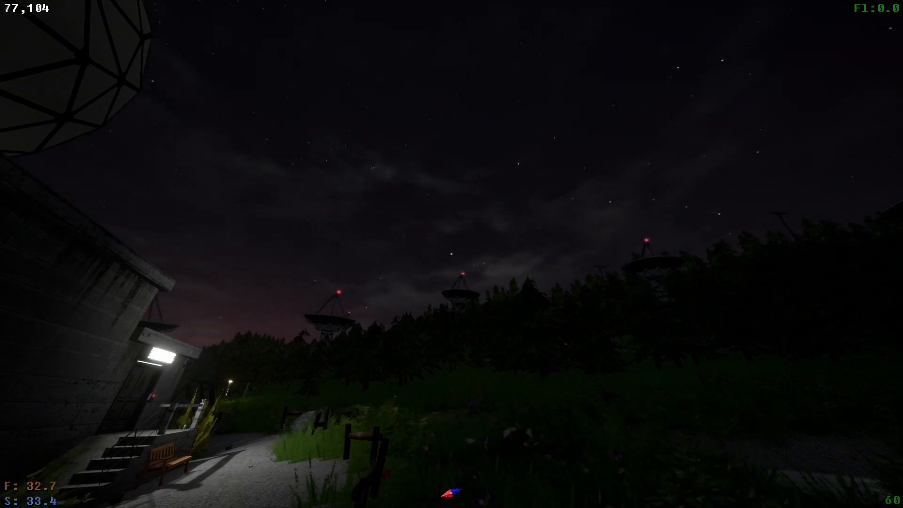
mouse_move(451, 254)
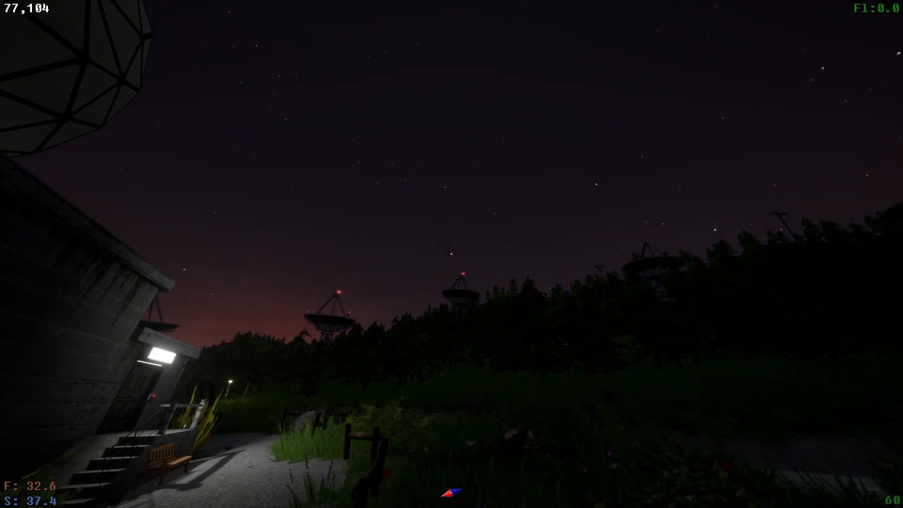